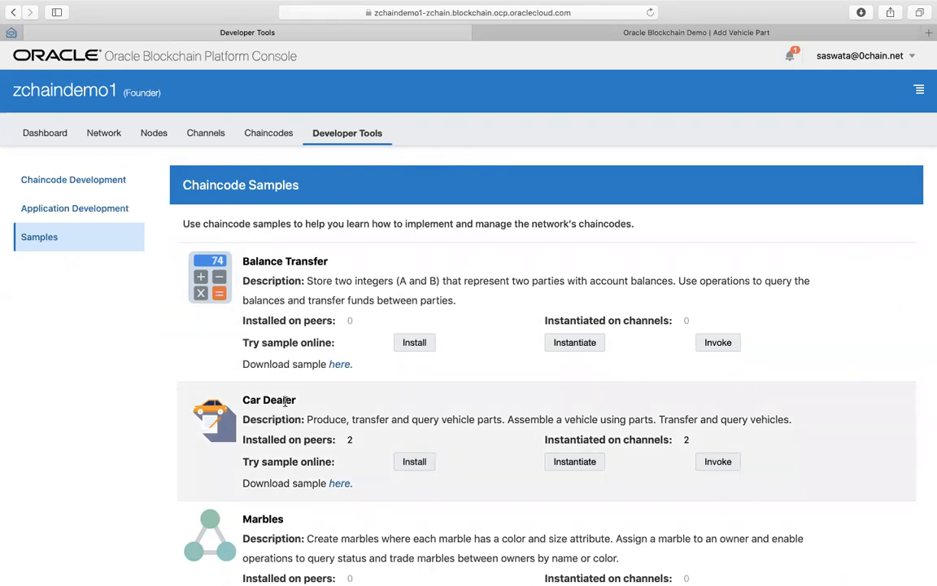
{"action": "mouse_move", "coordinate": [308, 406]}
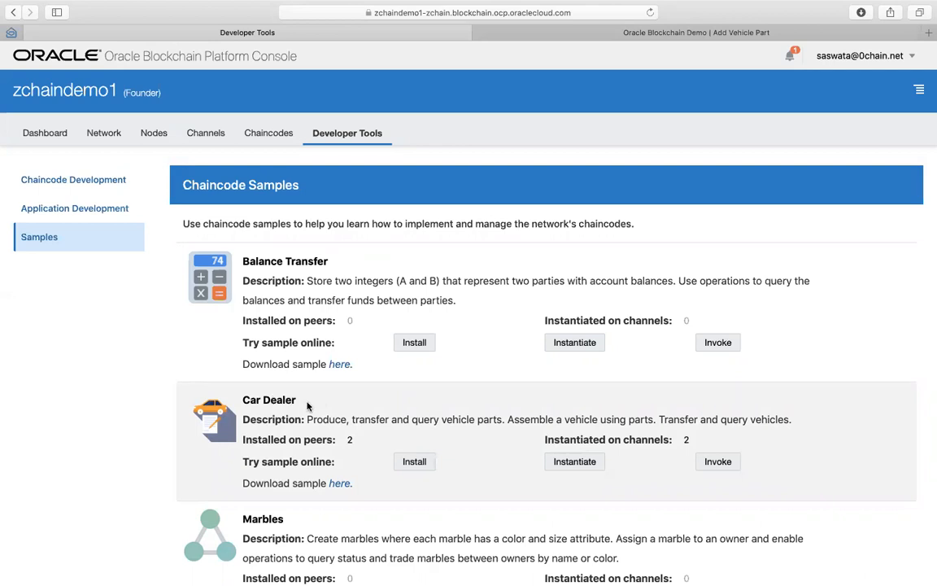
{"action": "mouse_move", "coordinate": [502, 438]}
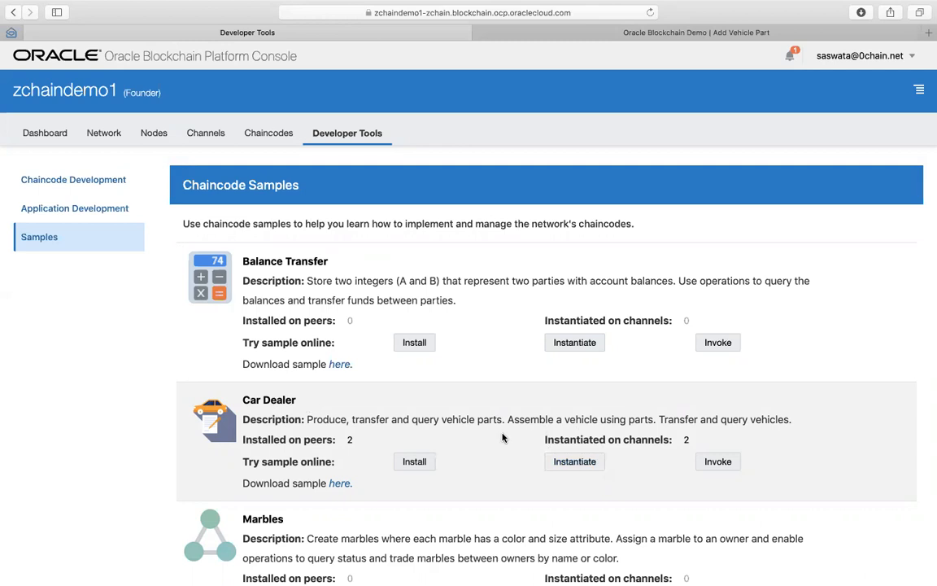
{"action": "mouse_move", "coordinate": [520, 449]}
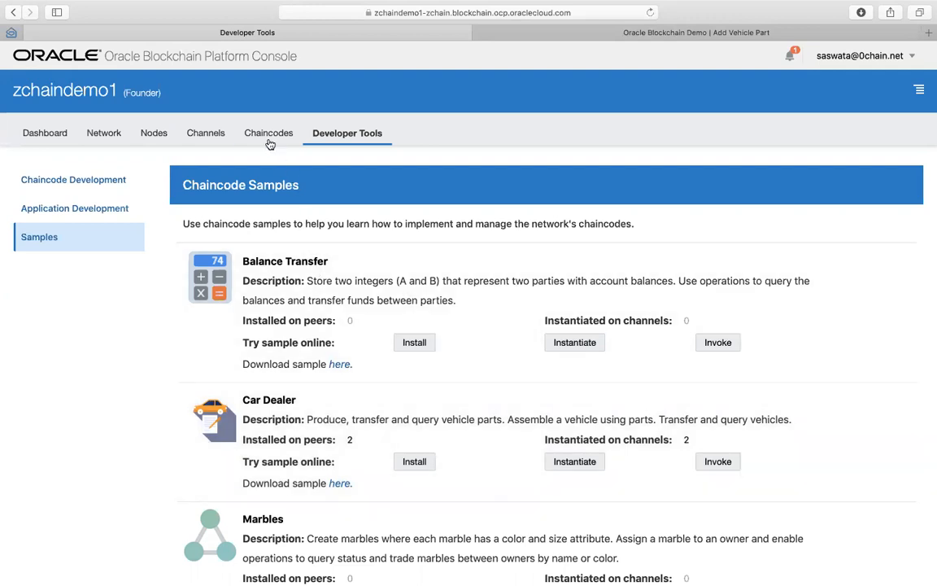
Expand obcs-cardealer in the Chaincodes list and open its Upgrade action
{"action": "left_click", "coordinate": [270, 132]}
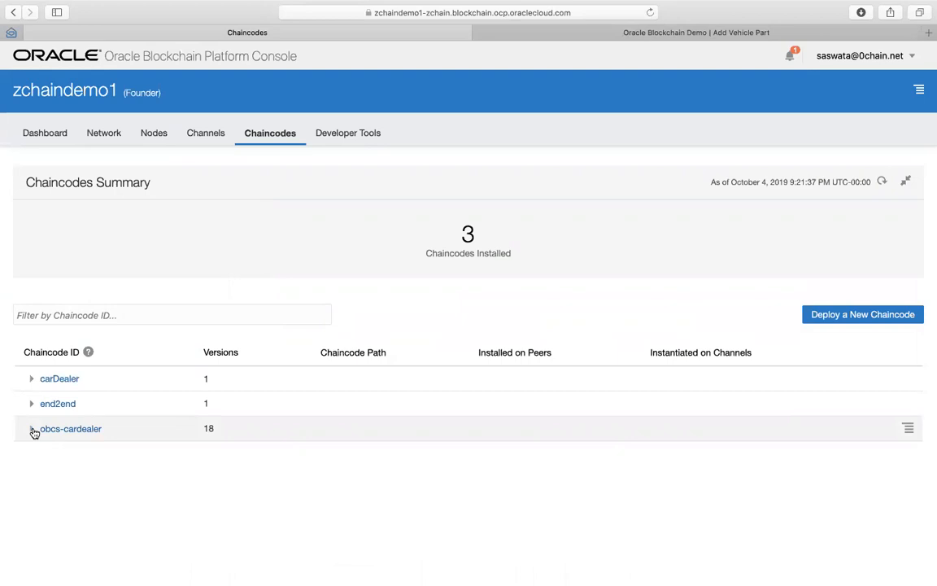
{"action": "left_click", "coordinate": [31, 429]}
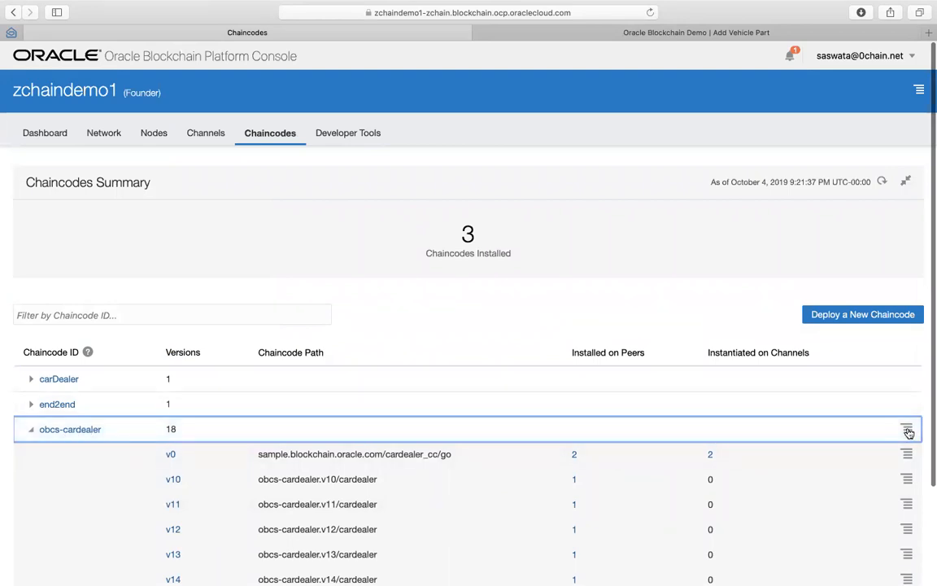
{"action": "left_click", "coordinate": [907, 429]}
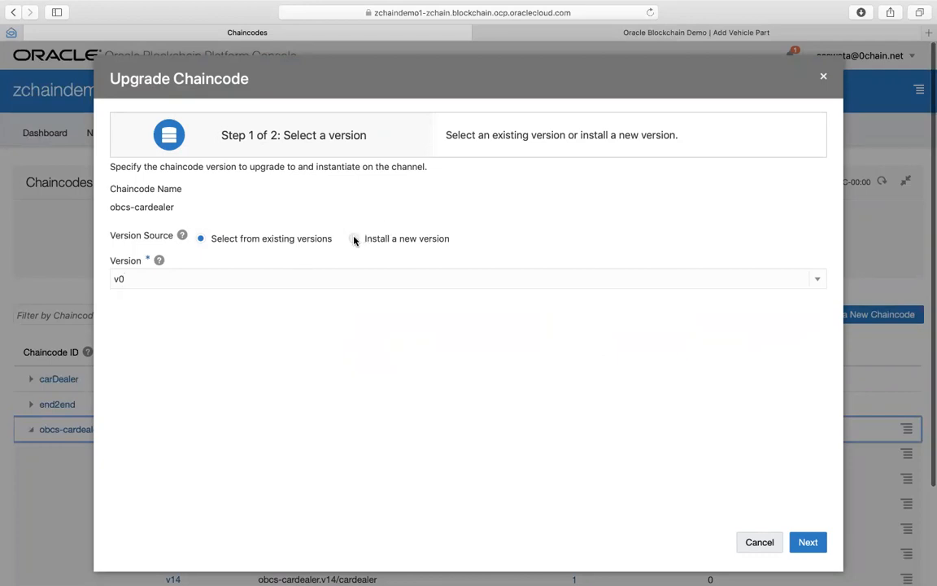
Install new version v18 targeting peer0 and begin selecting the chaincode file
{"action": "left_click", "coordinate": [354, 238]}
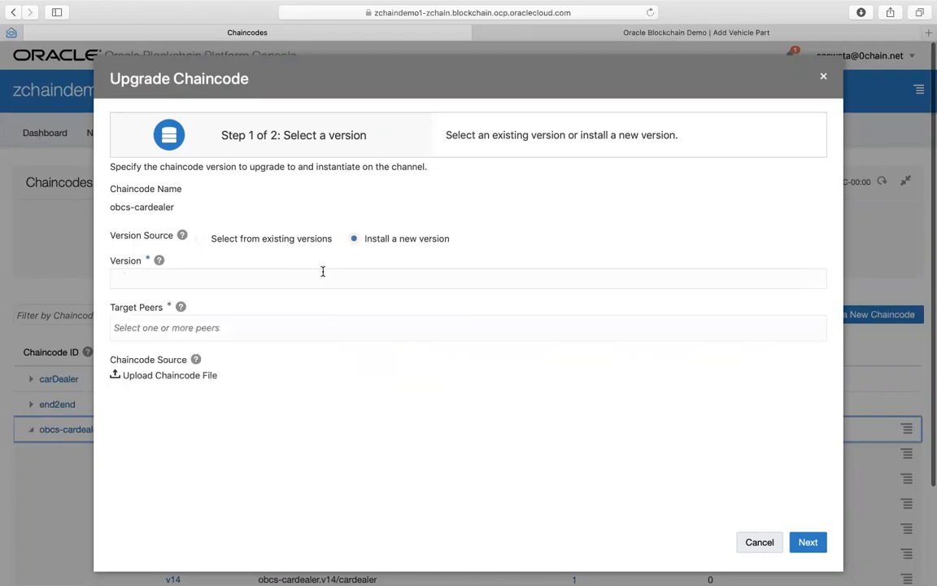
{"action": "type", "text": "v18"}
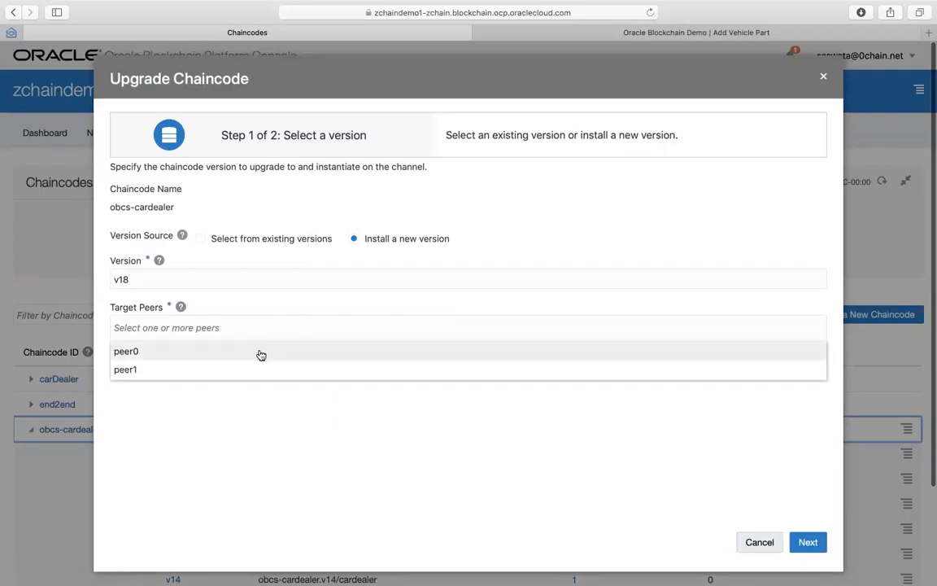
{"action": "left_click", "coordinate": [126, 351]}
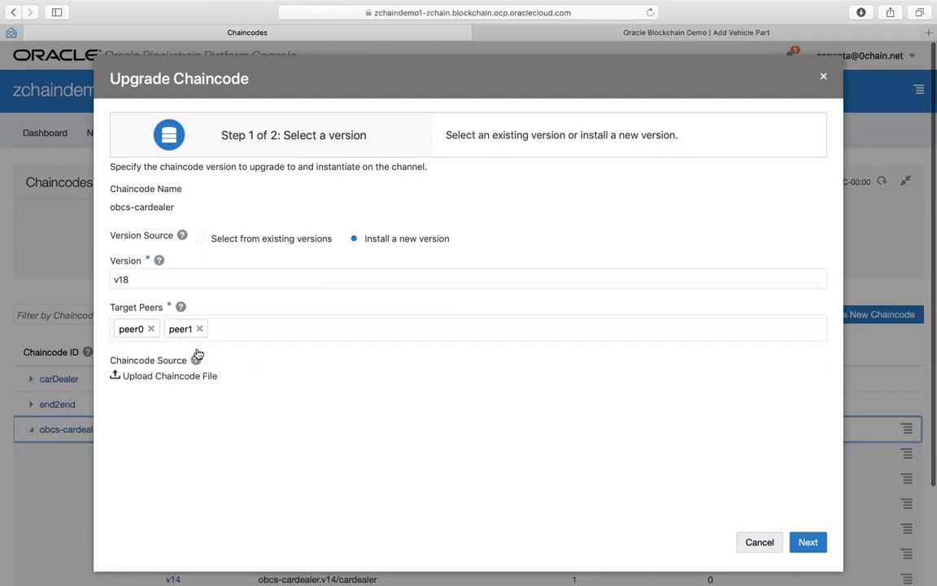
{"action": "left_click", "coordinate": [170, 375]}
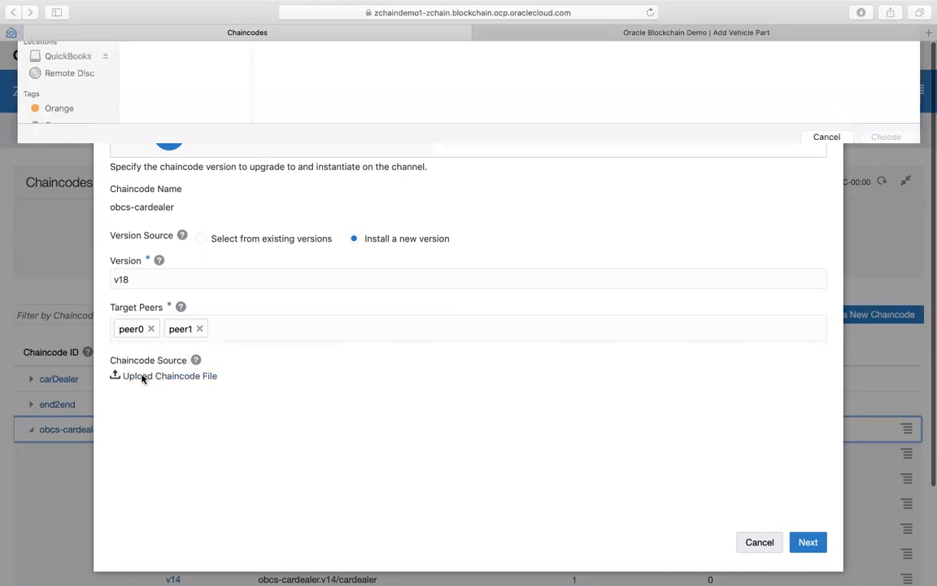
Browse Dropbox through src, vehicle_cc and cardealer folders and select cardealer.zip
{"action": "left_click", "coordinate": [164, 375]}
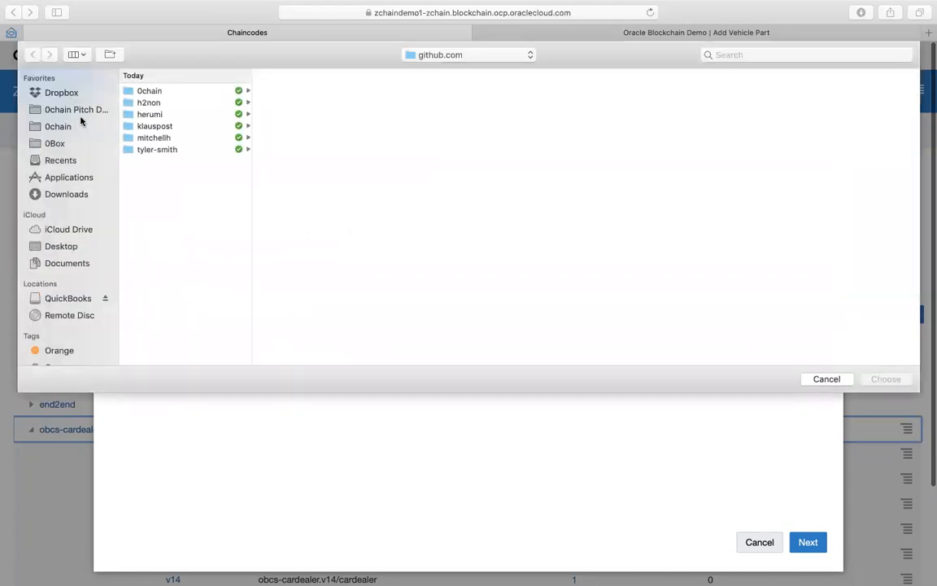
{"action": "left_click", "coordinate": [61, 92]}
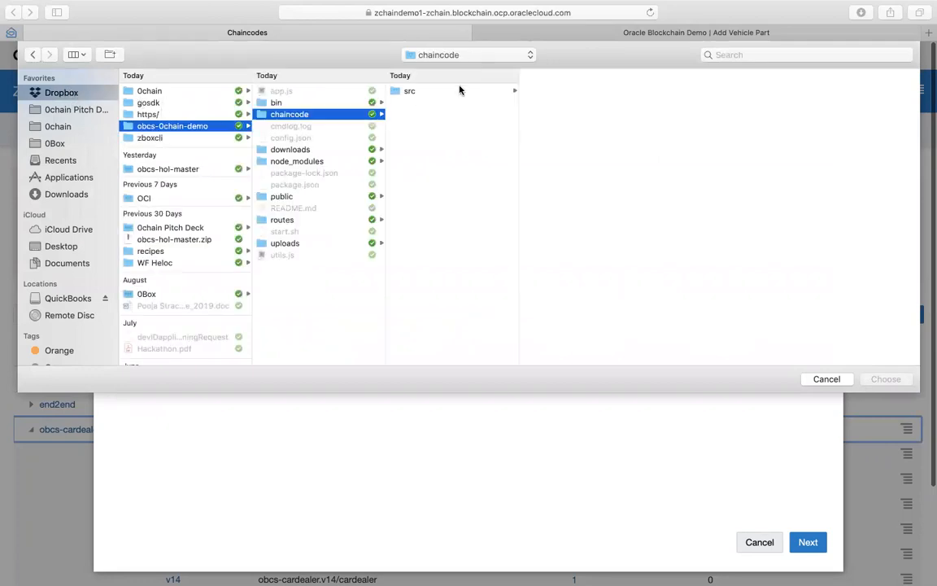
{"action": "left_click", "coordinate": [410, 90]}
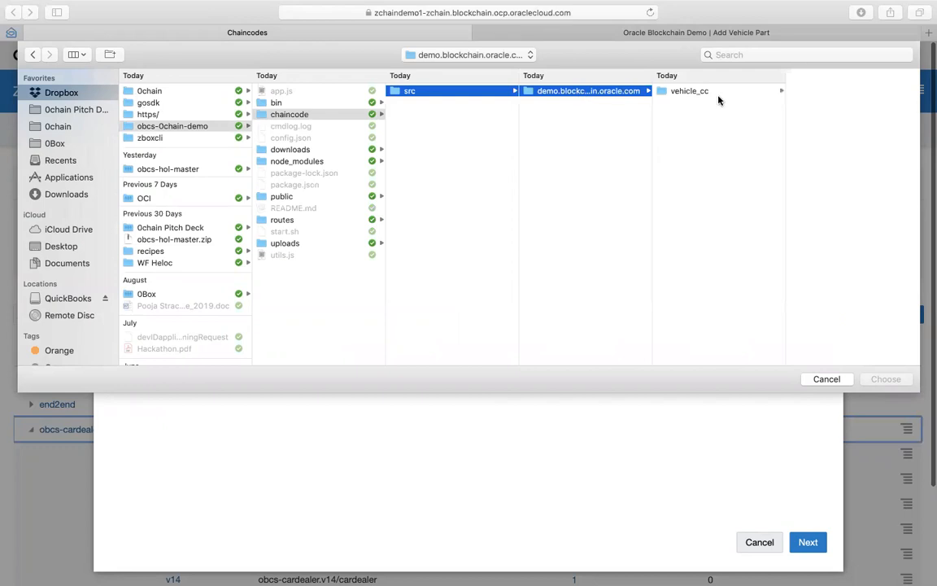
{"action": "left_click", "coordinate": [689, 90]}
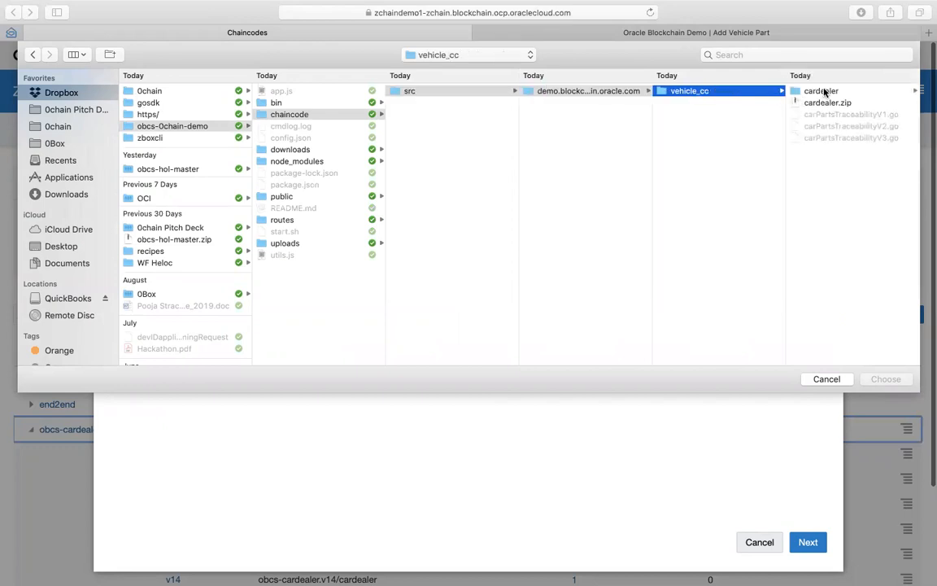
{"action": "left_click", "coordinate": [821, 90]}
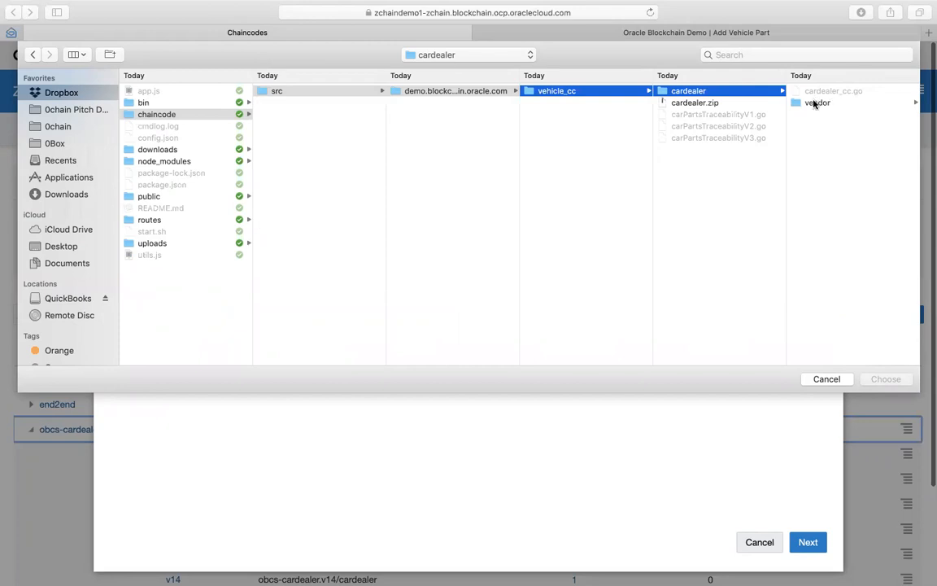
{"action": "left_click", "coordinate": [817, 103]}
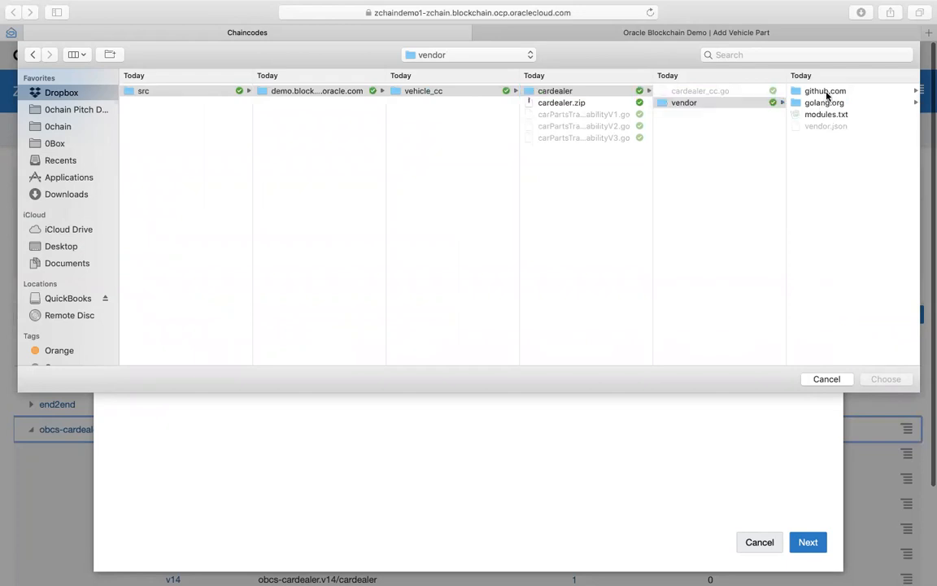
{"action": "left_click", "coordinate": [825, 90]}
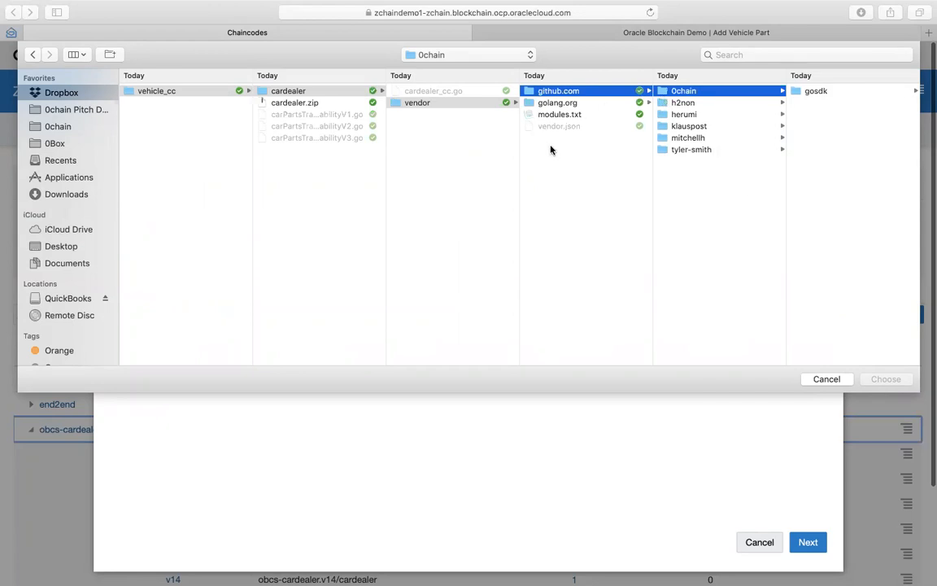
{"action": "left_click", "coordinate": [558, 102]}
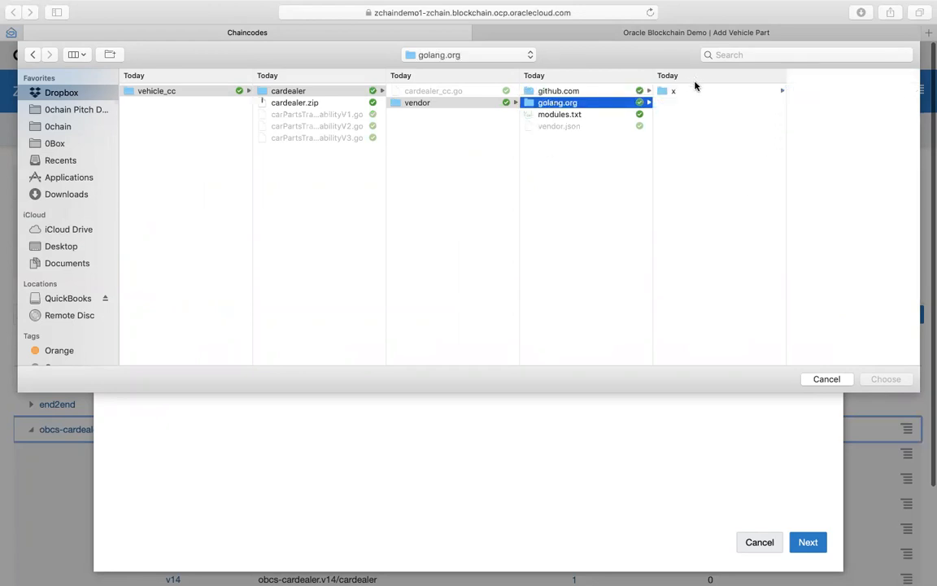
{"action": "left_click", "coordinate": [672, 90]}
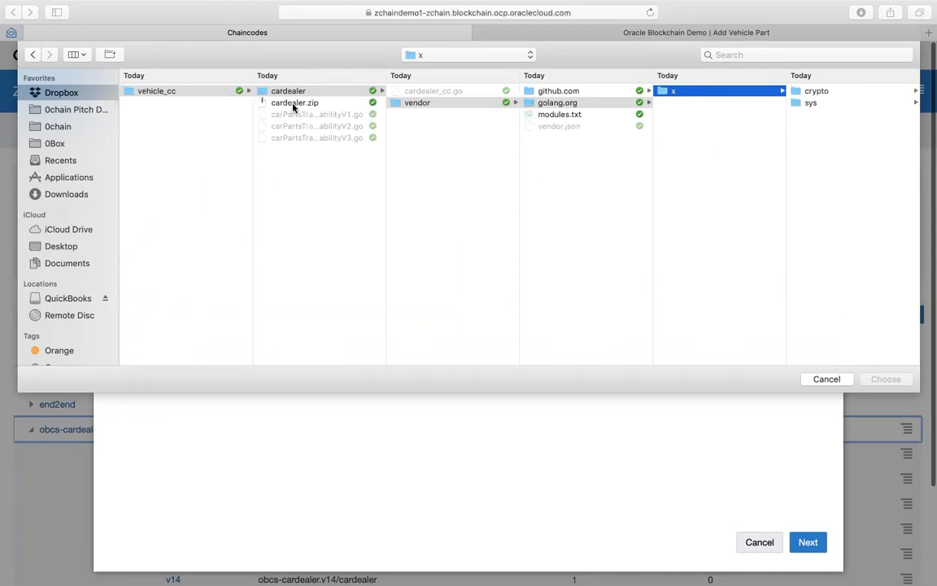
{"action": "left_click", "coordinate": [295, 102]}
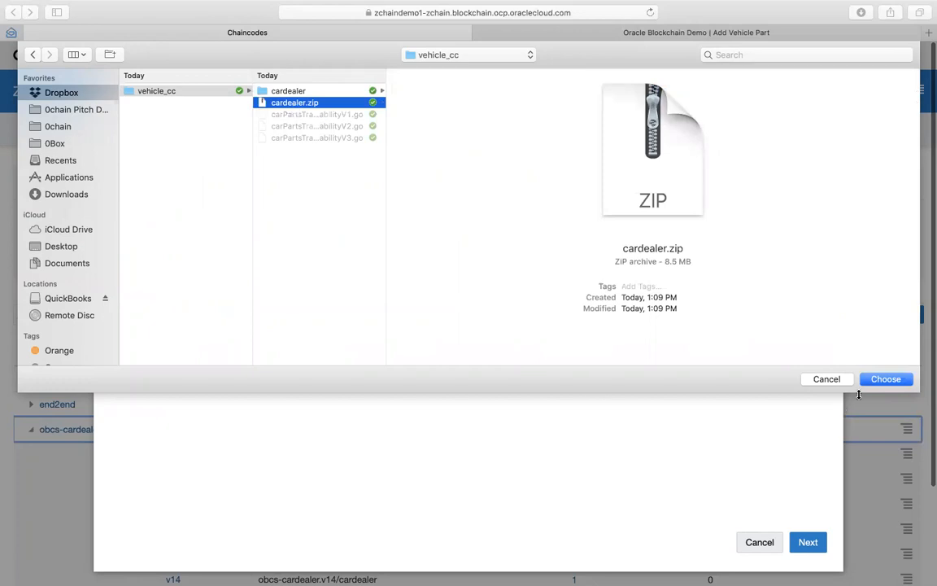
Attach cardealer.zip as the v18 source and advance to Step 2: Upgrade
{"action": "left_click", "coordinate": [885, 379]}
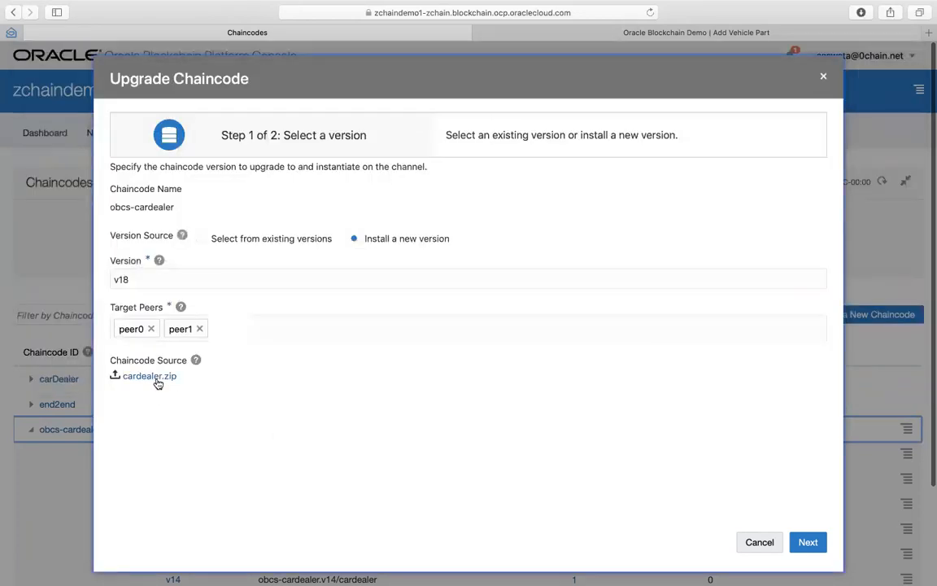
{"action": "mouse_move", "coordinate": [736, 513]}
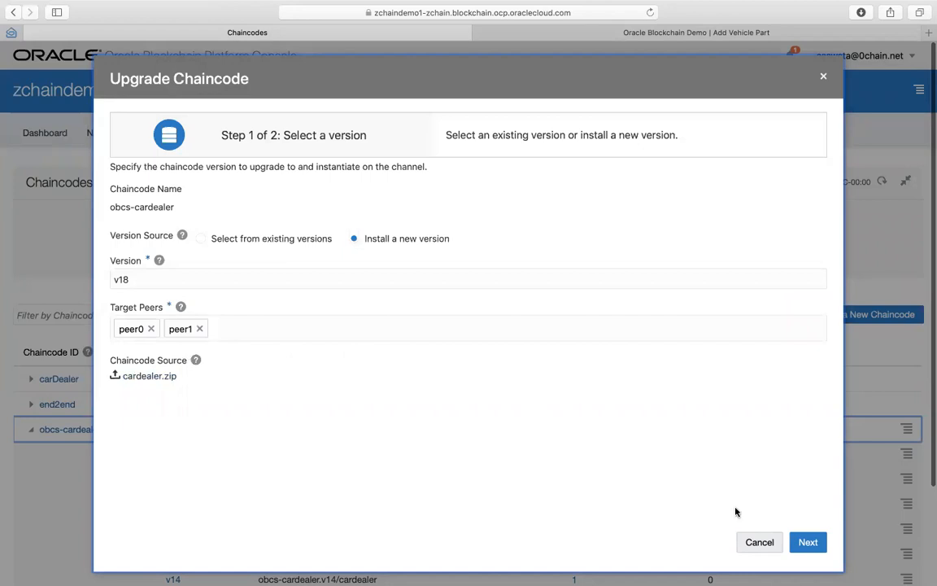
{"action": "left_click", "coordinate": [807, 542]}
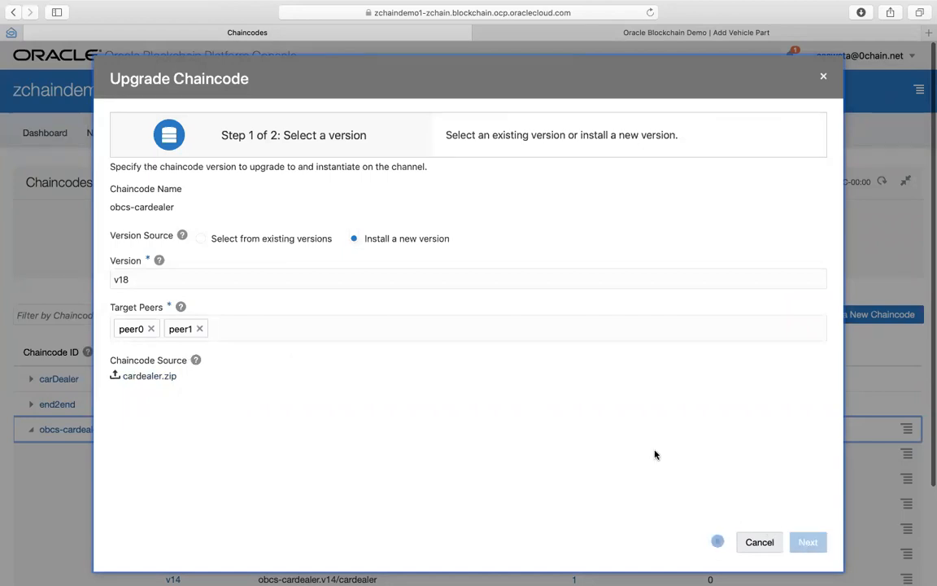
{"action": "mouse_move", "coordinate": [409, 402]}
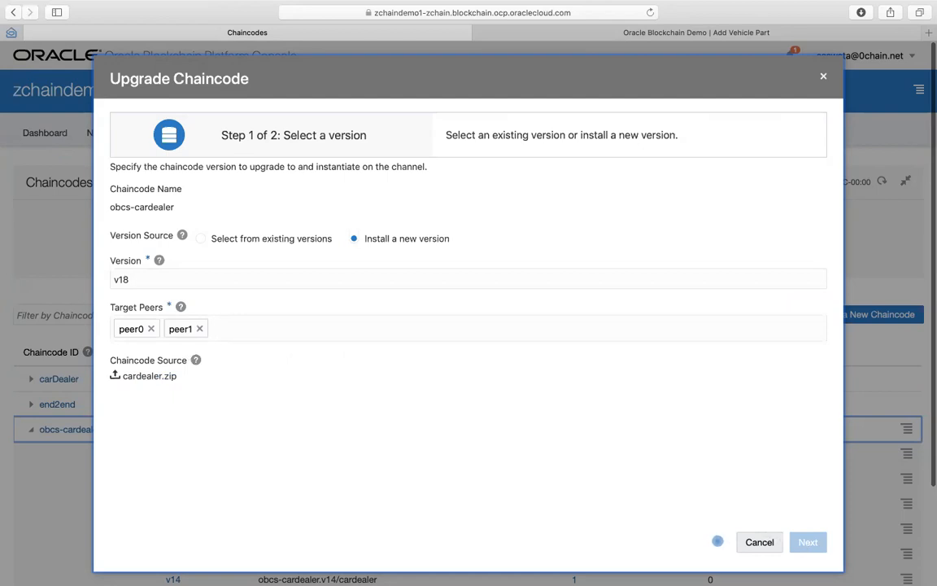
{"action": "mouse_move", "coordinate": [498, 334]}
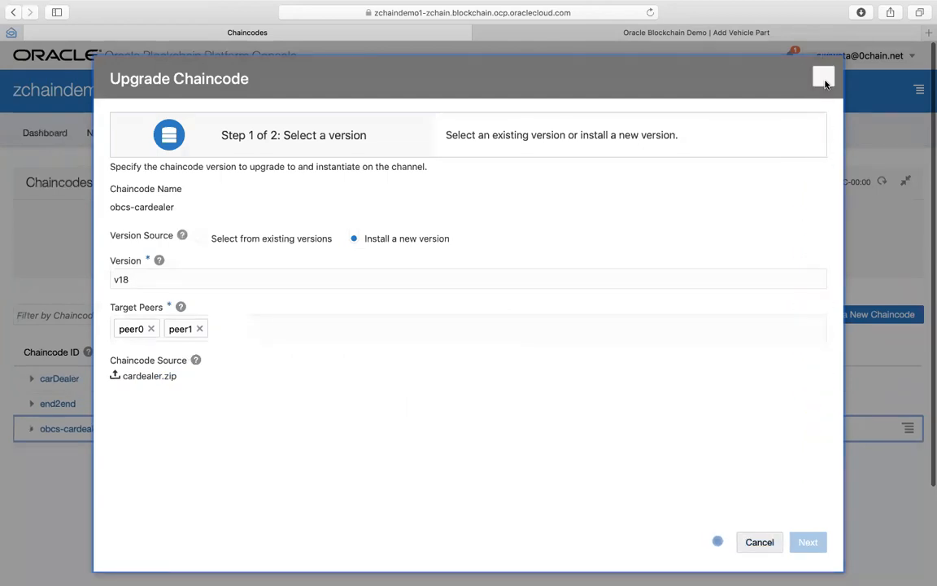
{"action": "mouse_move", "coordinate": [824, 80]}
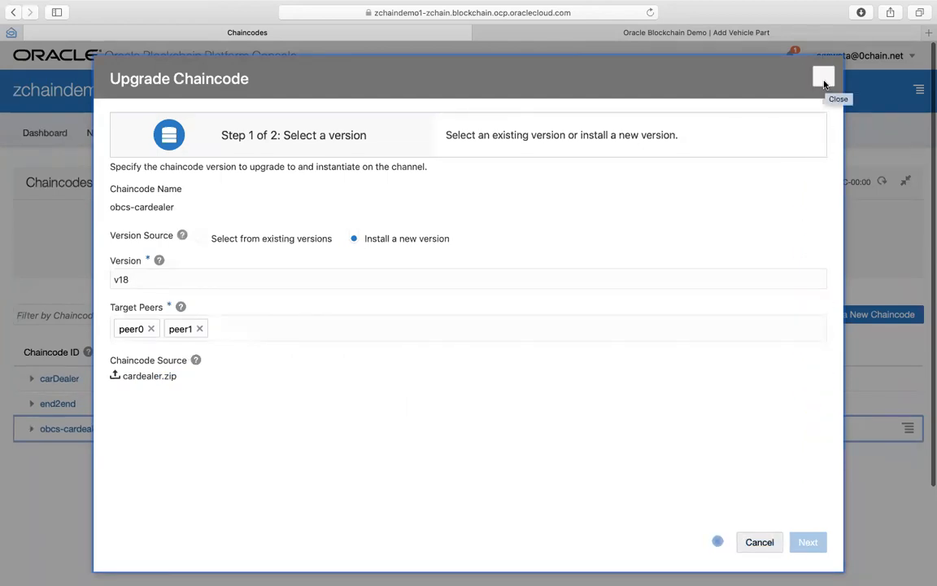
{"action": "left_click", "coordinate": [808, 542]}
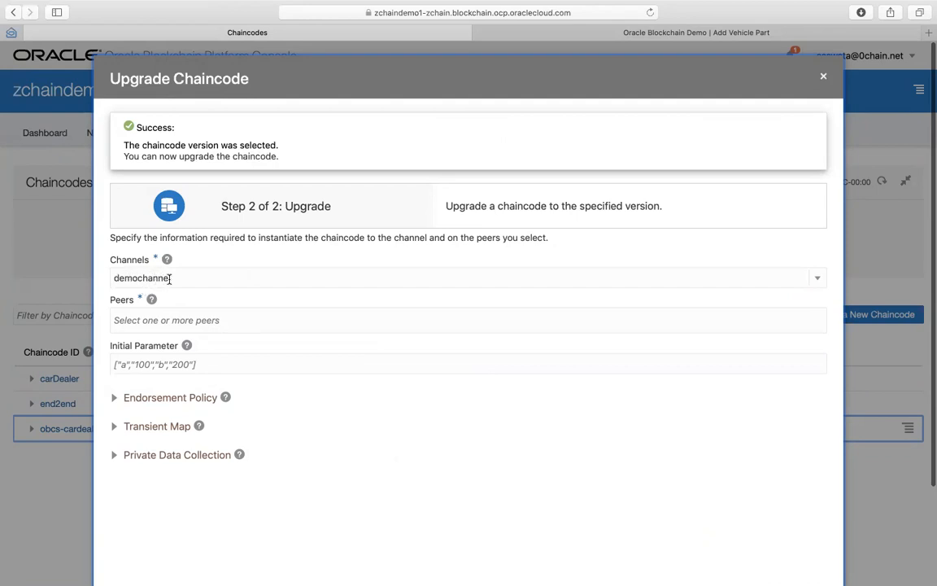
Add peer0 and peer1 as upgrade peers, then dismiss the dialog without upgrading
{"action": "left_click", "coordinate": [468, 320]}
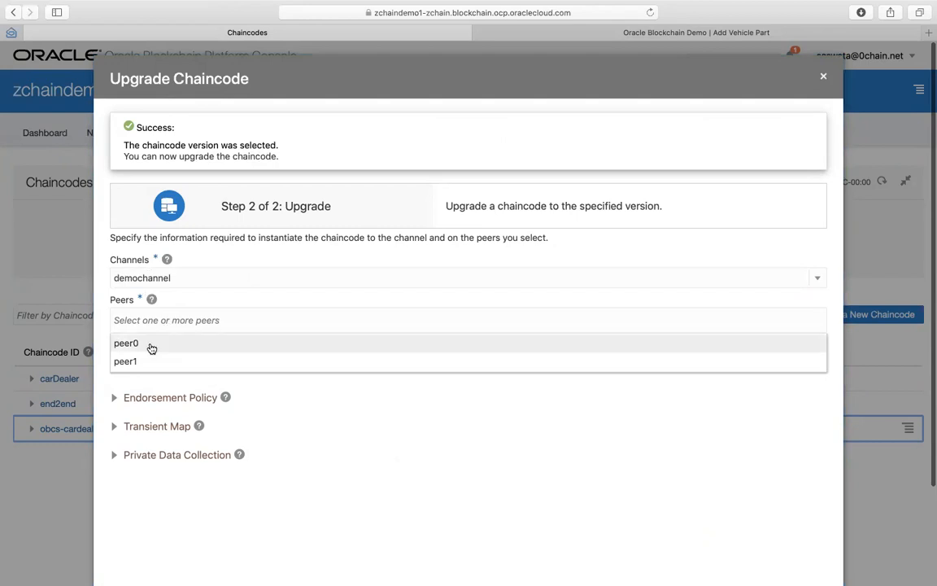
{"action": "left_click", "coordinate": [127, 343]}
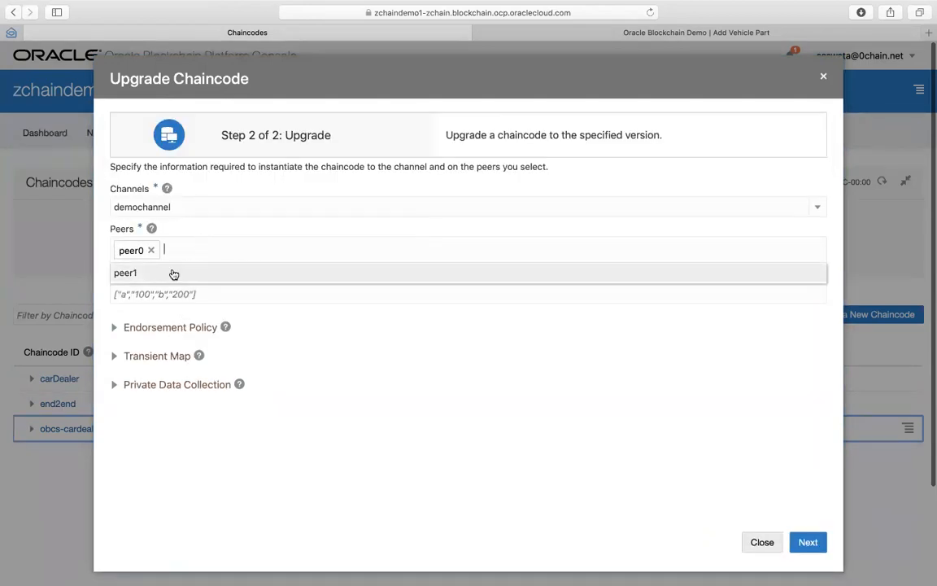
{"action": "left_click", "coordinate": [126, 273]}
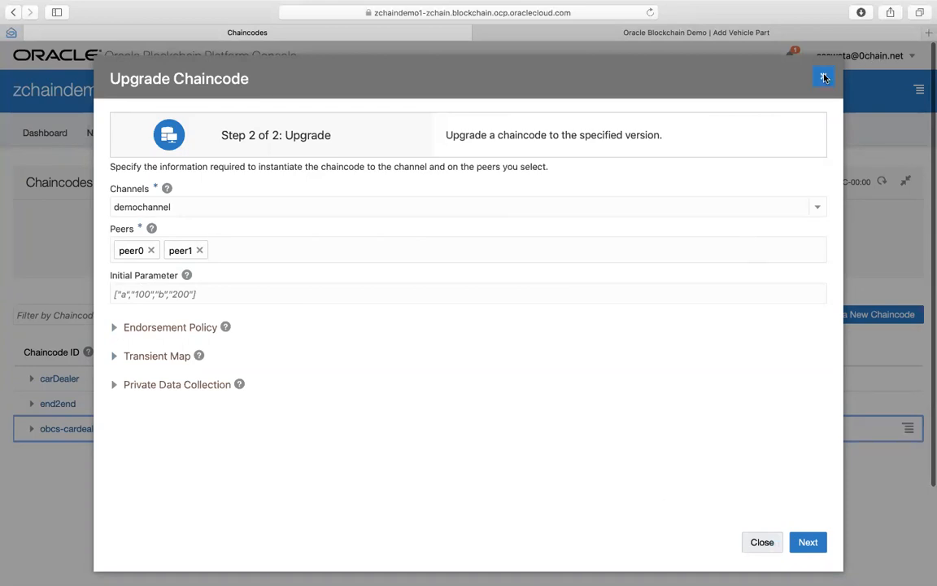
{"action": "left_click", "coordinate": [823, 76]}
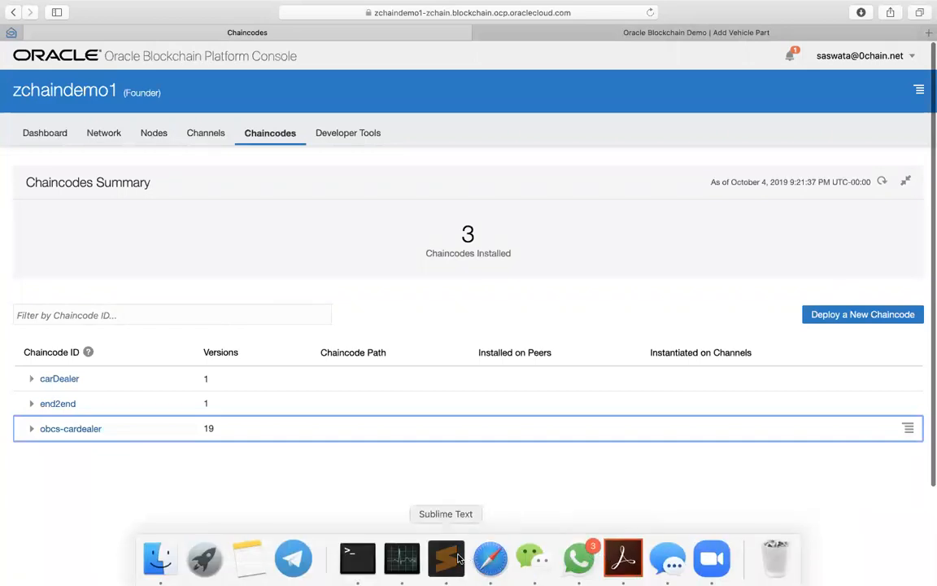
Preview the carPartsTraceabilityV3.go chaincode file in Sublime Text
{"action": "left_click", "coordinate": [445, 558]}
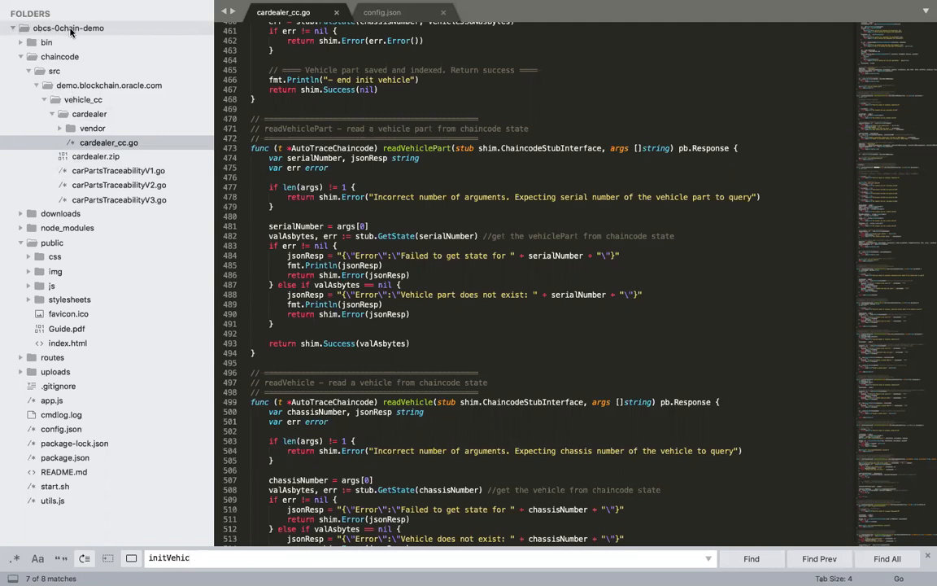
{"action": "left_click", "coordinate": [108, 143]}
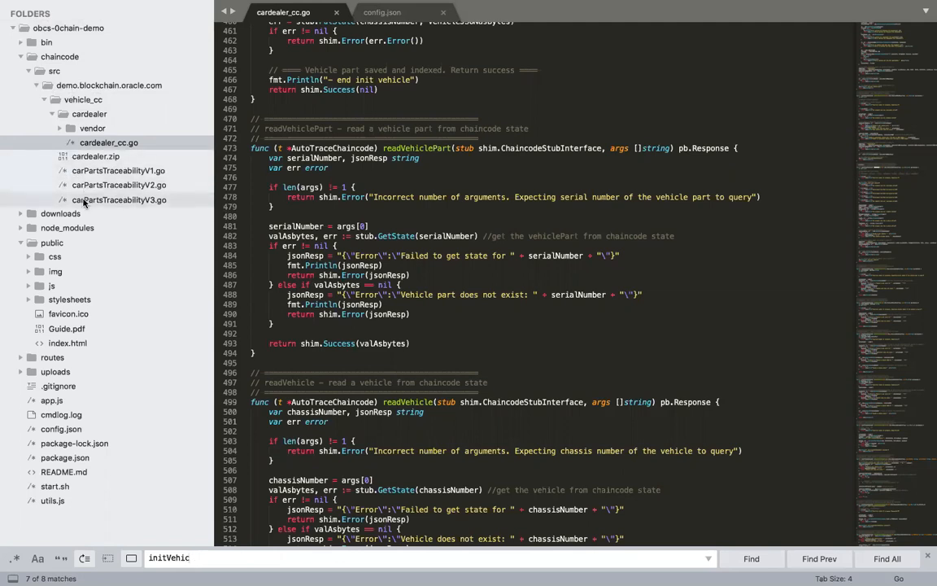
{"action": "left_click", "coordinate": [119, 199]}
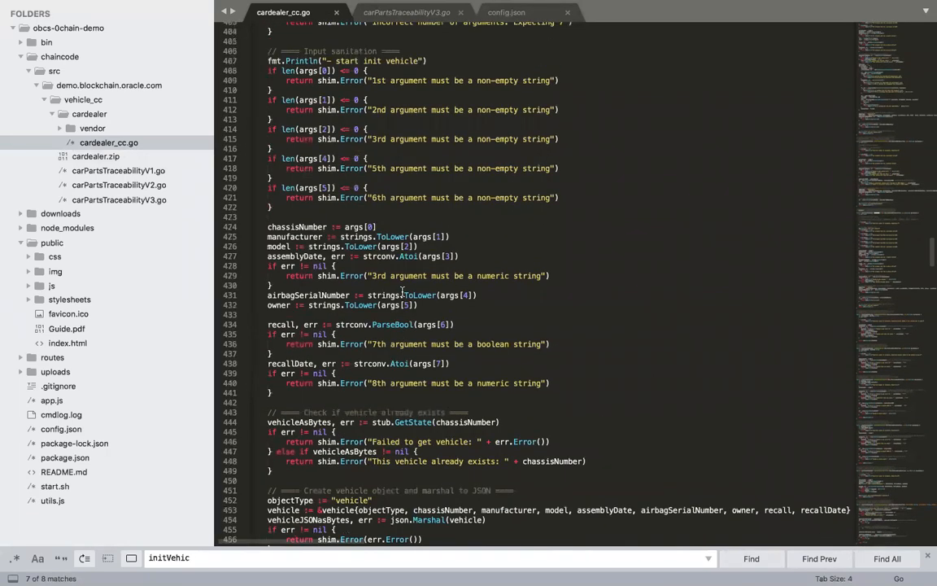
{"action": "scroll", "scroll_direction": "up", "scroll_amount": 3}
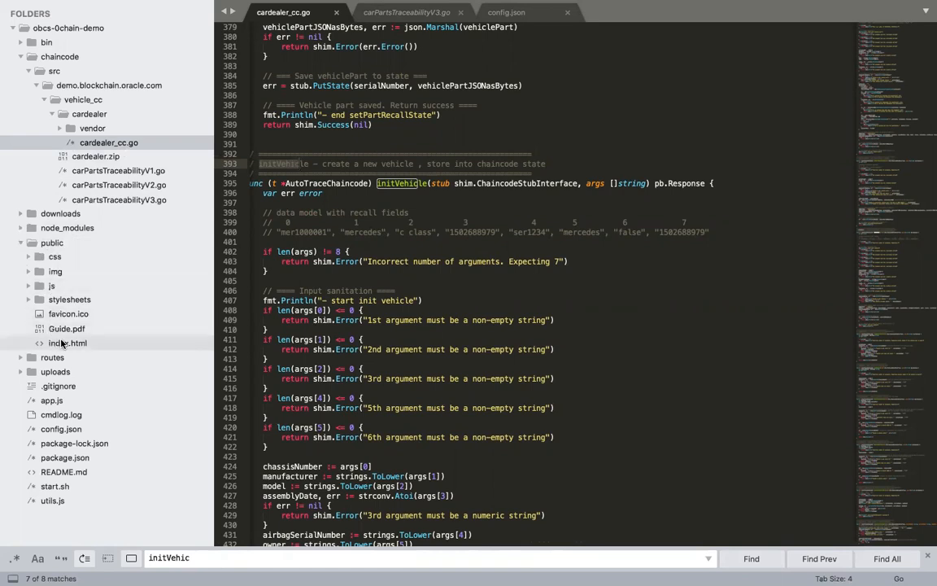
{"action": "mouse_move", "coordinate": [59, 382]}
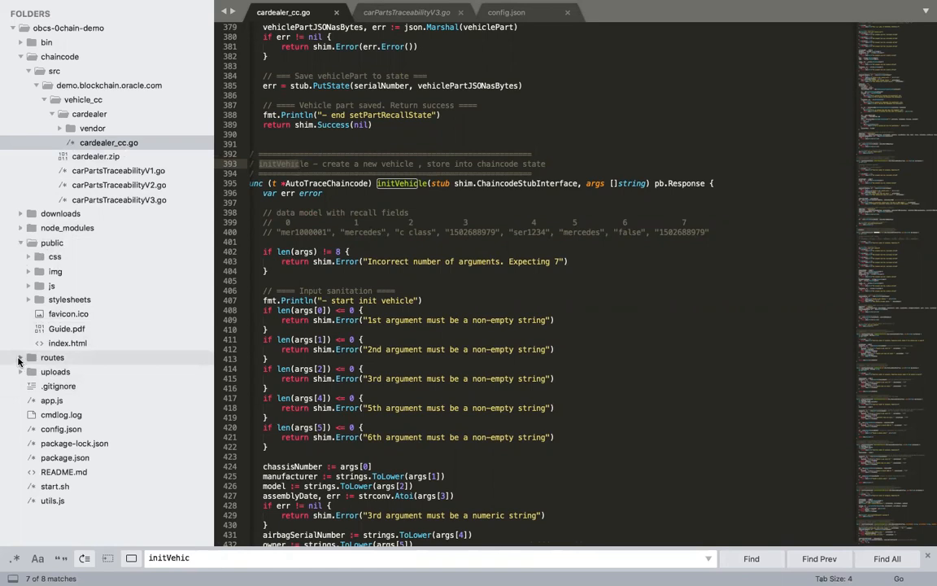
Open agent.js, add_vehicle_part.html, trace_vehicle_part.html and viewModels' trace_vehicle_part.js
{"action": "left_click", "coordinate": [52, 357]}
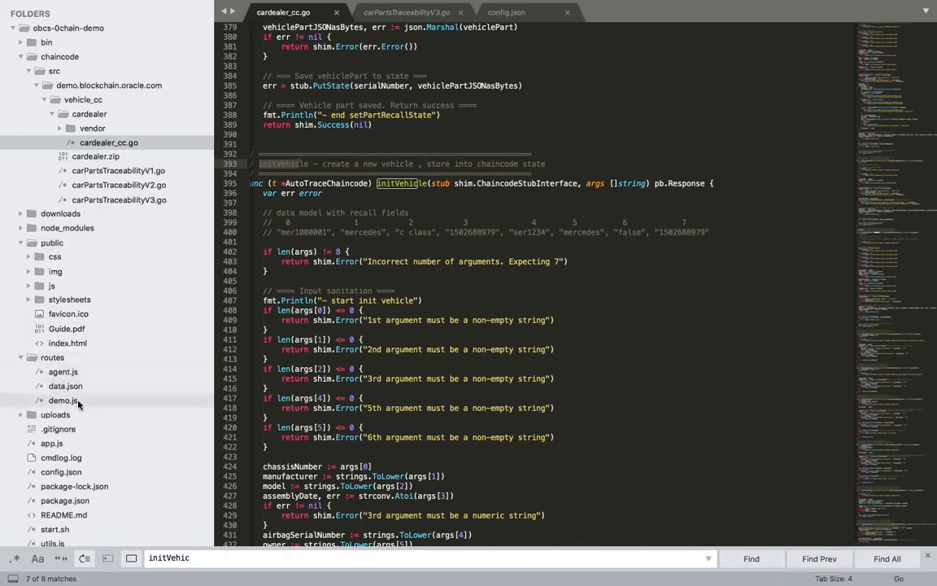
{"action": "left_click", "coordinate": [63, 371]}
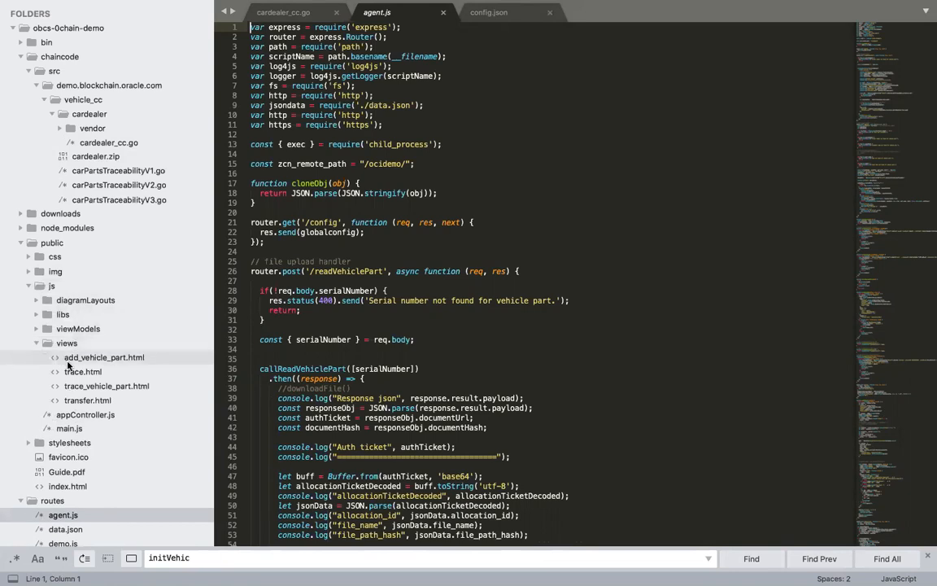
{"action": "left_click", "coordinate": [104, 357]}
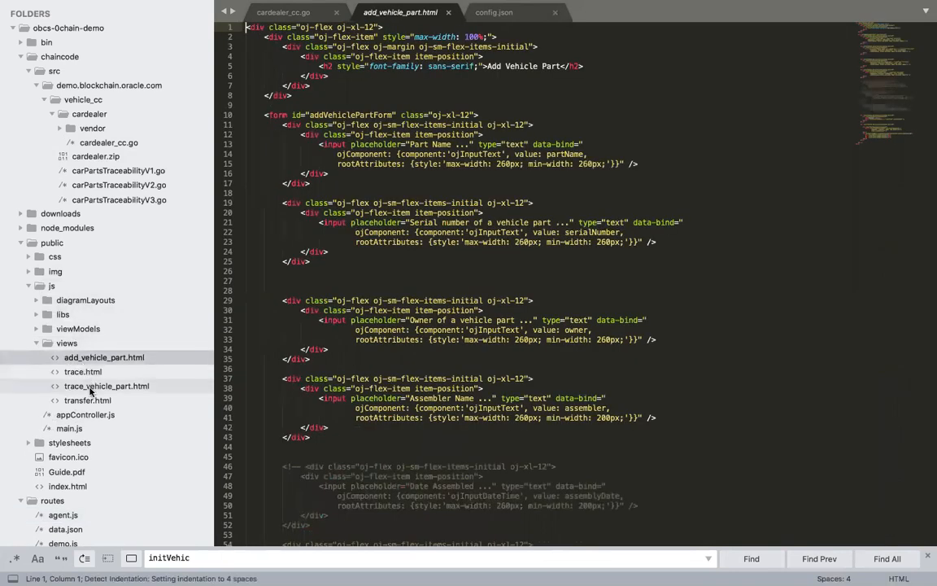
{"action": "left_click", "coordinate": [107, 386]}
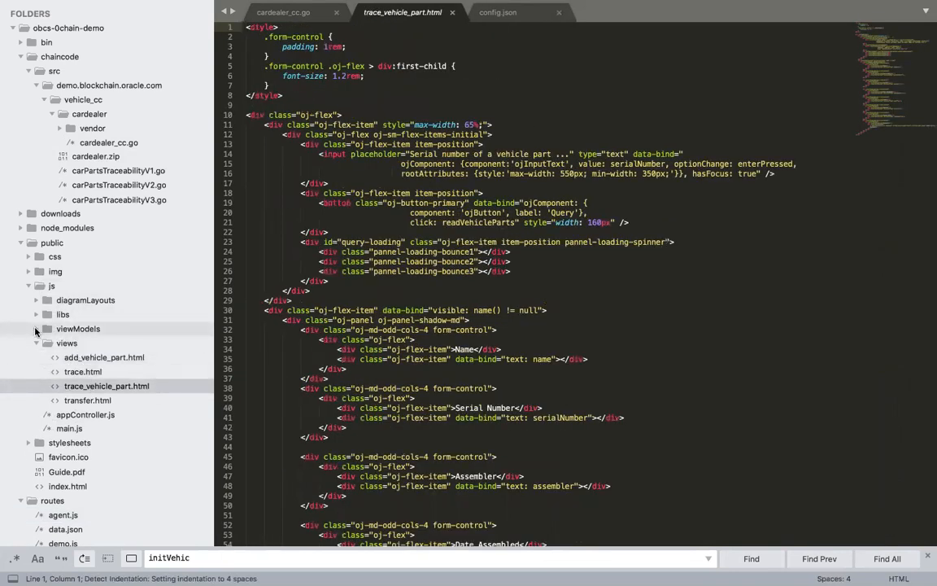
{"action": "left_click", "coordinate": [46, 328]}
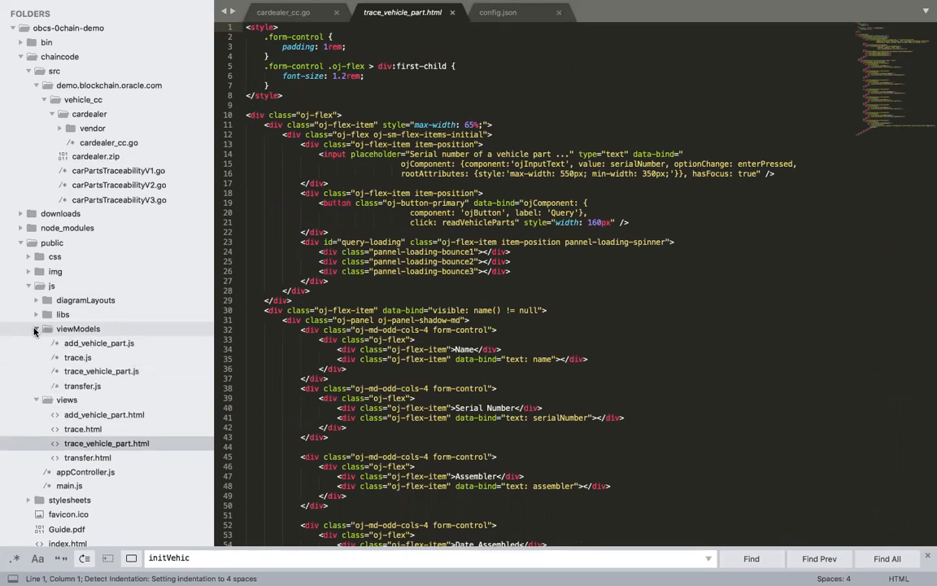
{"action": "left_click", "coordinate": [98, 342]}
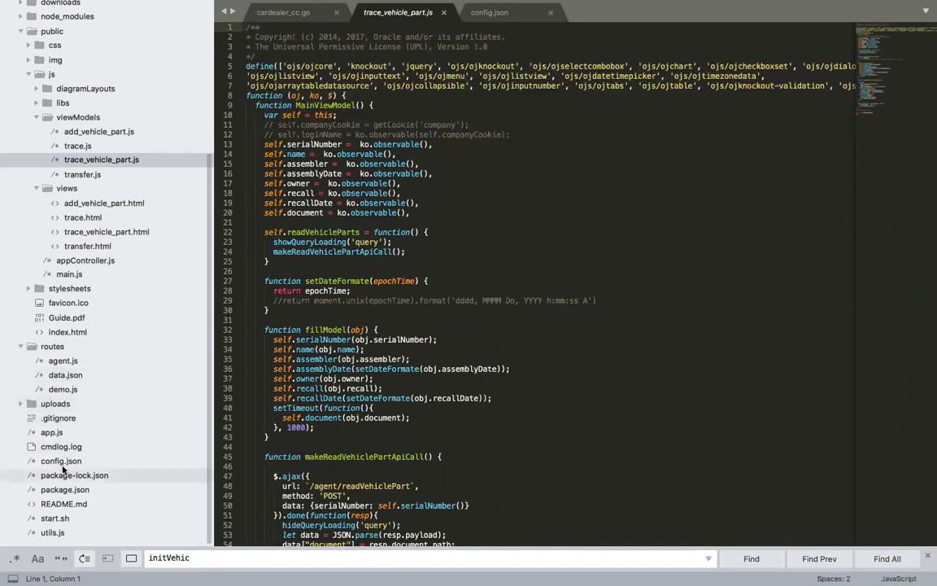
Review config.json's gateway endpoint and chaincode settings, then switch to the PDF guide
{"action": "left_click", "coordinate": [488, 12]}
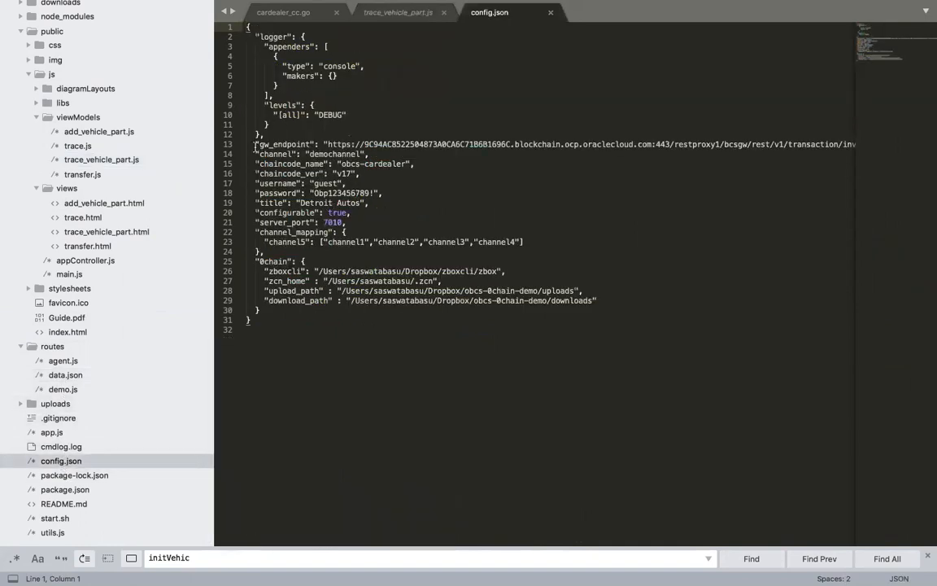
{"action": "left_click_drag", "start_coordinate": [255, 144], "coordinate": [386, 242]}
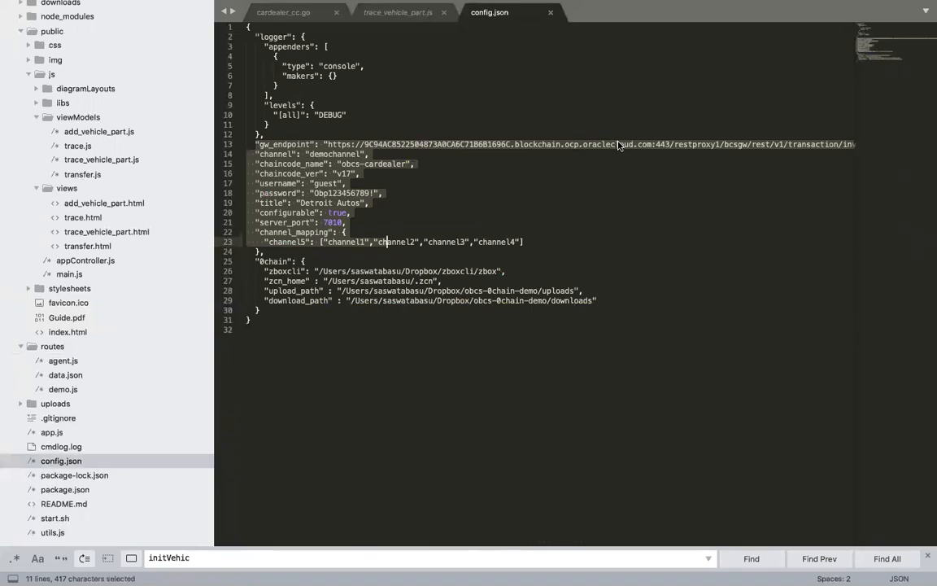
{"action": "left_click", "coordinate": [618, 144]}
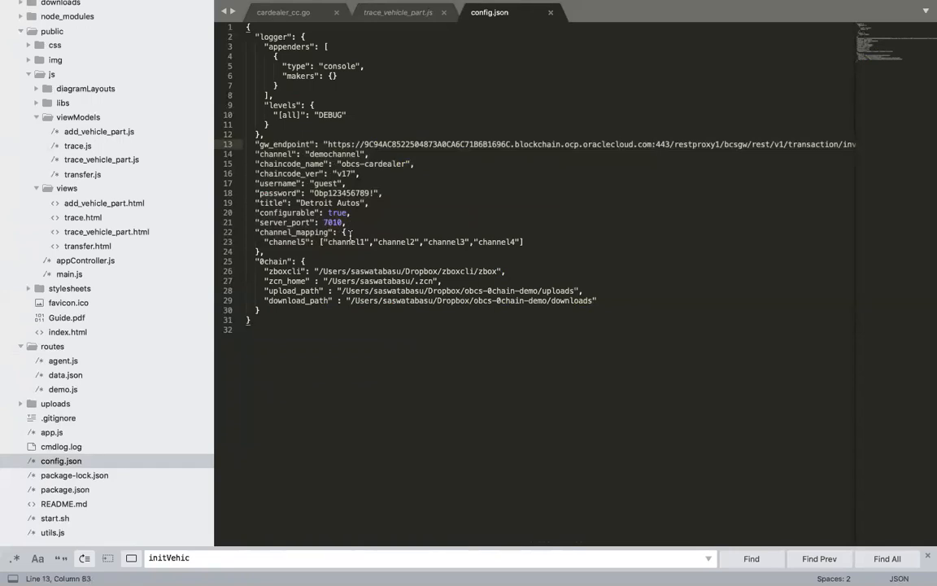
{"action": "mouse_move", "coordinate": [333, 356]}
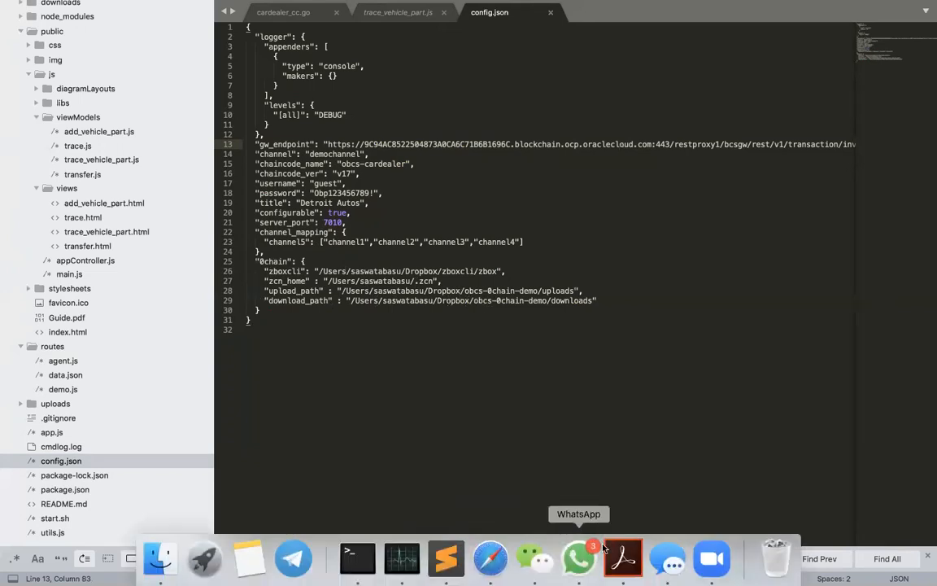
{"action": "mouse_move", "coordinate": [623, 558]}
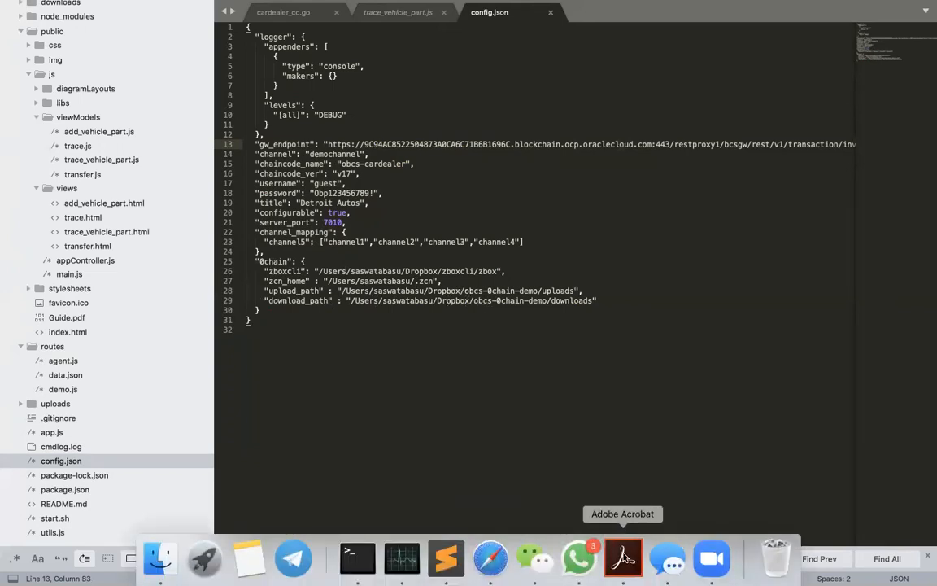
{"action": "left_click", "coordinate": [622, 558]}
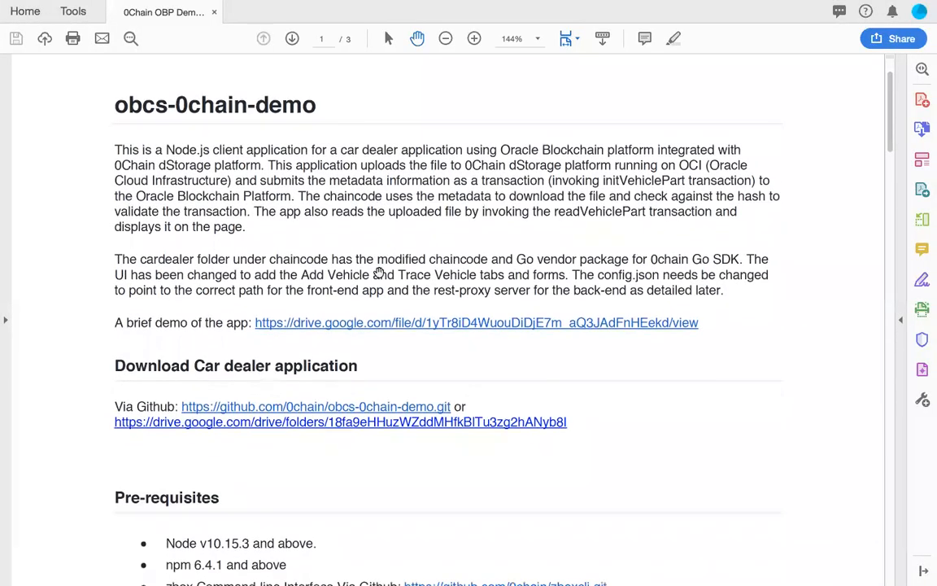
Scroll the guide past Pre-requisites and zboxcli to Installing Go 1.13
{"action": "scroll", "scroll_direction": "down", "scroll_amount": 3}
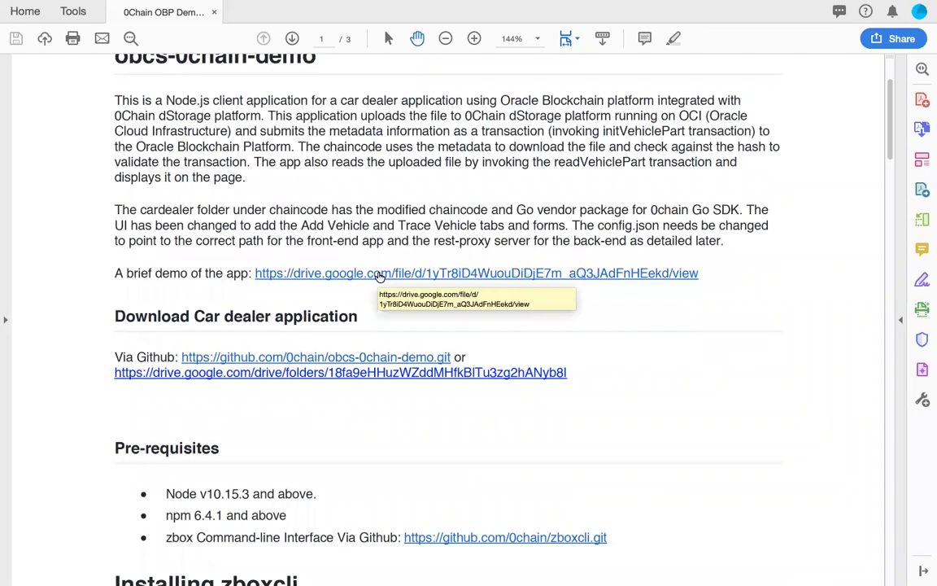
{"action": "scroll", "scroll_direction": "down", "scroll_amount": 3}
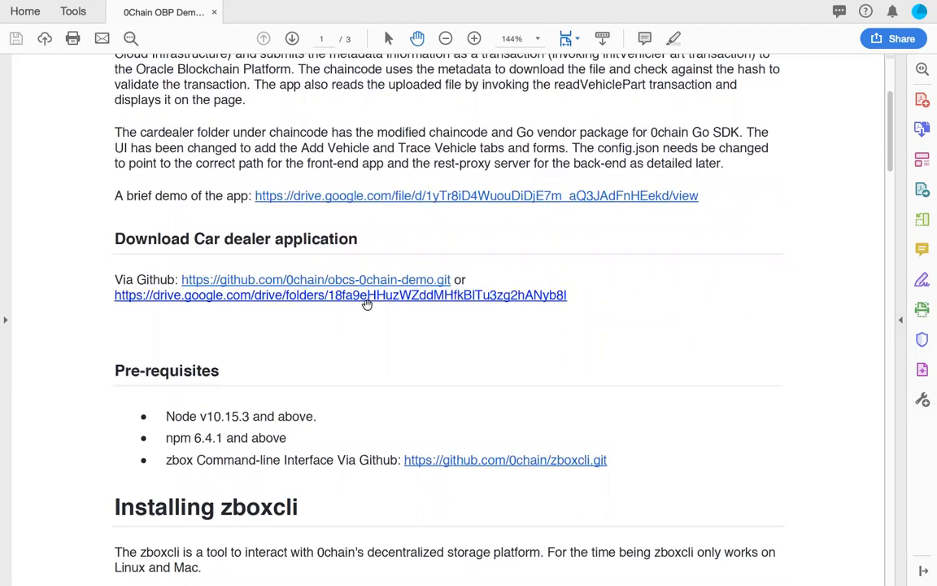
{"action": "mouse_move", "coordinate": [369, 339]}
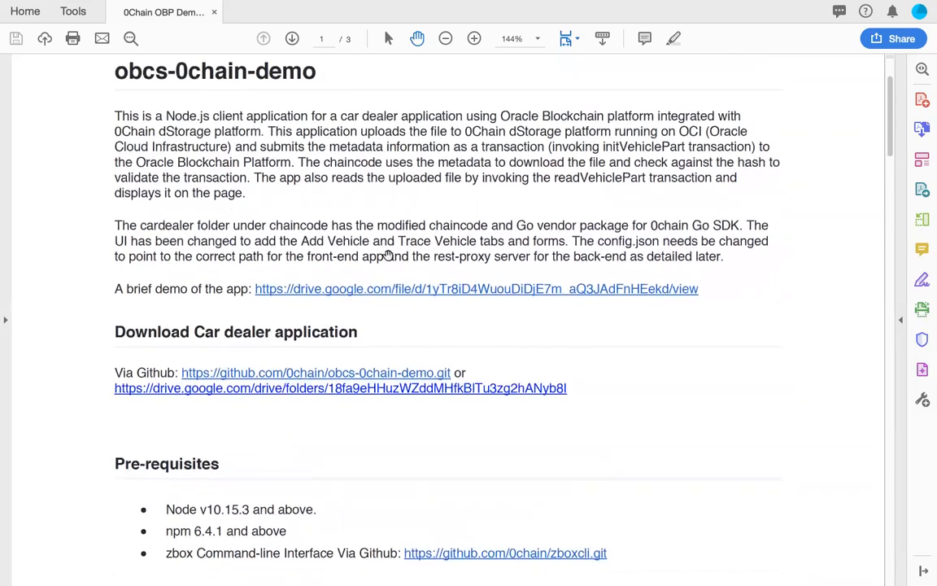
{"action": "scroll", "scroll_direction": "down", "scroll_amount": 3}
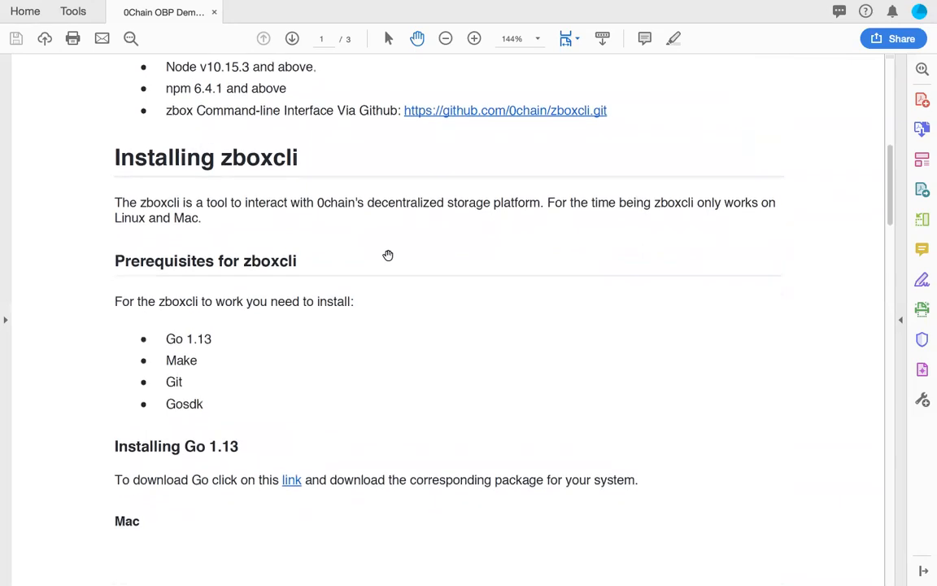
{"action": "scroll", "scroll_direction": "down", "scroll_amount": 3}
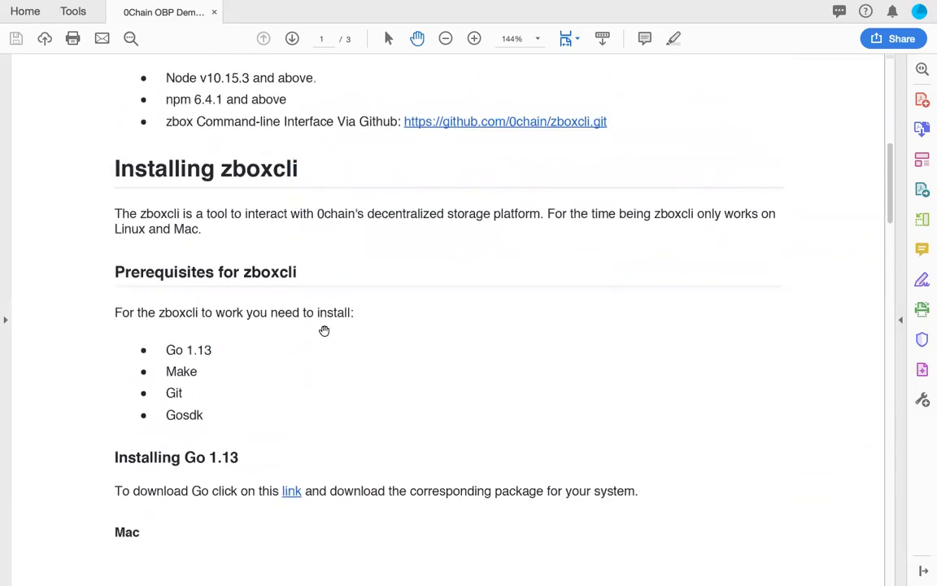
{"action": "scroll", "scroll_direction": "down", "scroll_amount": 3}
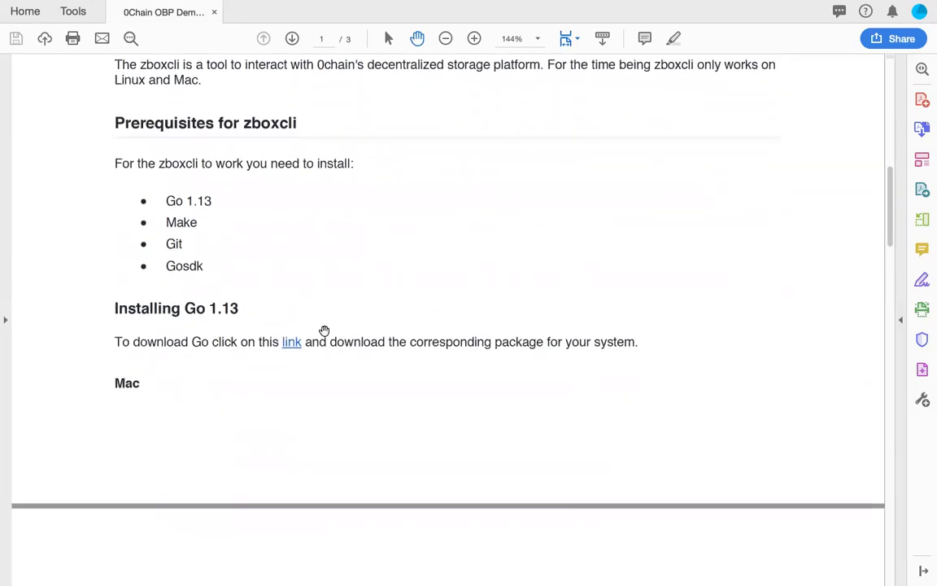
{"action": "mouse_move", "coordinate": [290, 403]}
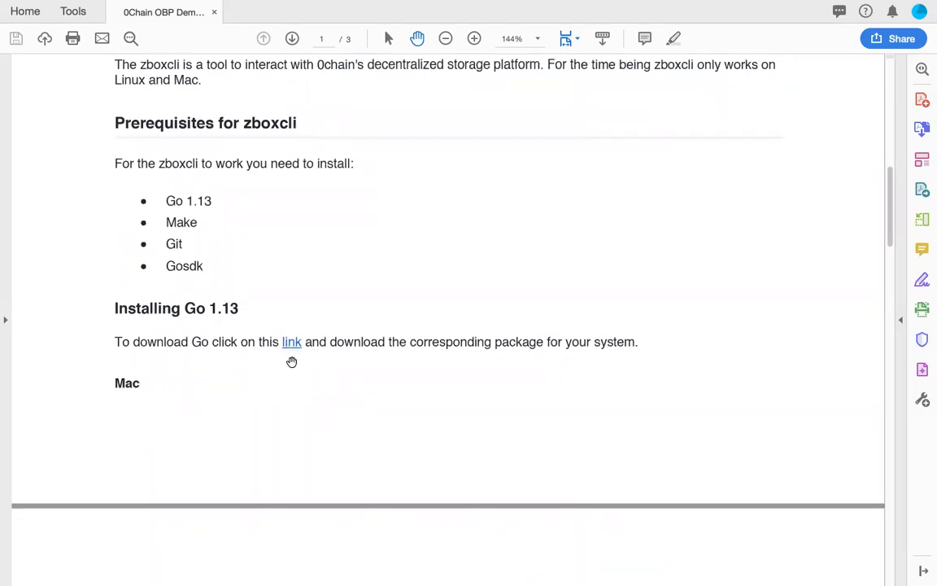
Scroll onto page 2 through the Git and Gosdk installation steps
{"action": "scroll", "scroll_direction": "down", "scroll_amount": 3}
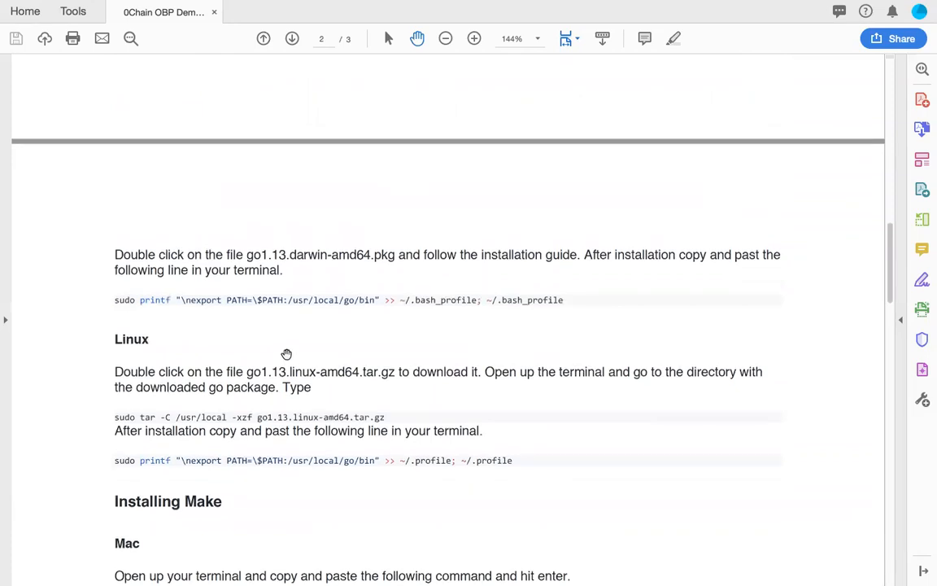
{"action": "scroll", "scroll_direction": "down", "scroll_amount": 3}
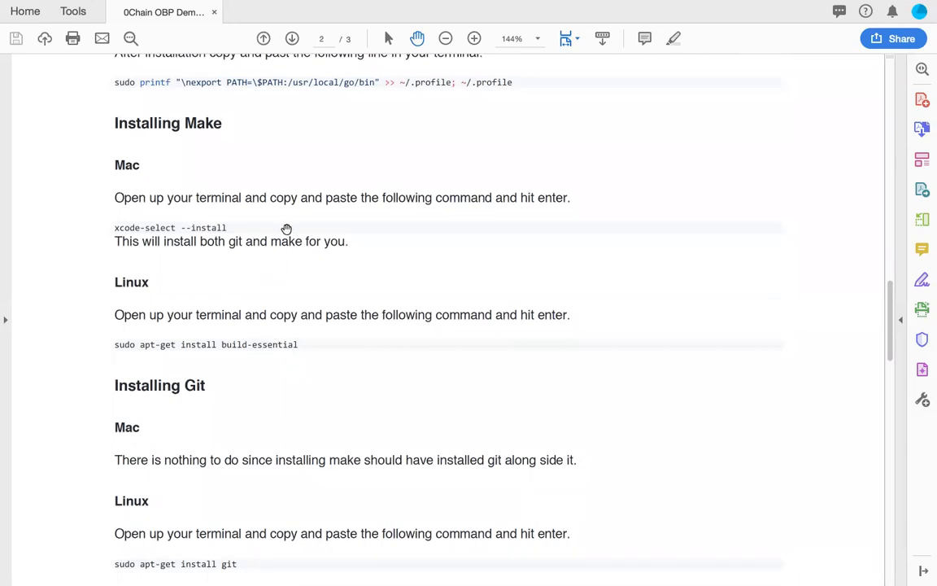
{"action": "mouse_move", "coordinate": [210, 201]}
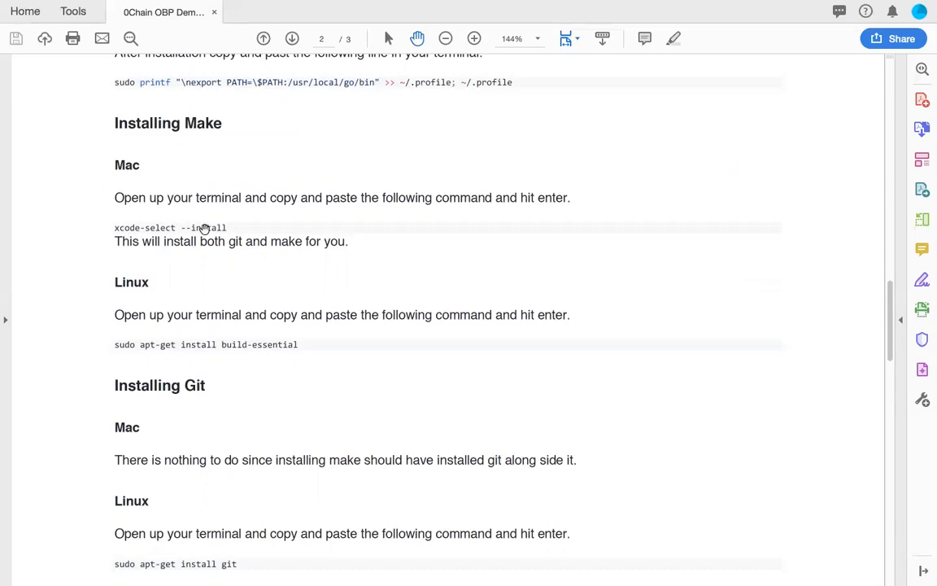
{"action": "scroll", "scroll_direction": "down", "scroll_amount": 3}
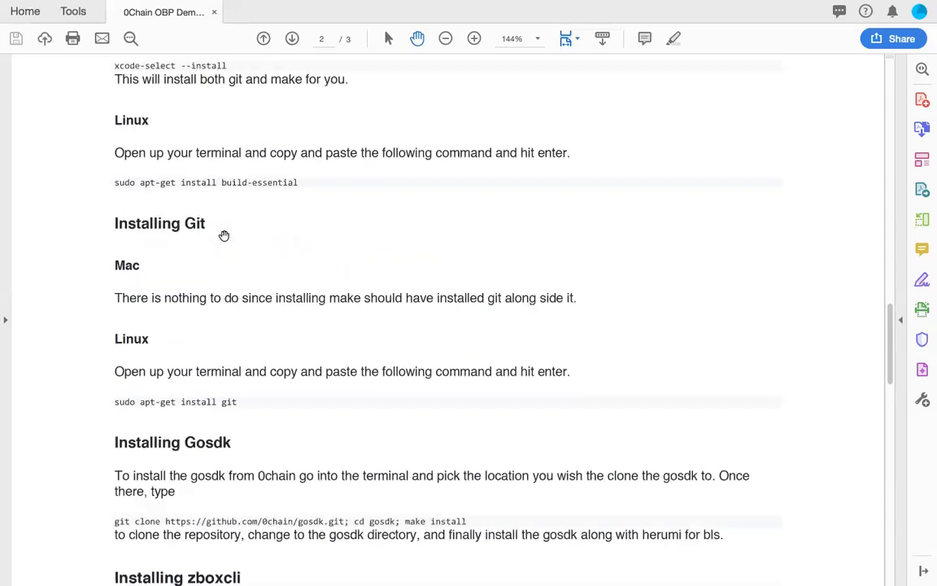
{"action": "scroll", "scroll_direction": "down", "scroll_amount": 3}
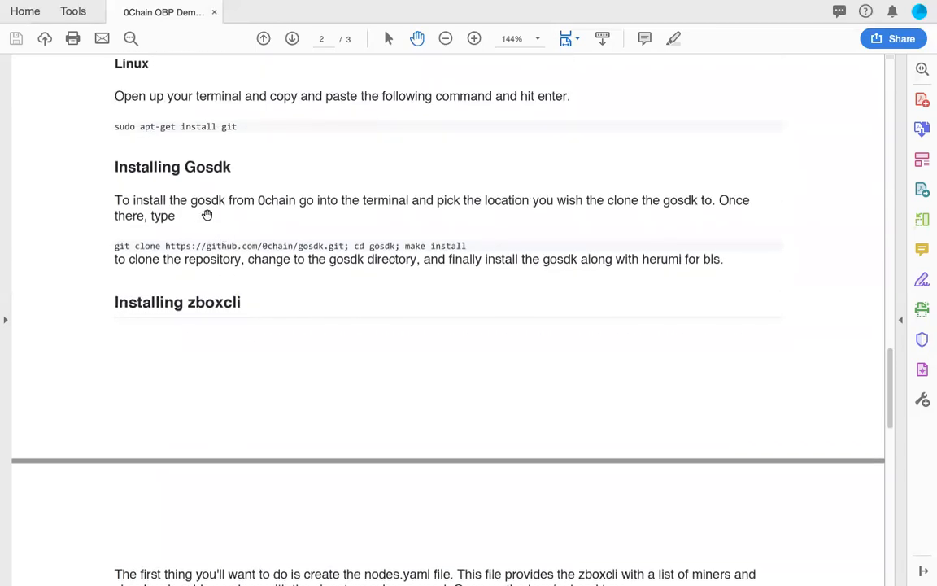
{"action": "mouse_move", "coordinate": [499, 228]}
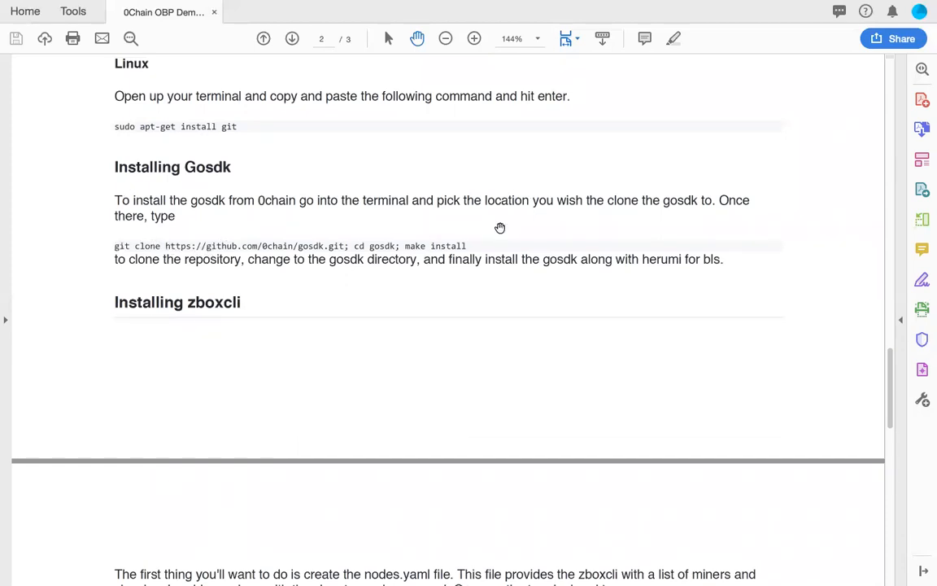
Scroll page 3 past Installing zboxcli to the Car Dealer client app configuration
{"action": "scroll", "scroll_direction": "down", "scroll_amount": 3}
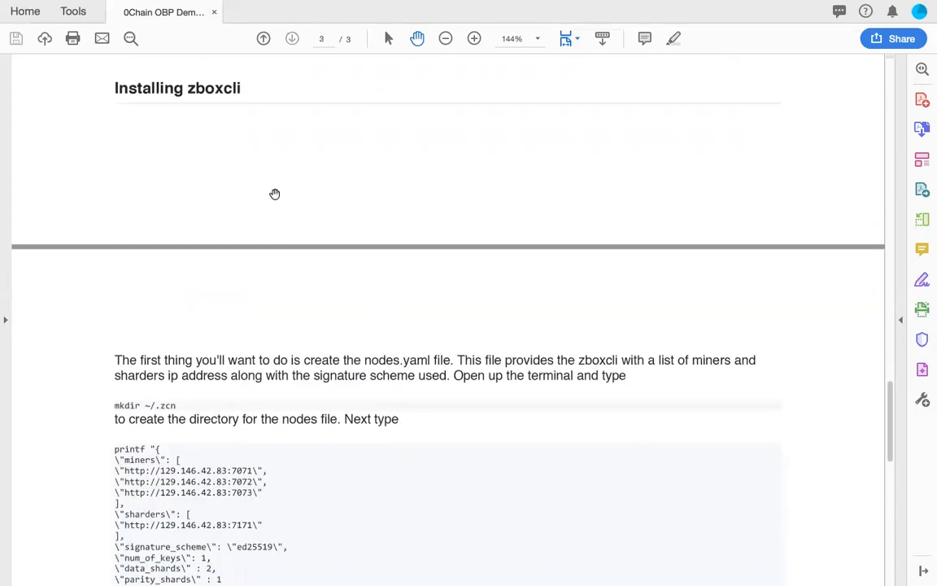
{"action": "scroll", "scroll_direction": "down", "scroll_amount": 3}
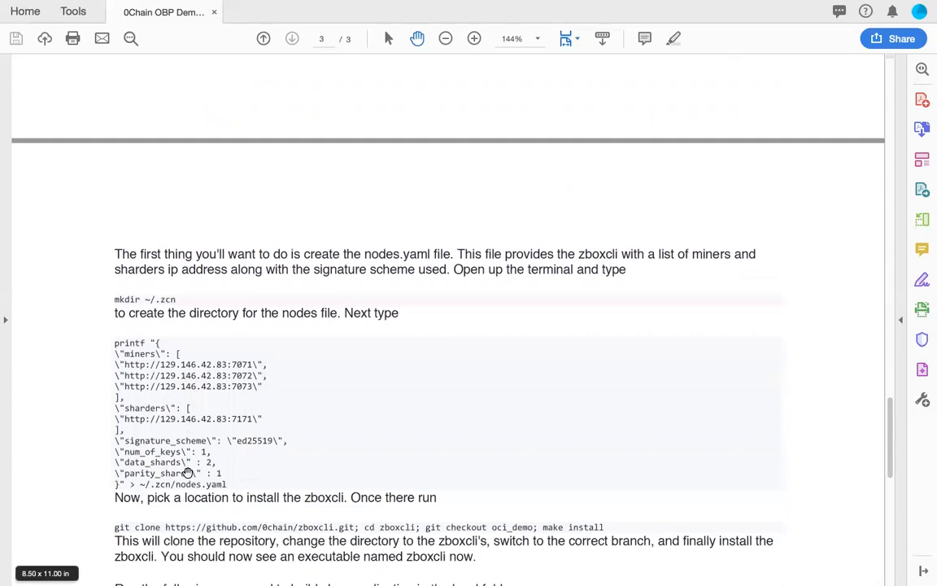
{"action": "scroll", "scroll_direction": "down", "scroll_amount": 3}
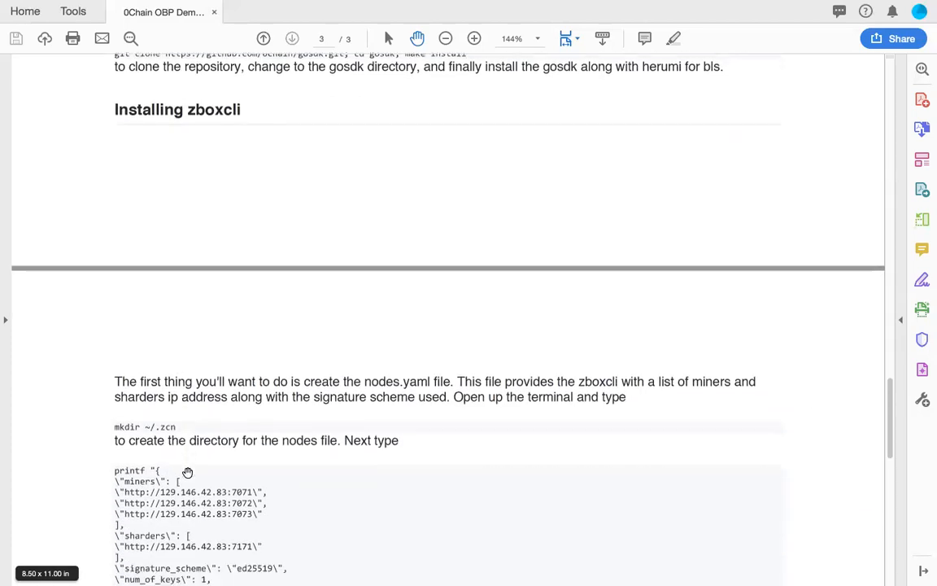
{"action": "scroll", "scroll_direction": "down", "scroll_amount": 3}
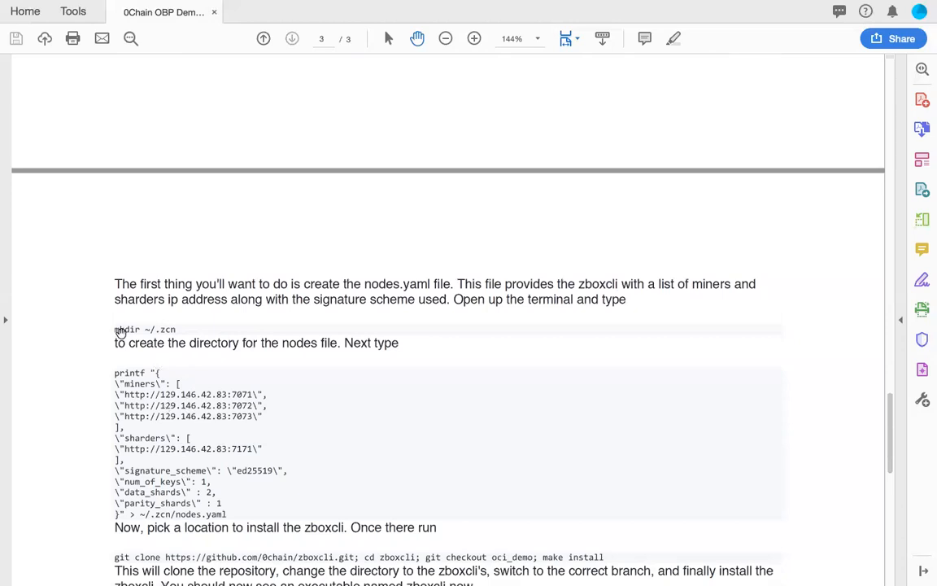
{"action": "scroll", "scroll_direction": "down", "scroll_amount": 3}
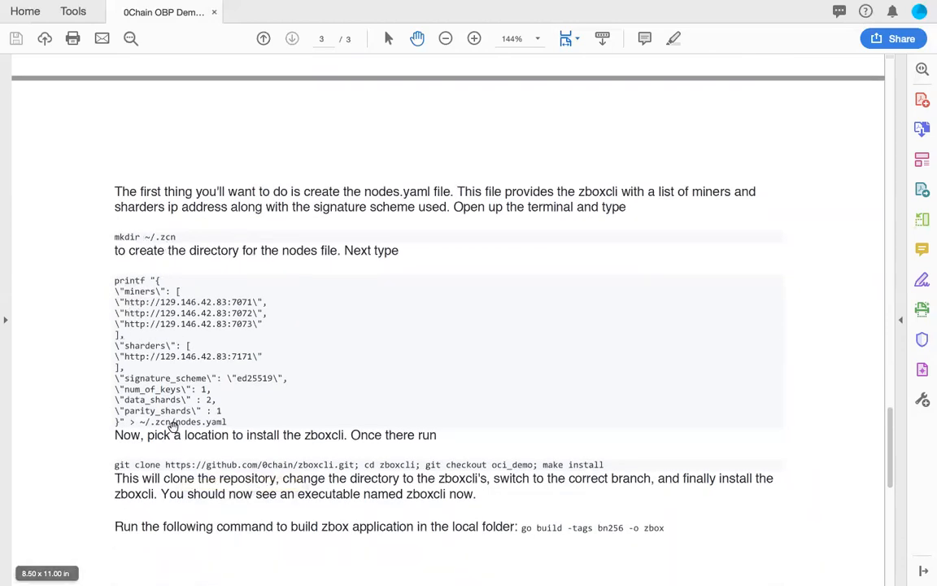
{"action": "mouse_move", "coordinate": [234, 333]}
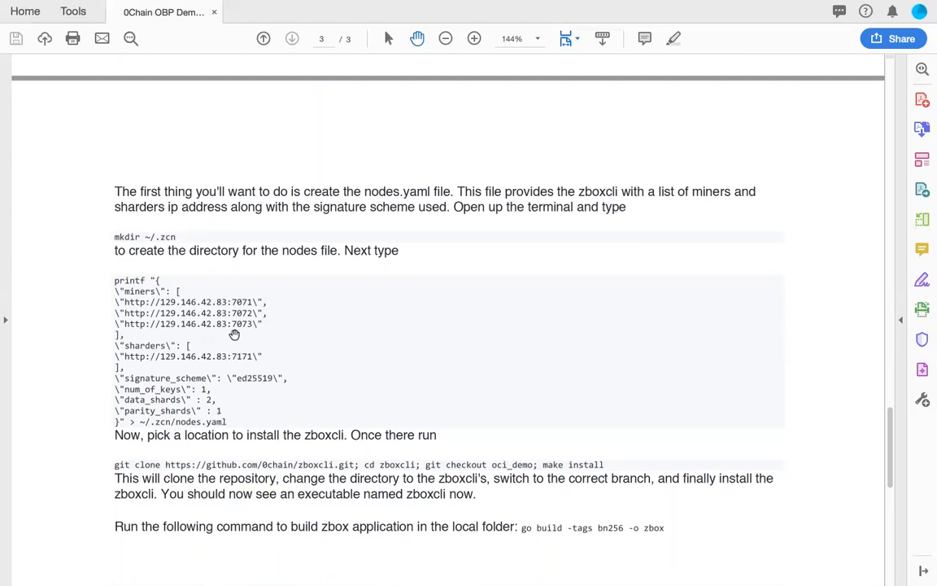
{"action": "mouse_move", "coordinate": [195, 423]}
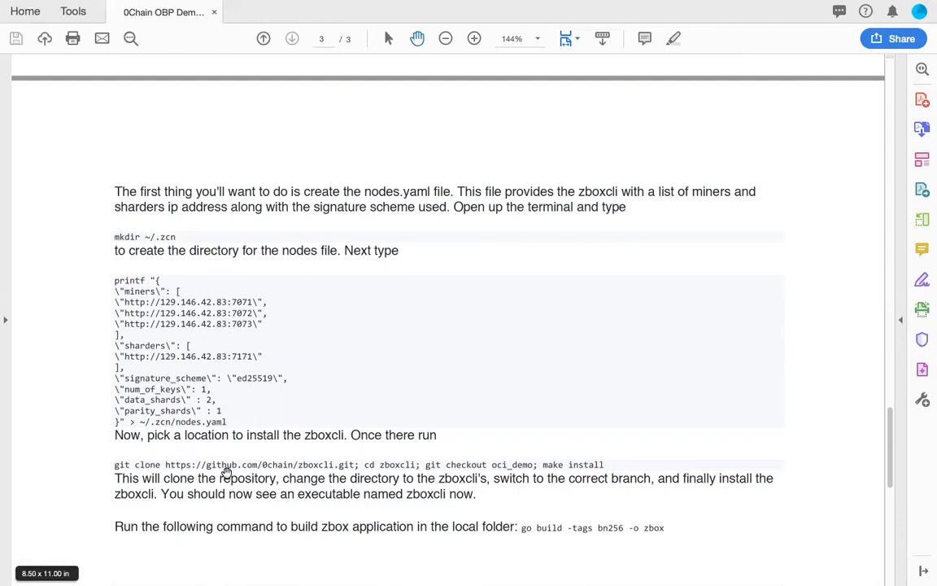
{"action": "mouse_move", "coordinate": [584, 453]}
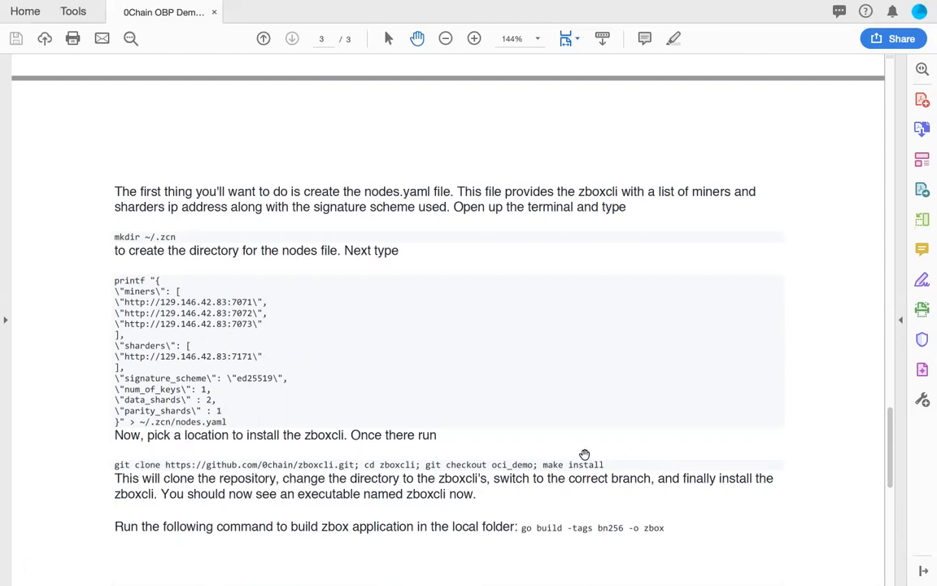
{"action": "scroll", "scroll_direction": "down", "scroll_amount": 3}
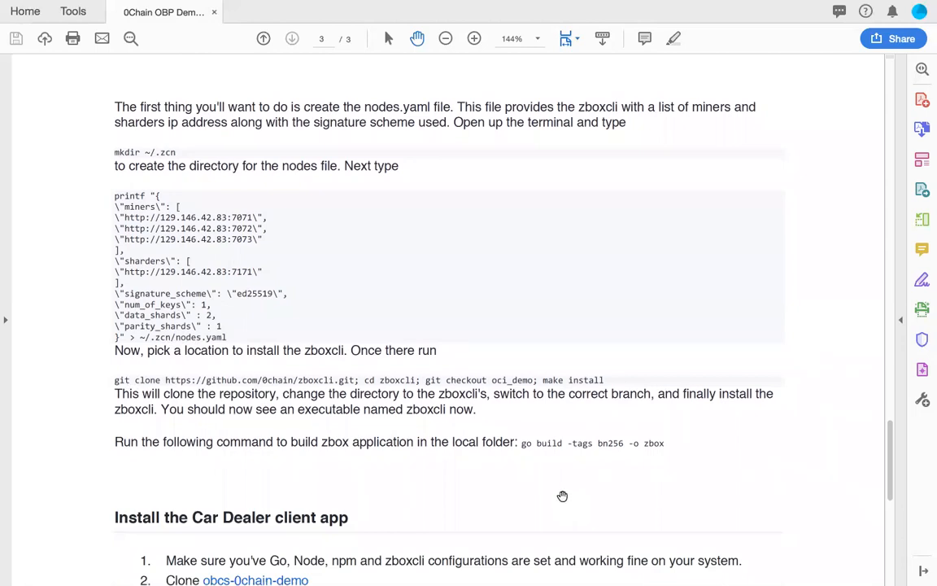
{"action": "scroll", "scroll_direction": "down", "scroll_amount": 3}
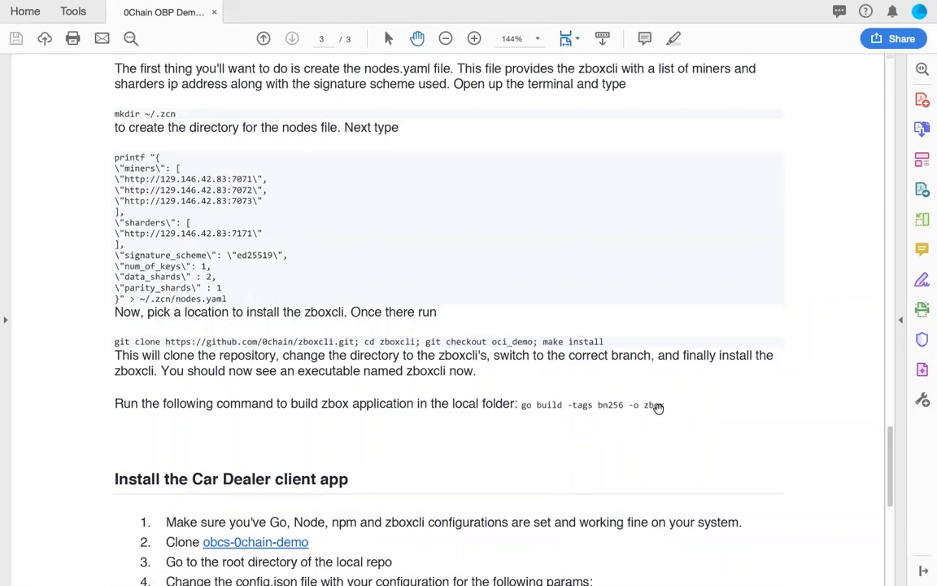
{"action": "mouse_move", "coordinate": [653, 410]}
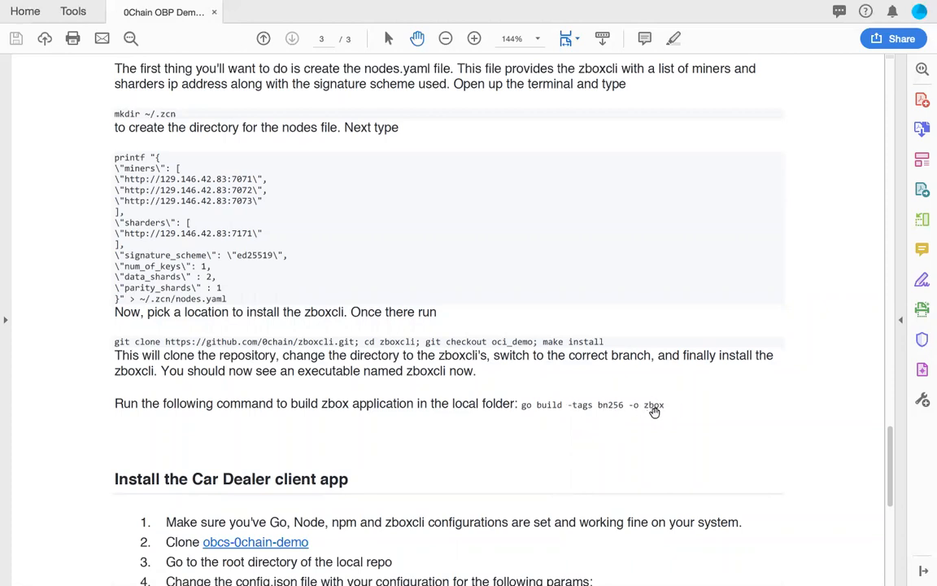
{"action": "mouse_move", "coordinate": [325, 351]}
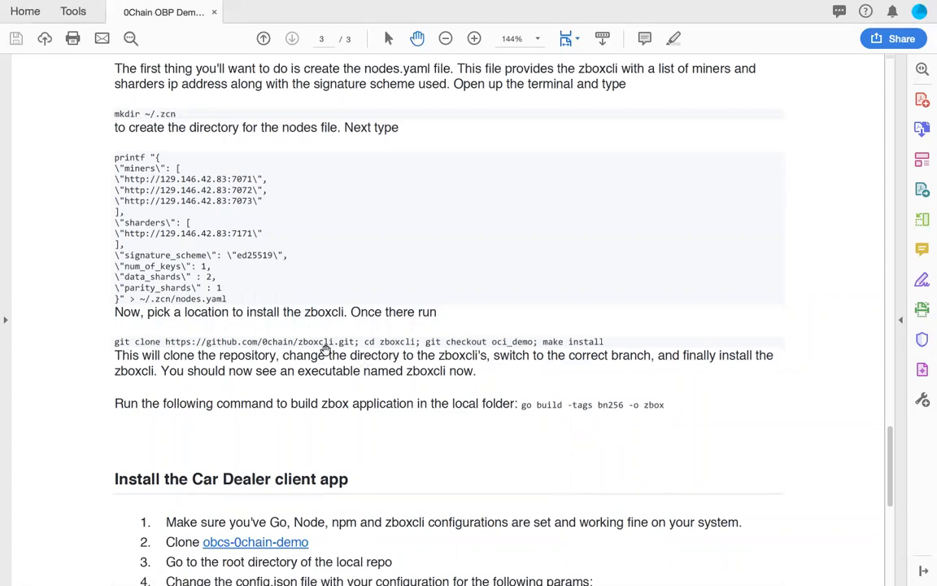
{"action": "mouse_move", "coordinate": [655, 409]}
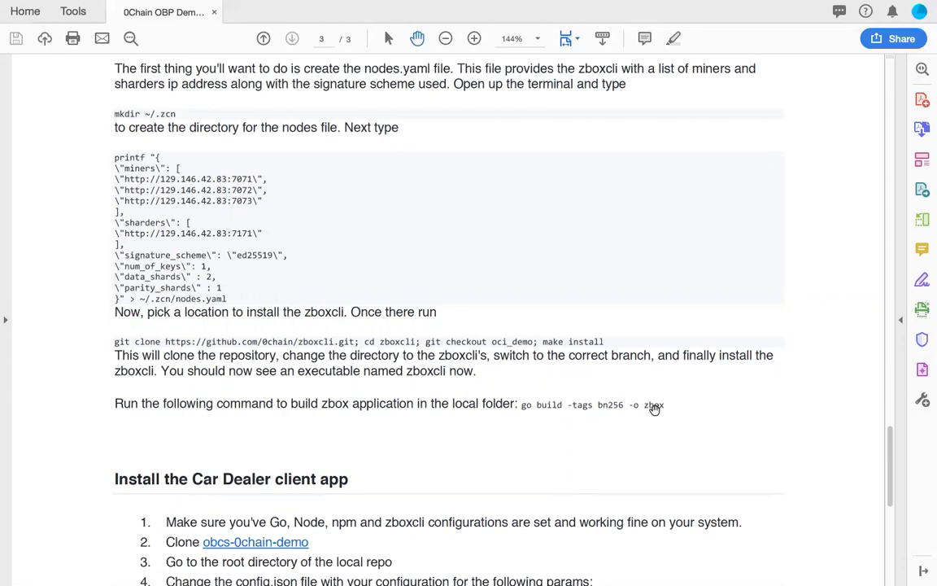
{"action": "scroll", "scroll_direction": "down", "scroll_amount": 3}
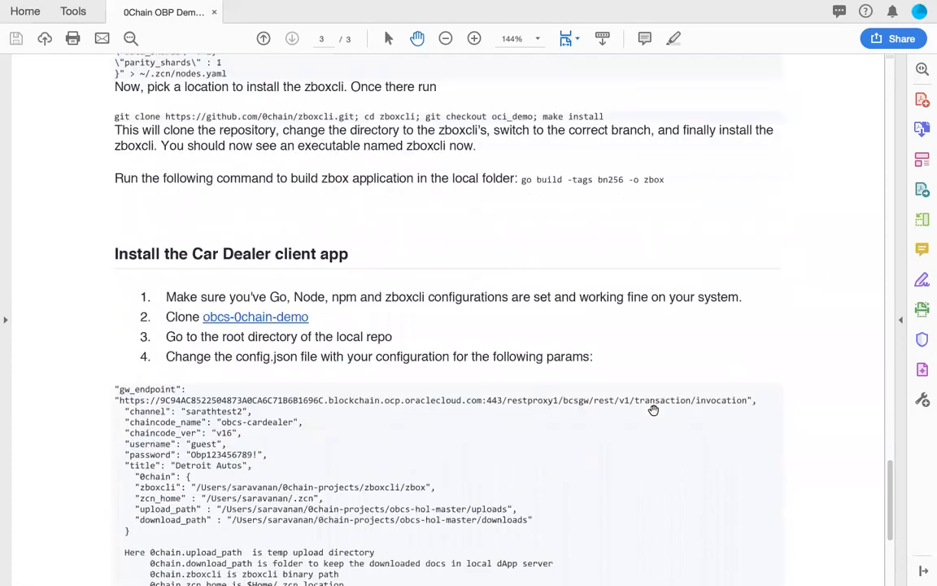
{"action": "scroll", "scroll_direction": "down", "scroll_amount": 3}
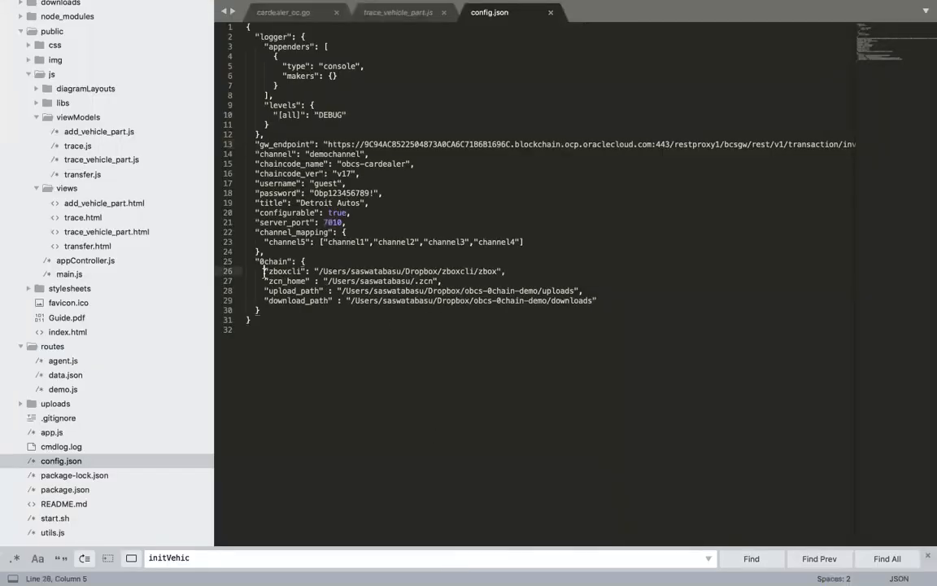
Highlight the zboxcli and zcn_home path lines in config.json, then switch to Terminal
{"action": "left_click_drag", "start_coordinate": [264, 271], "coordinate": [444, 281]}
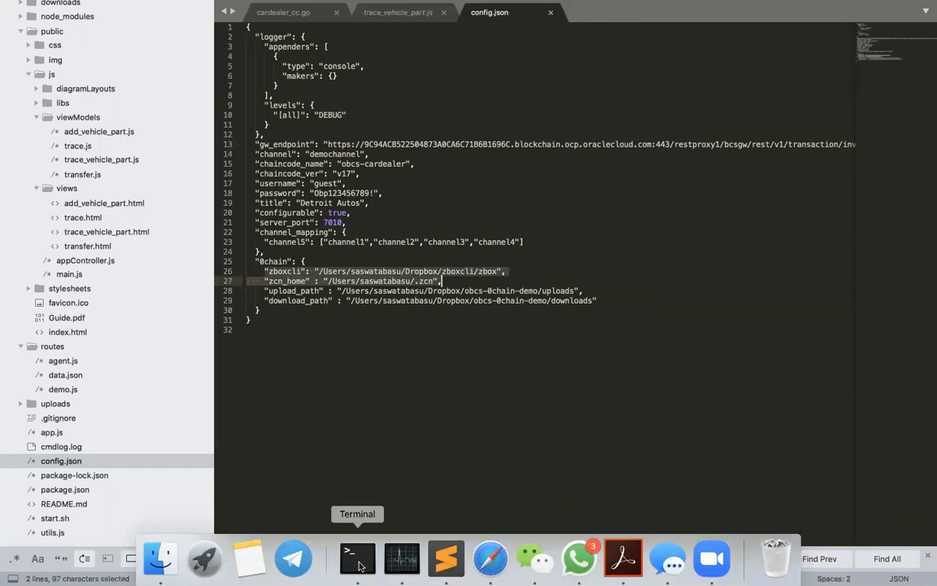
{"action": "left_click", "coordinate": [357, 558]}
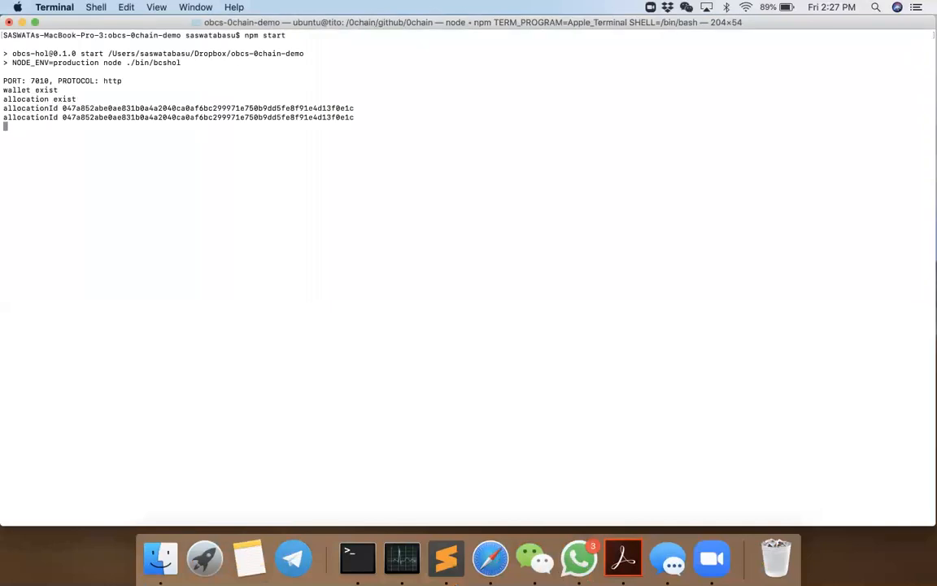
{"action": "mouse_move", "coordinate": [31, 94]}
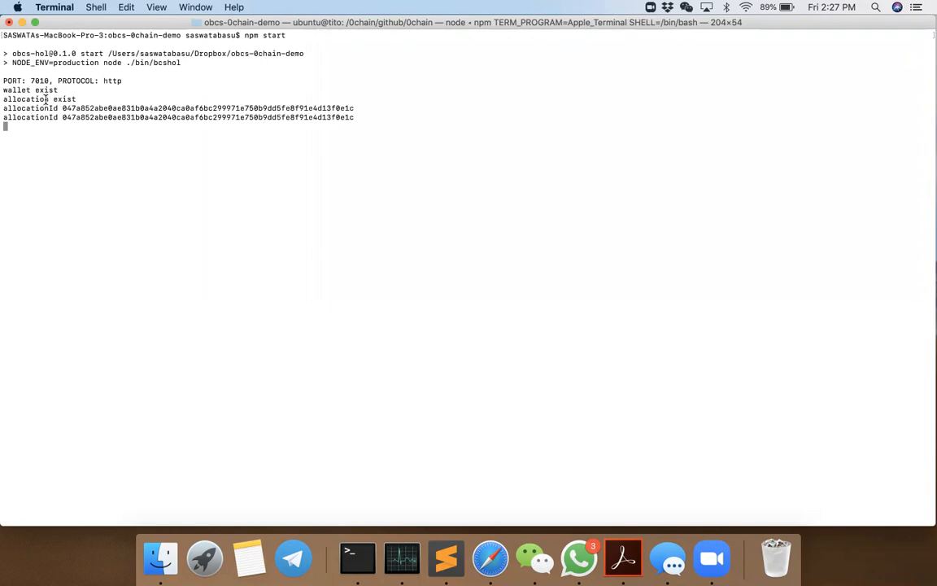
{"action": "mouse_move", "coordinate": [31, 103]}
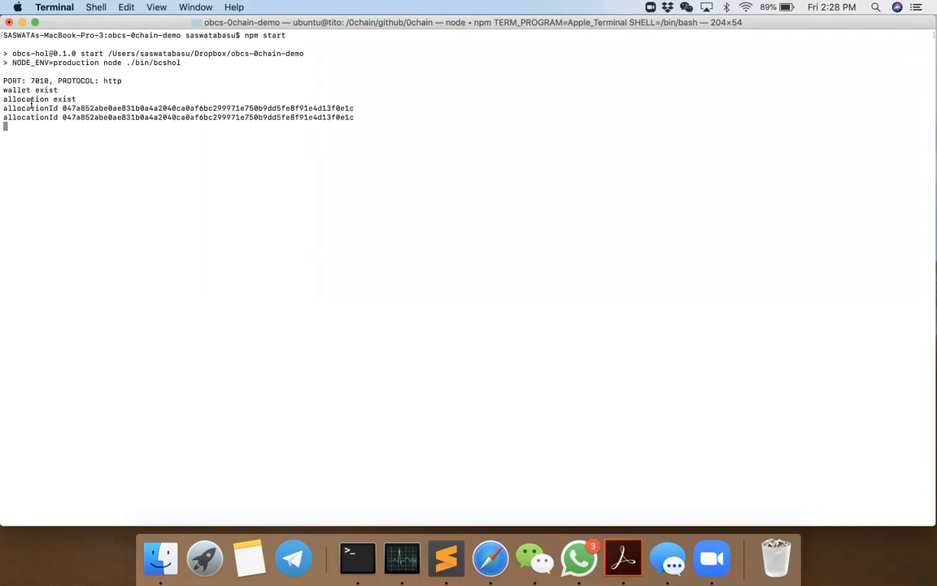
{"action": "mouse_move", "coordinate": [87, 104]}
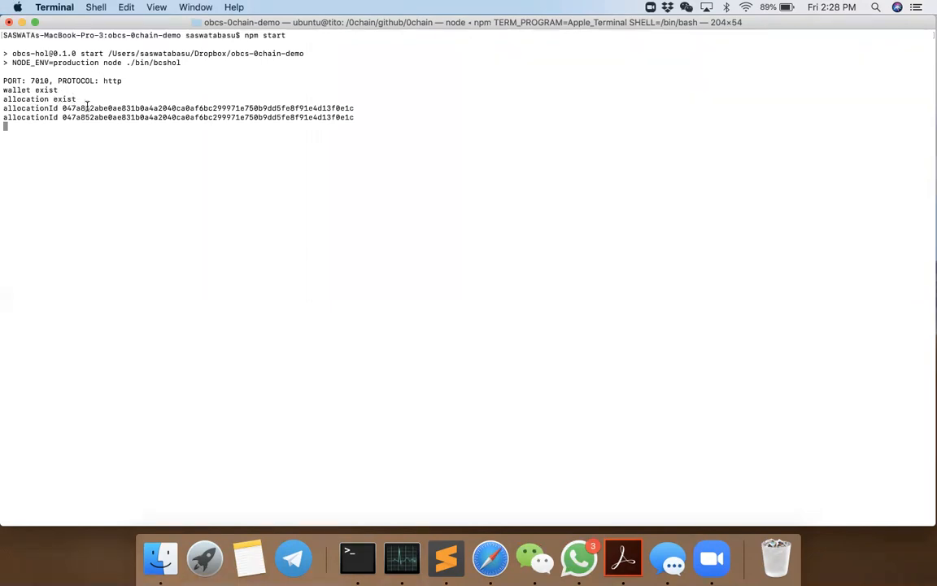
{"action": "mouse_move", "coordinate": [360, 117]}
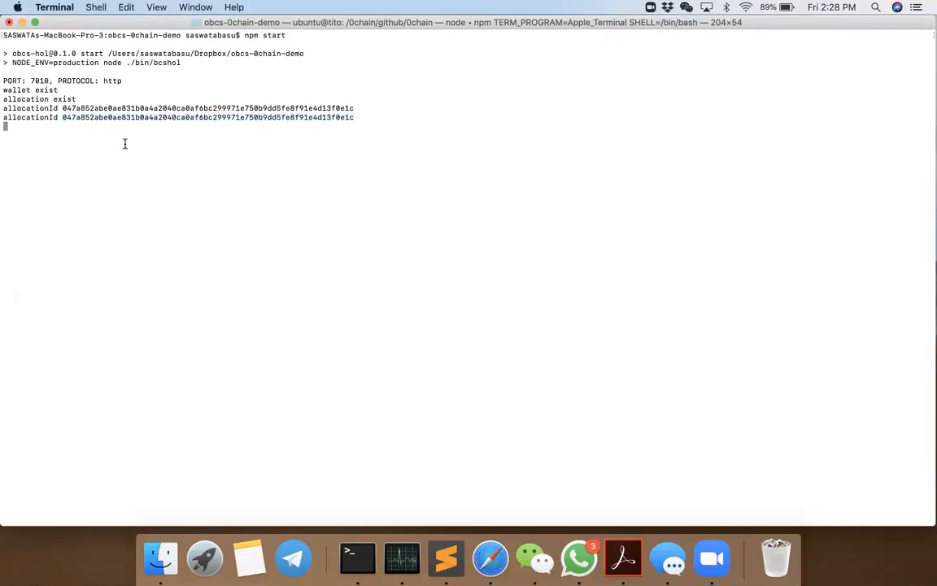
{"action": "mouse_move", "coordinate": [418, 284]}
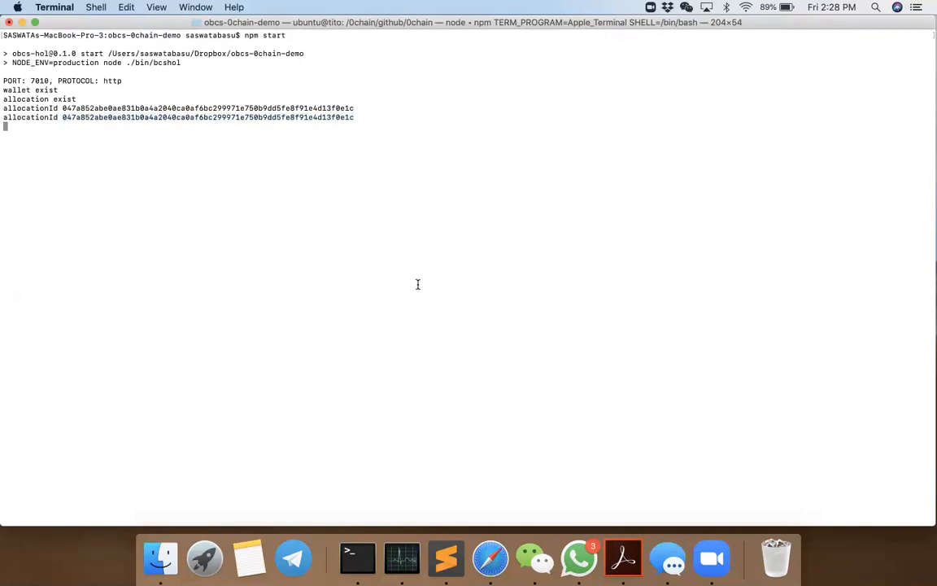
{"action": "mouse_move", "coordinate": [491, 445]}
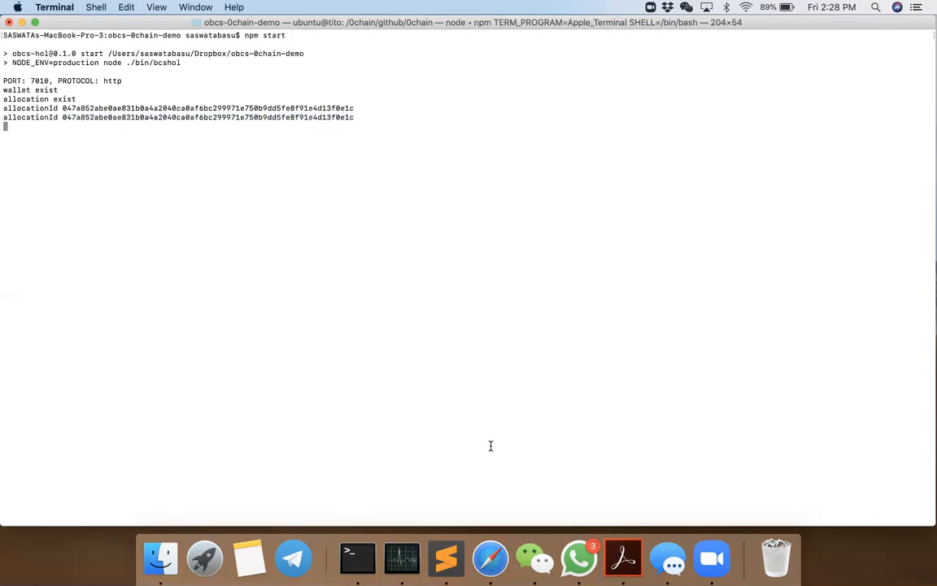
{"action": "mouse_move", "coordinate": [490, 558]}
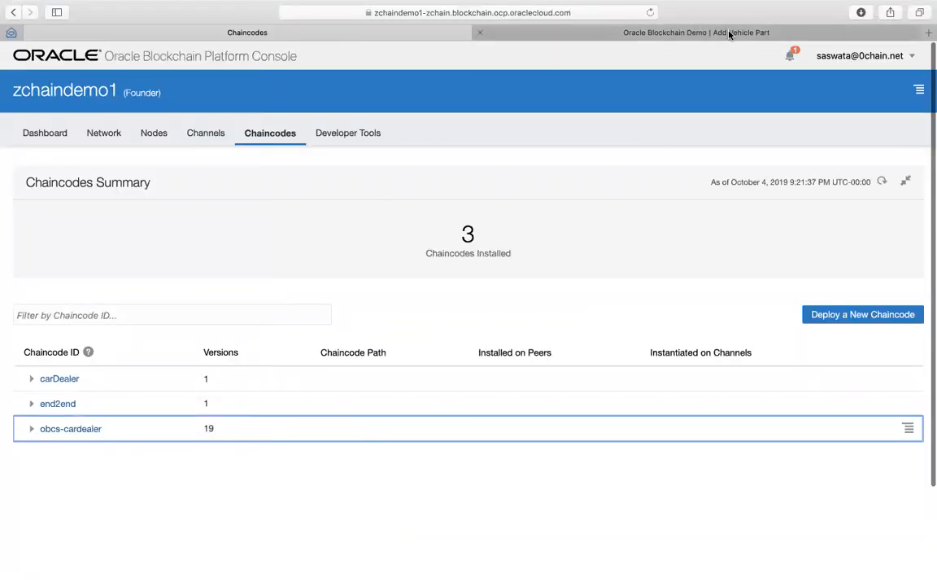
Switch to the Detroit Autos Add Vehicle Part page in Safari
{"action": "left_click", "coordinate": [696, 32]}
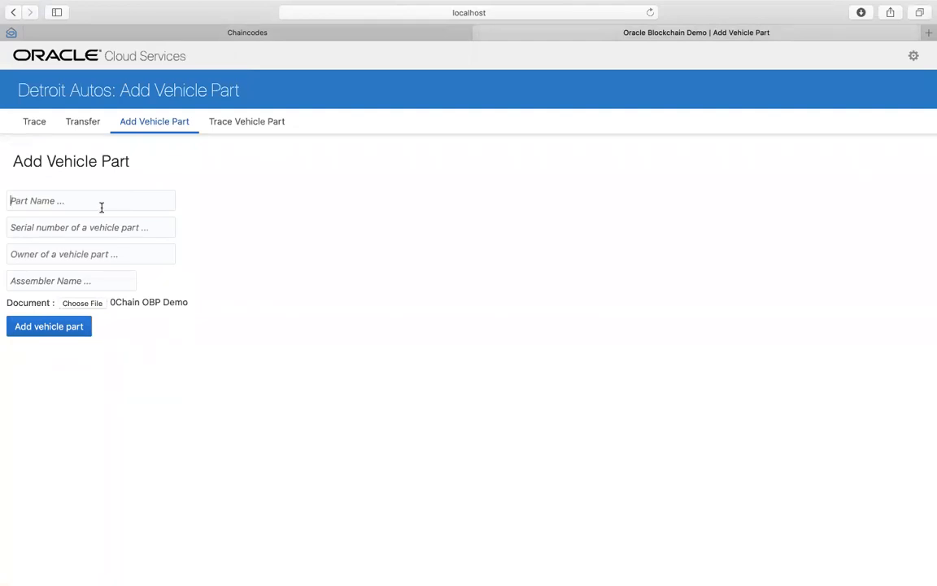
Enter part V2 with serial 22 and owner SB, and attach 0Chain OBP Demo.pdf
{"action": "type", "text": "V2"}
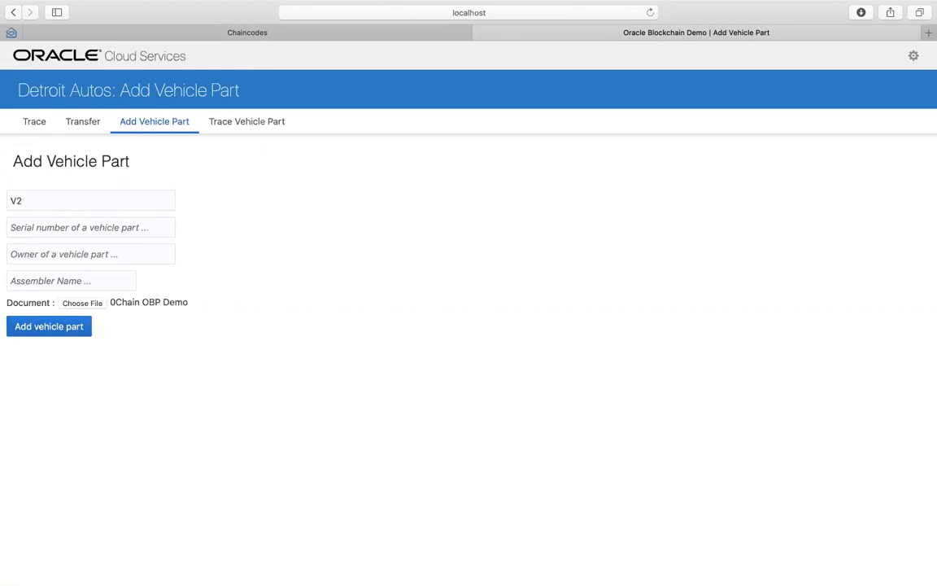
{"action": "type", "text": "22"}
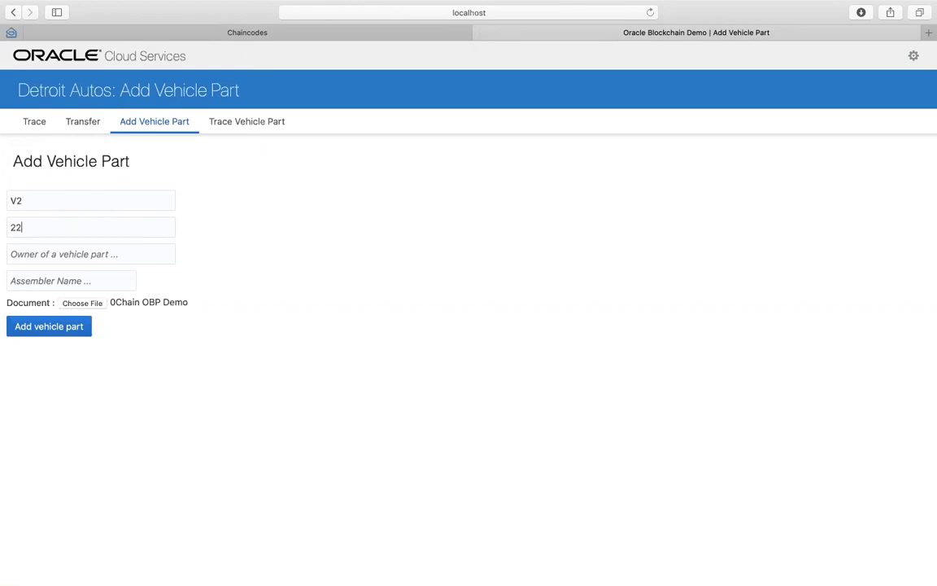
{"action": "type", "text": "SB"}
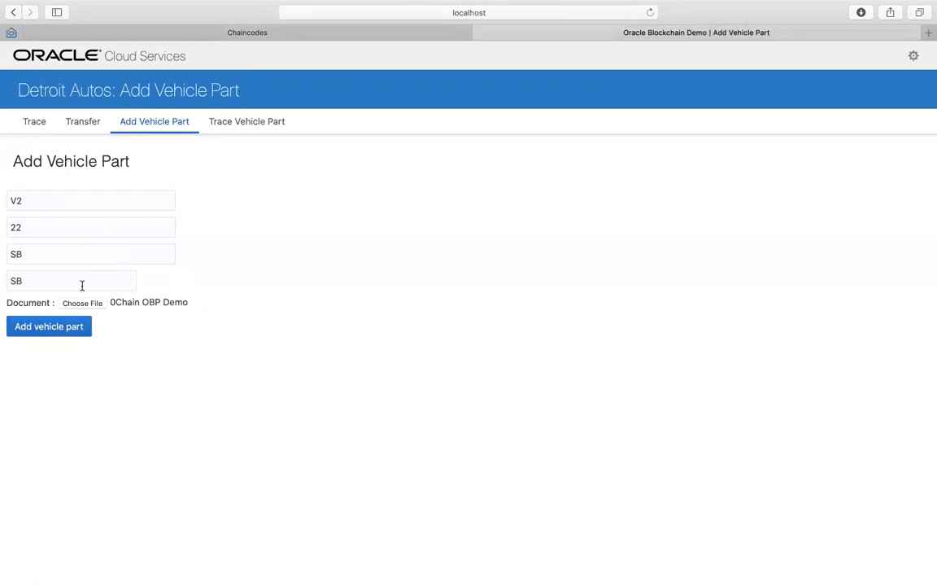
{"action": "left_click", "coordinate": [82, 302]}
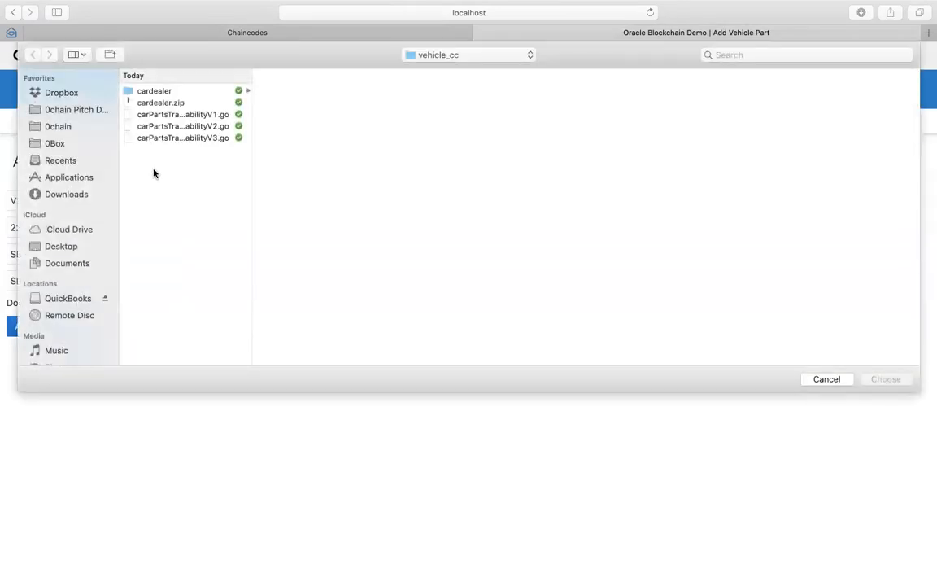
{"action": "left_click", "coordinate": [58, 126]}
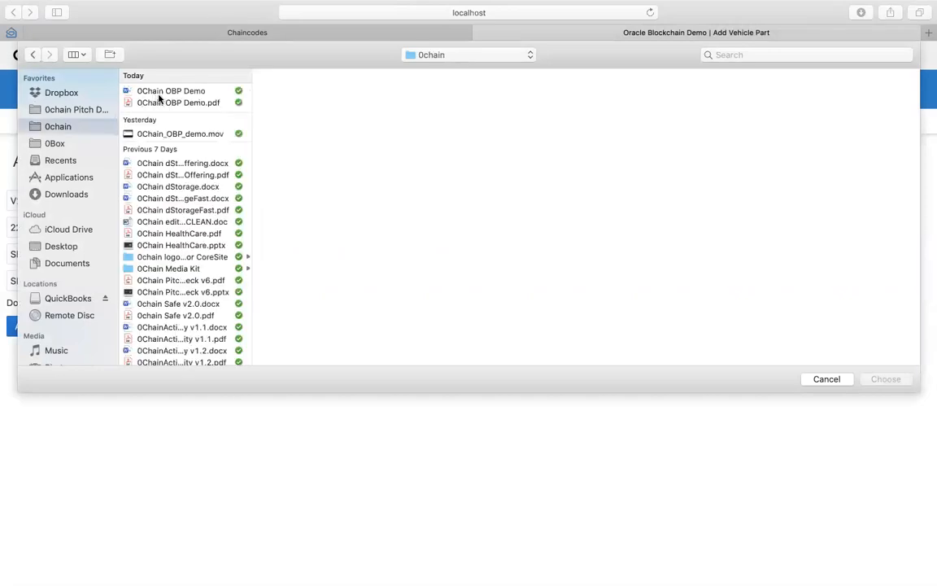
{"action": "left_click", "coordinate": [178, 103]}
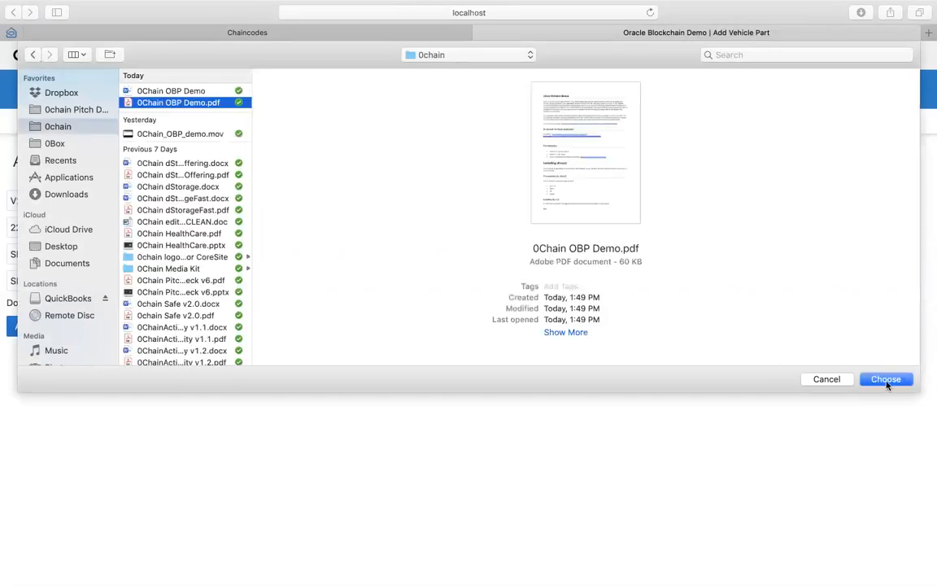
{"action": "left_click", "coordinate": [886, 379]}
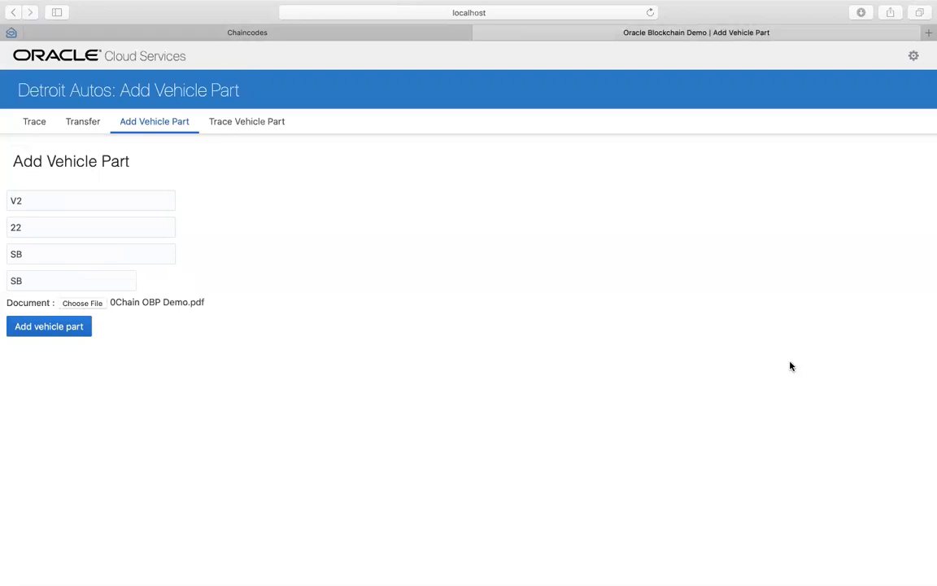
Submit the new vehicle part
{"action": "left_click", "coordinate": [49, 326]}
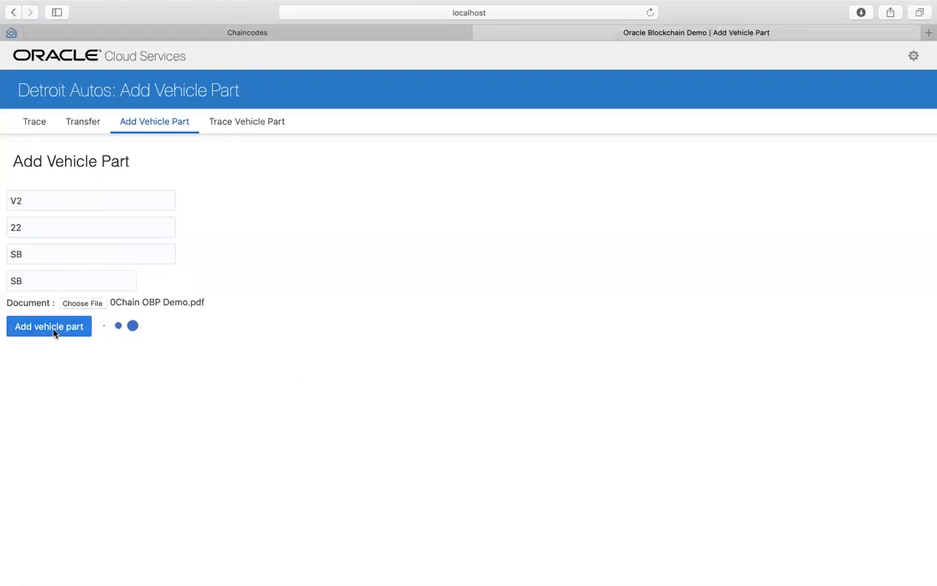
{"action": "left_click", "coordinate": [49, 326]}
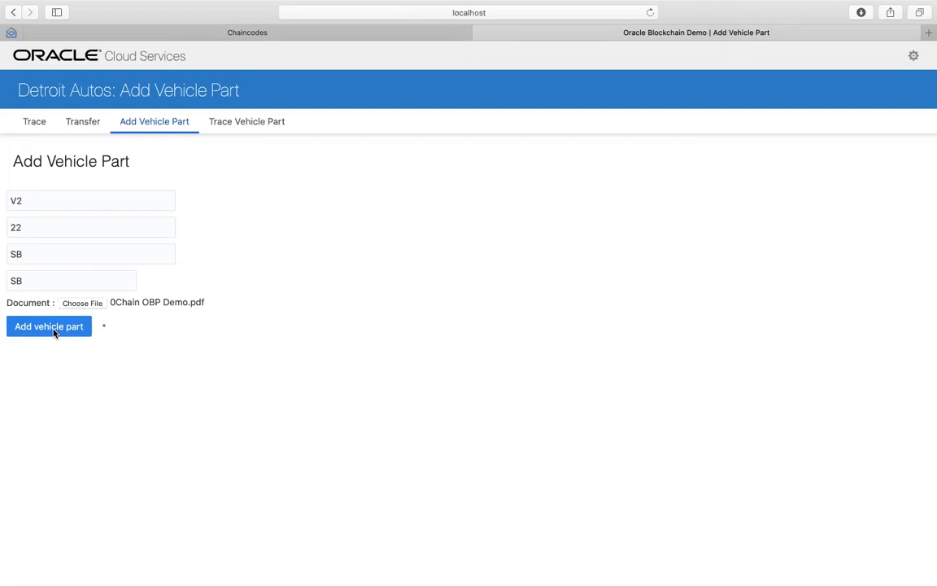
{"action": "left_click", "coordinate": [49, 327]}
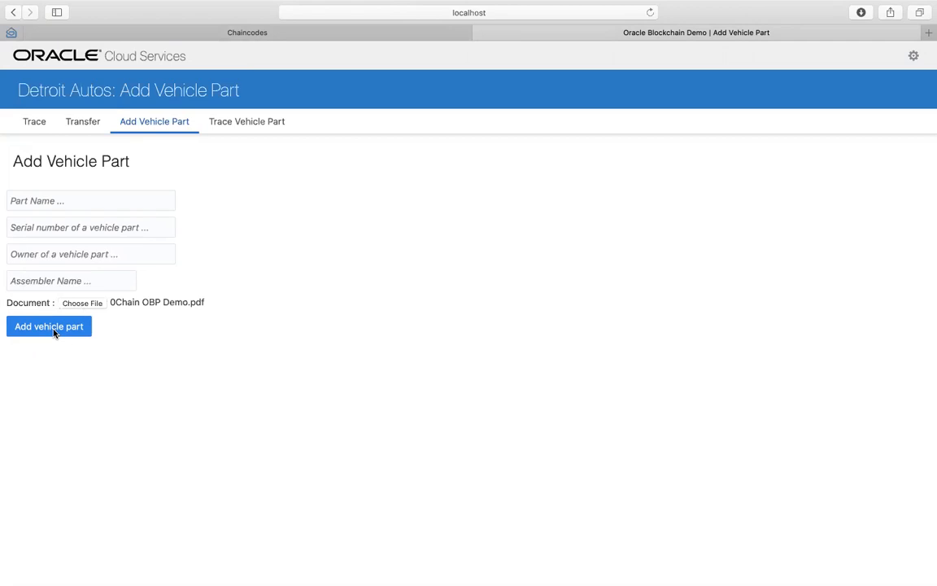
{"action": "mouse_move", "coordinate": [534, 557]}
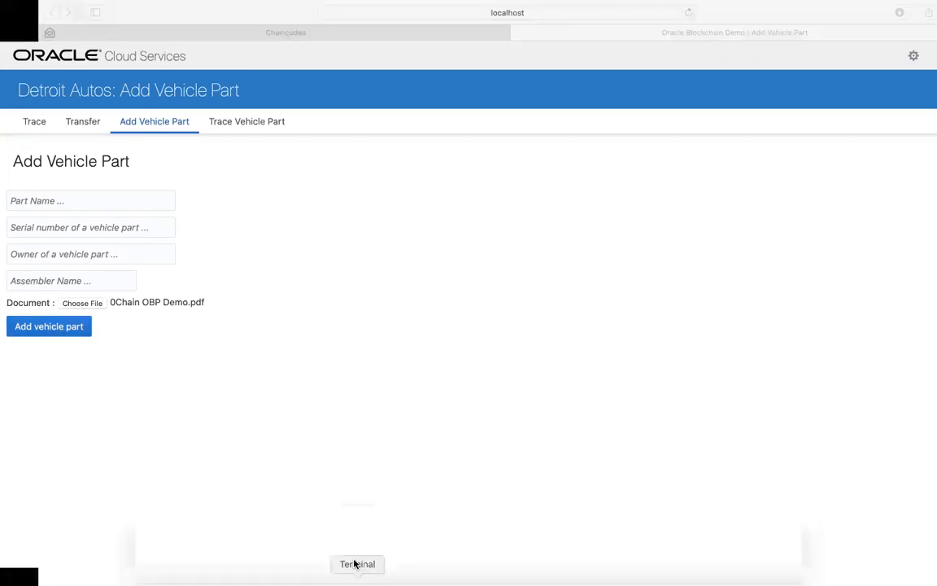
Check the server log for the PDF upload's Success return code, then return to the browser
{"action": "left_click", "coordinate": [357, 564]}
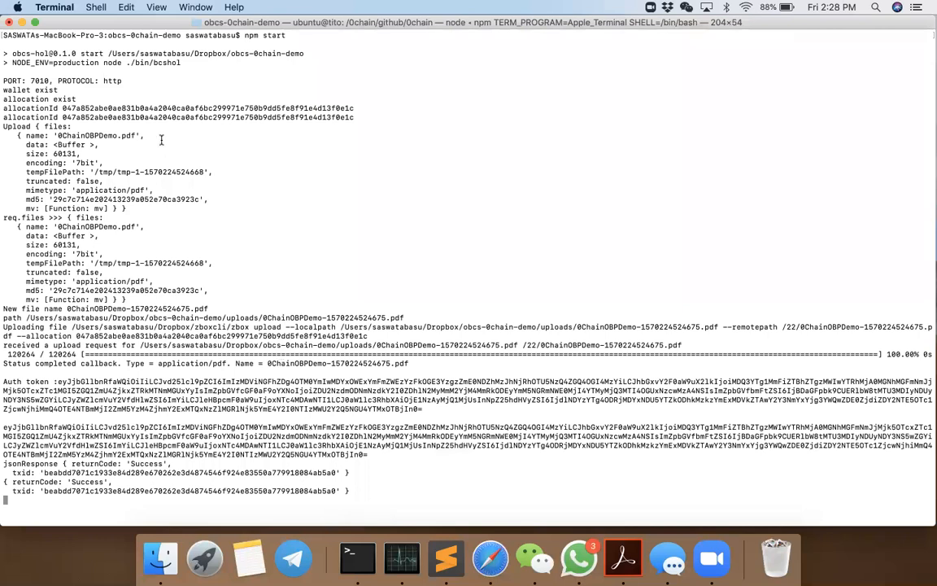
{"action": "mouse_move", "coordinate": [74, 190]}
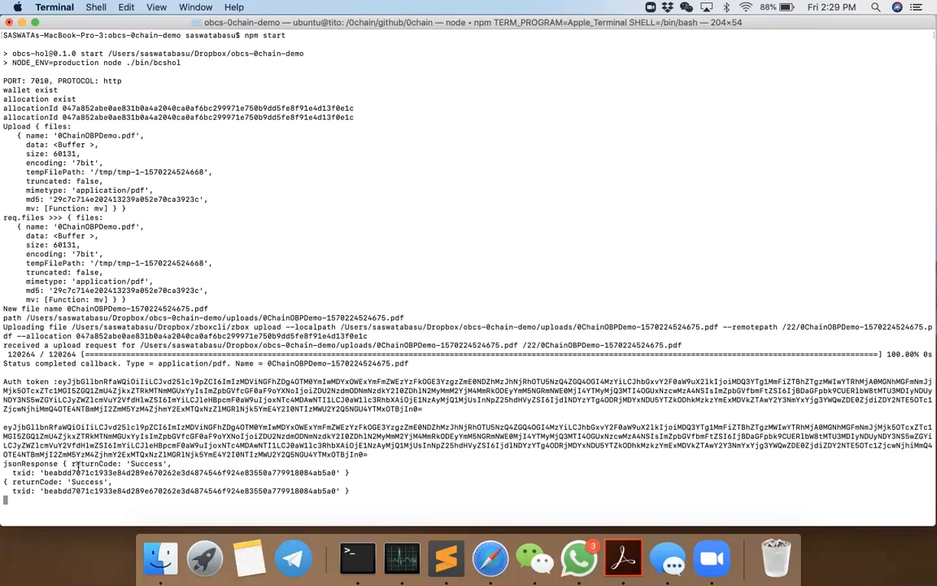
{"action": "mouse_move", "coordinate": [96, 478]}
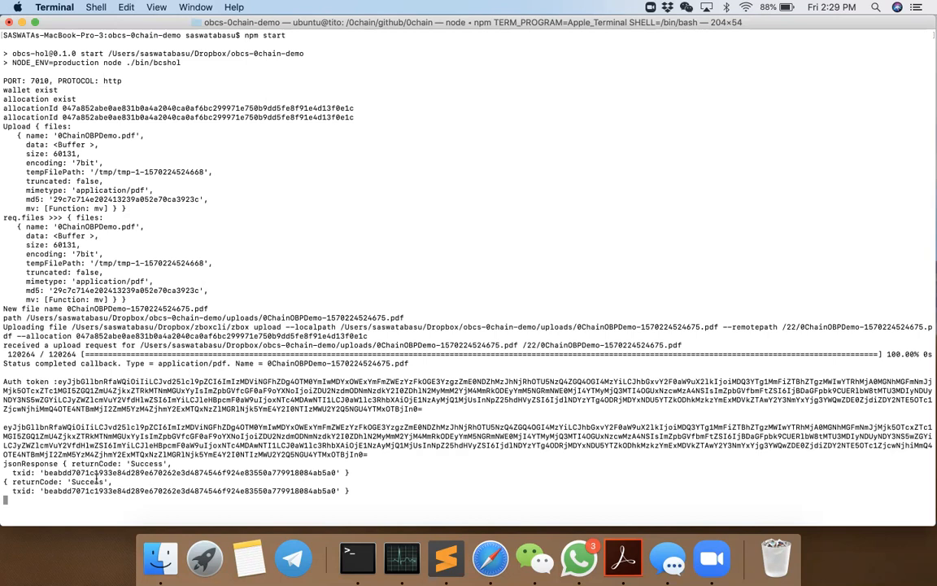
{"action": "mouse_move", "coordinate": [490, 557]}
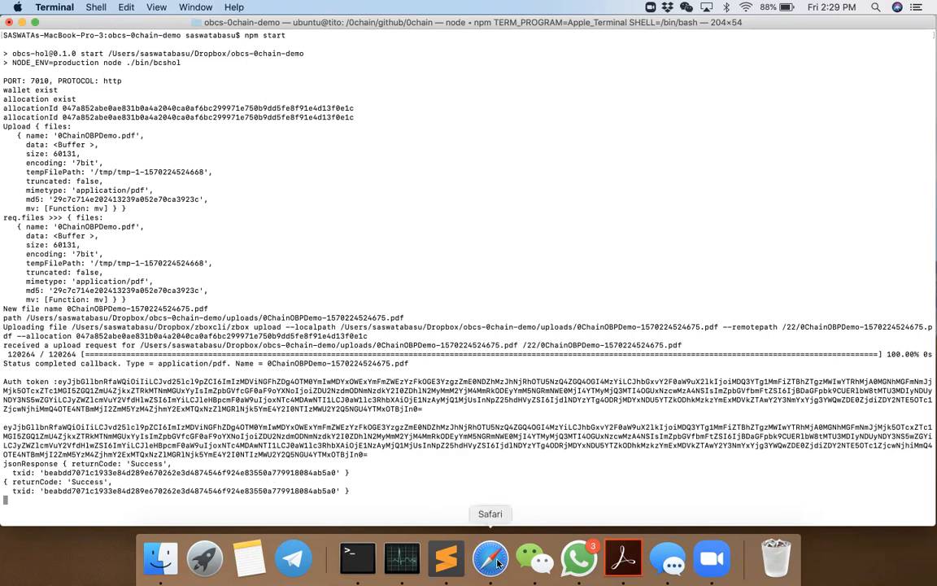
{"action": "left_click", "coordinate": [490, 558]}
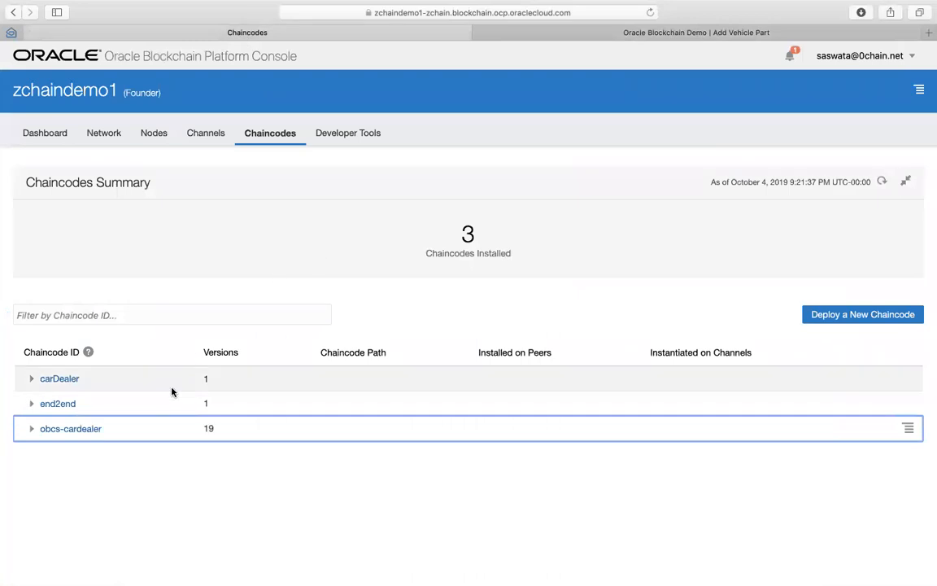
Go to Channels and select demochannel to view its ledger
{"action": "left_click", "coordinate": [206, 133]}
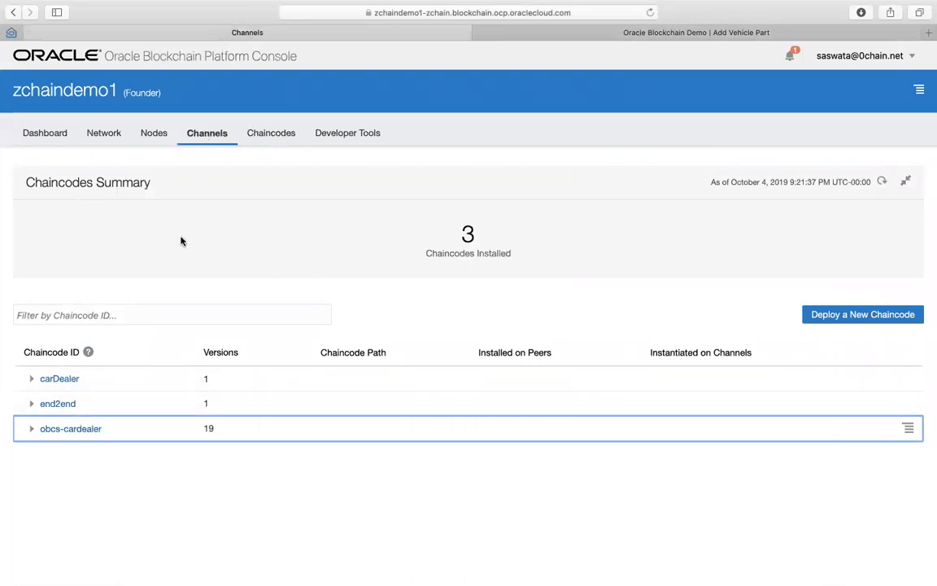
{"action": "left_click", "coordinate": [206, 133]}
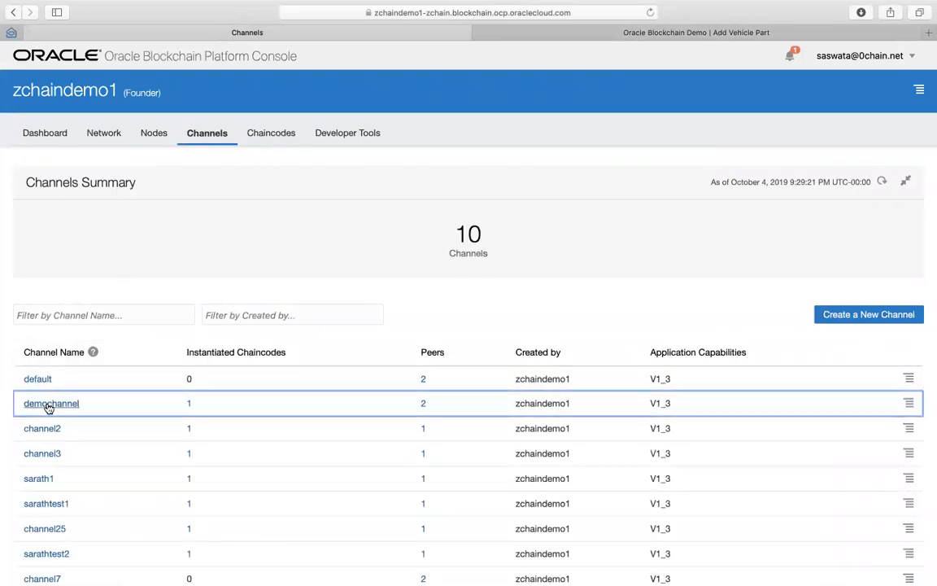
{"action": "left_click", "coordinate": [51, 403]}
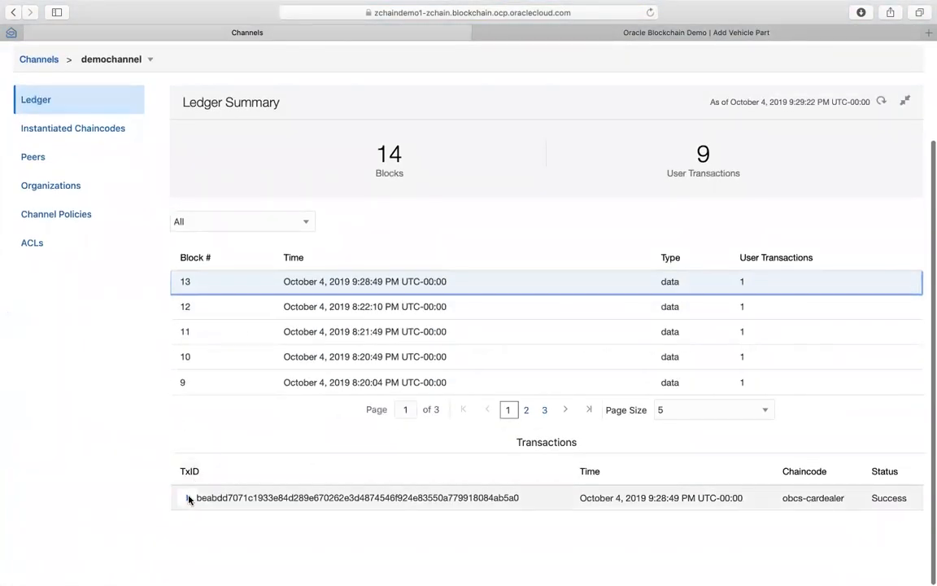
Expand the block 13 transaction to see initVehiclePart with arguments 22, SB, V2
{"action": "left_click", "coordinate": [356, 497]}
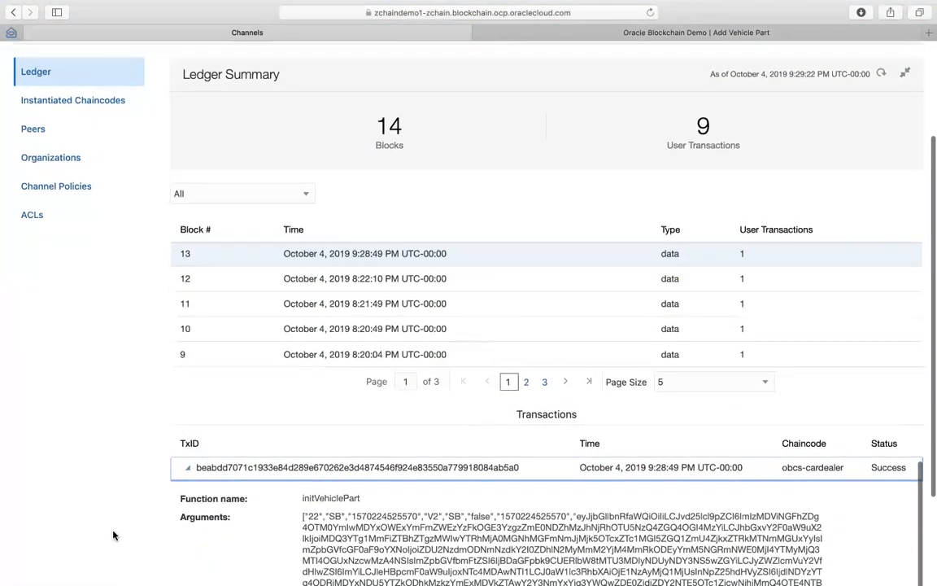
{"action": "scroll", "scroll_direction": "down", "scroll_amount": 3}
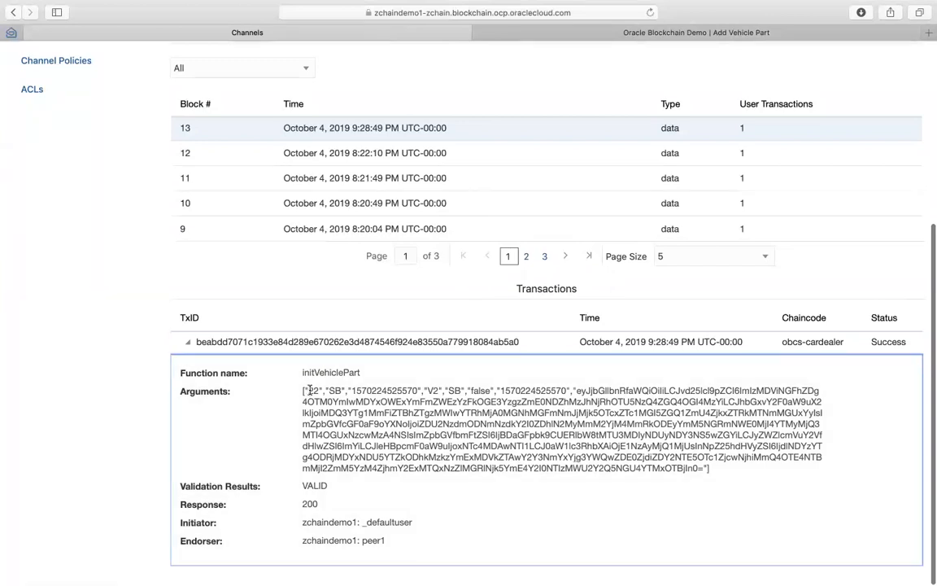
{"action": "double_click", "coordinate": [313, 391]}
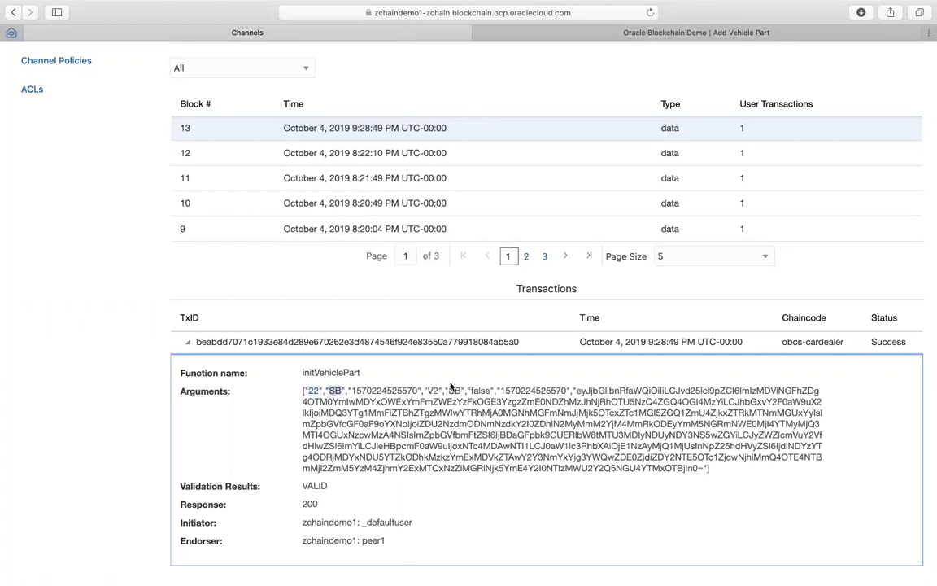
{"action": "mouse_move", "coordinate": [108, 367]}
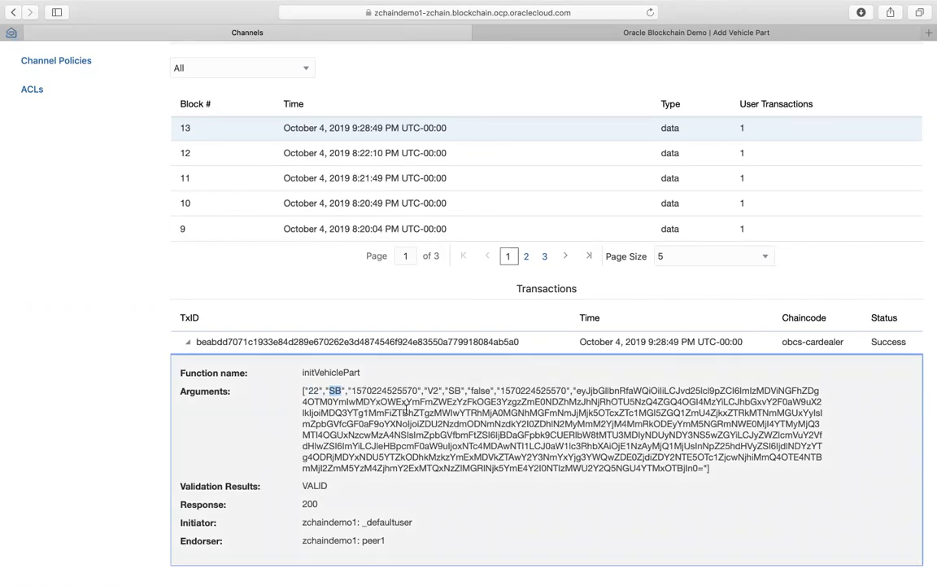
{"action": "mouse_move", "coordinate": [201, 451]}
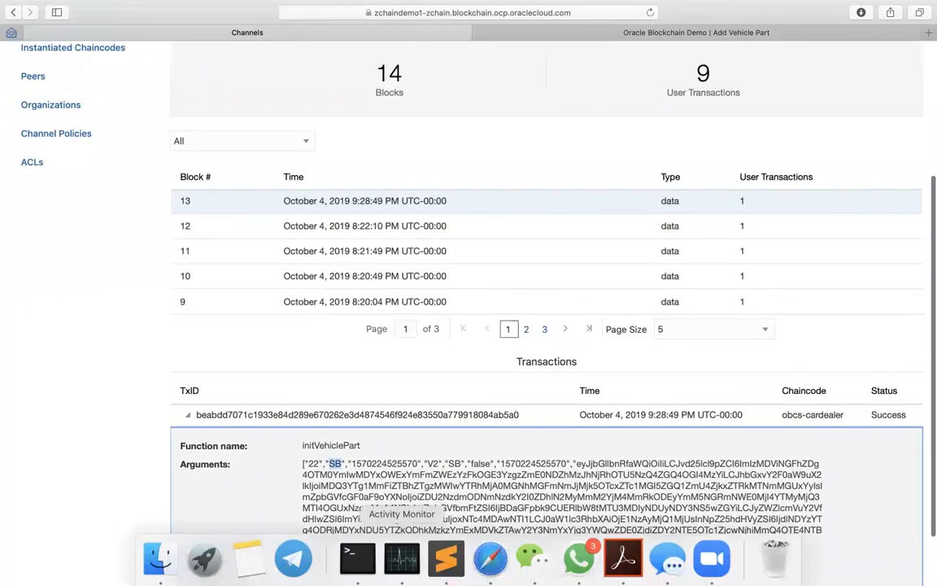
{"action": "mouse_move", "coordinate": [490, 558]}
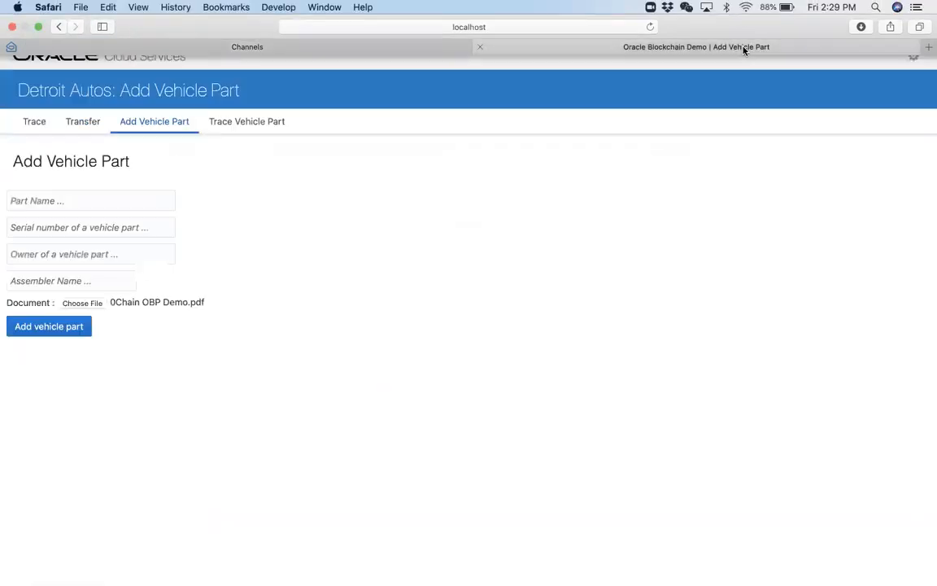
Trace serial 22 (part v2, owner sb) and download its attached document
{"action": "left_click", "coordinate": [247, 121]}
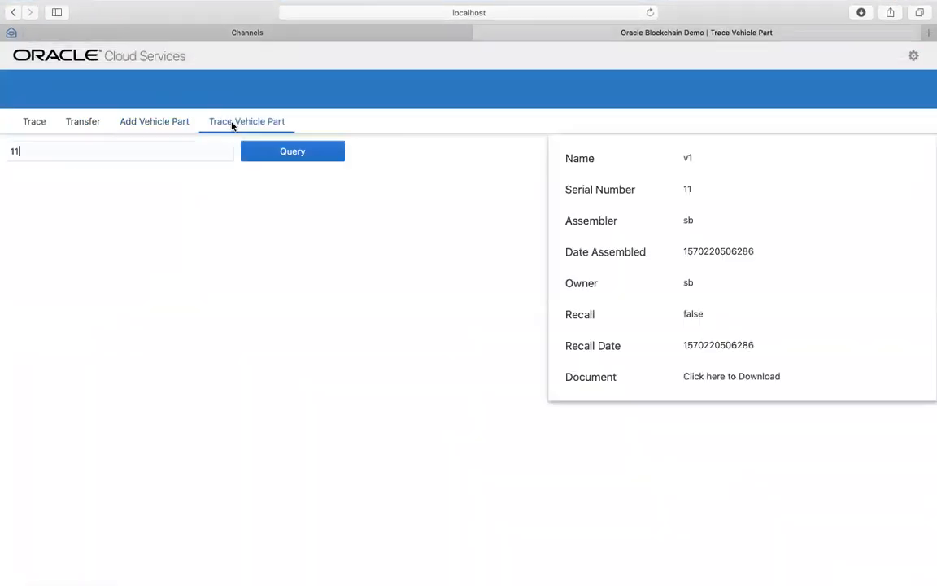
{"action": "left_click", "coordinate": [120, 151]}
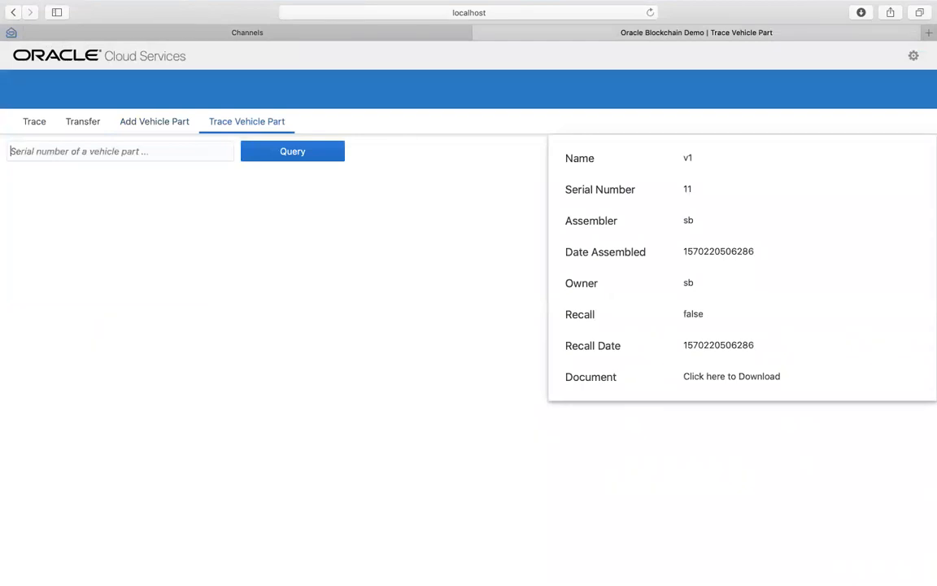
{"action": "left_click", "coordinate": [292, 151]}
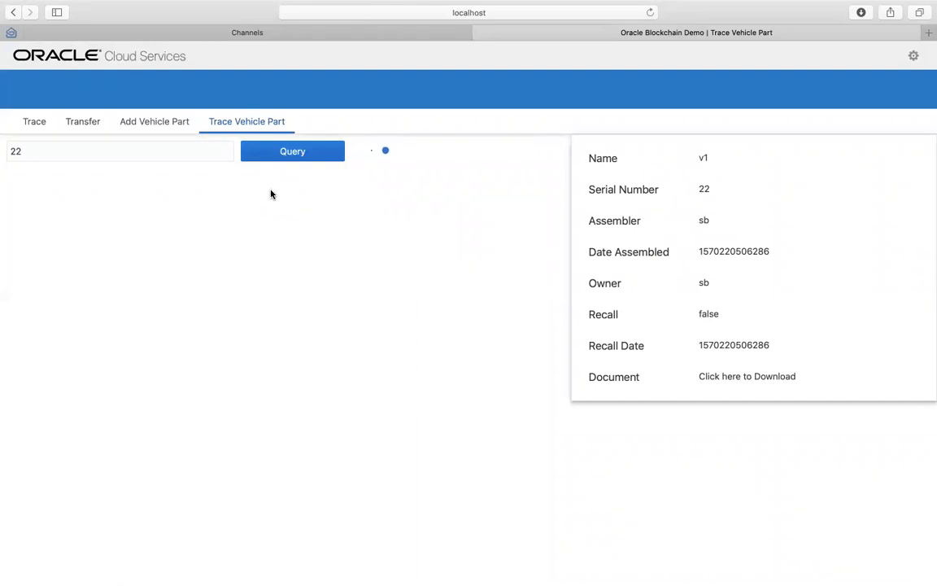
{"action": "left_click", "coordinate": [292, 150]}
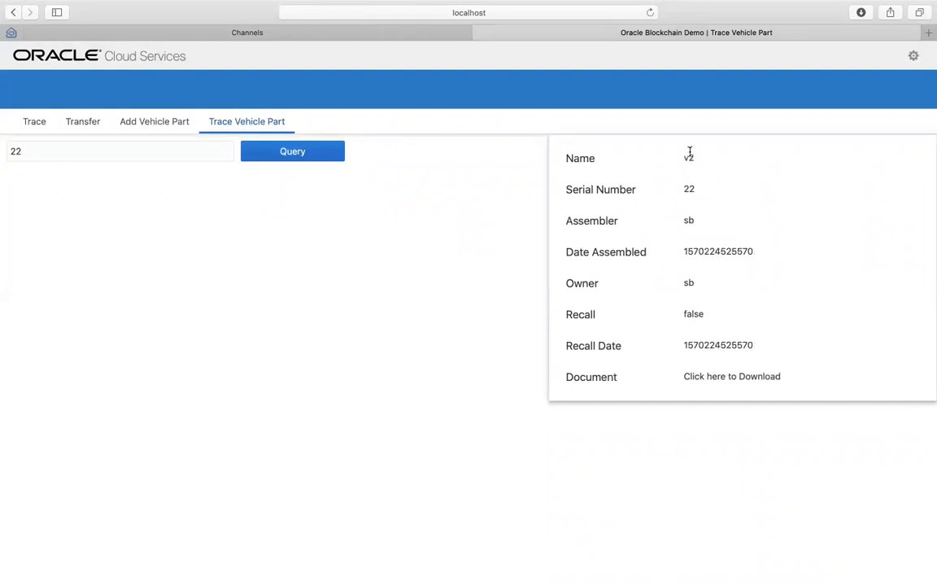
{"action": "mouse_move", "coordinate": [689, 190]}
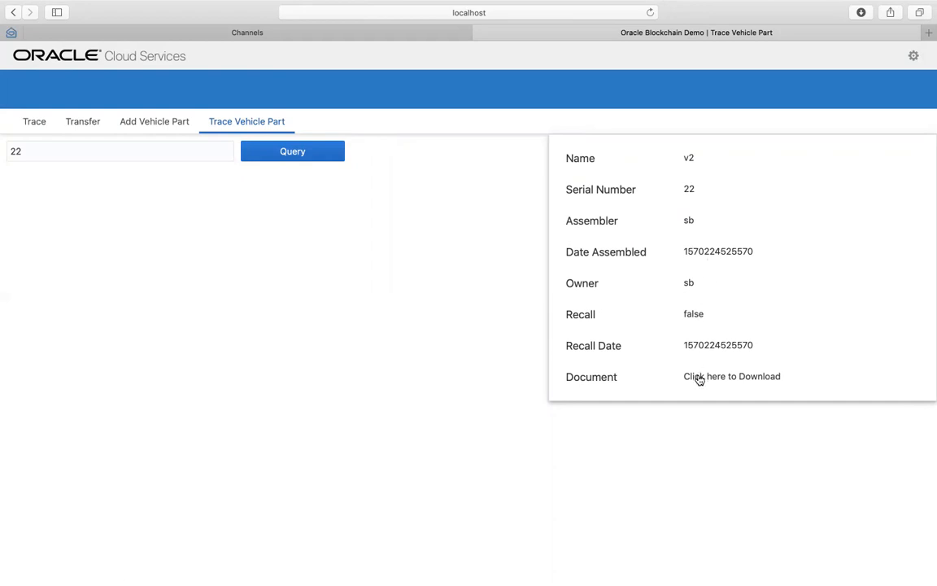
{"action": "left_click", "coordinate": [731, 376]}
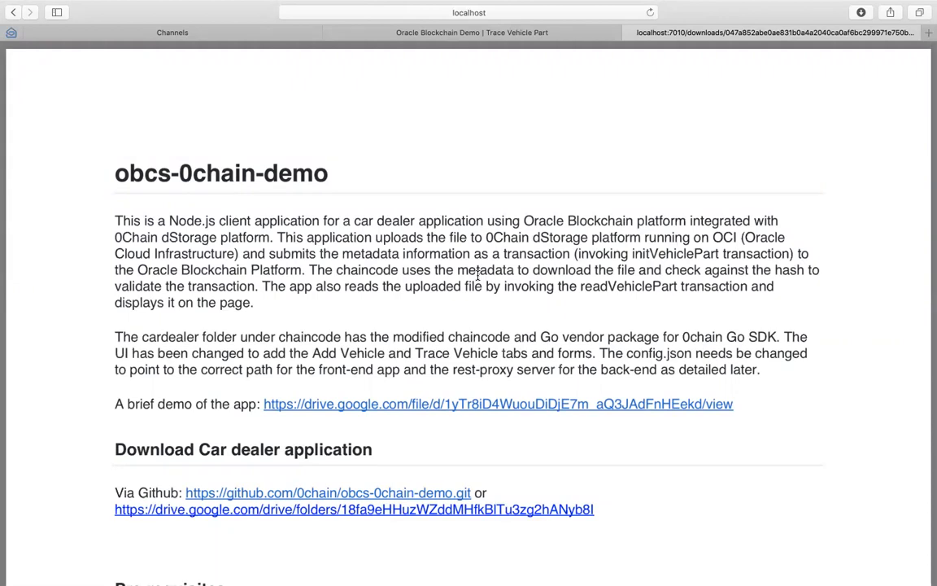
{"action": "mouse_move", "coordinate": [451, 247]}
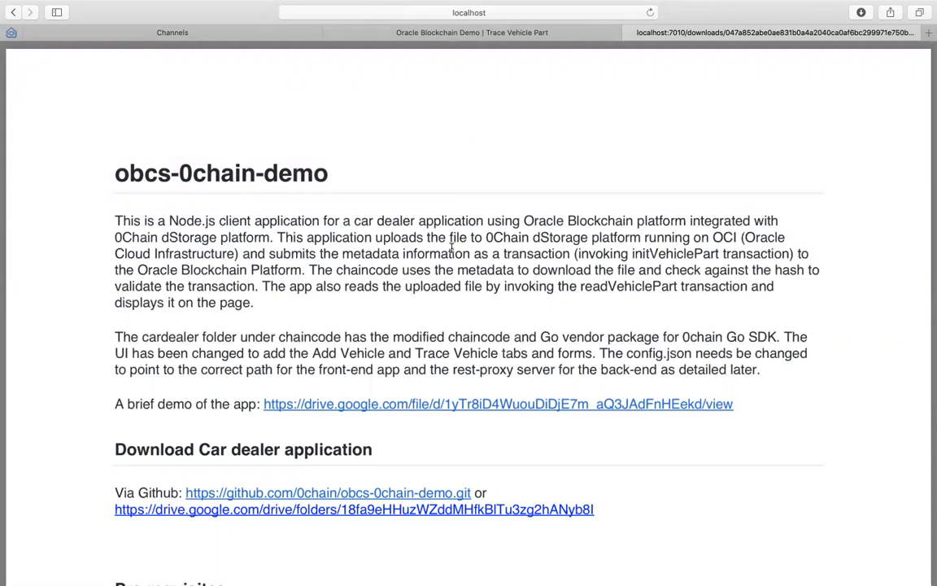
{"action": "mouse_move", "coordinate": [444, 277]}
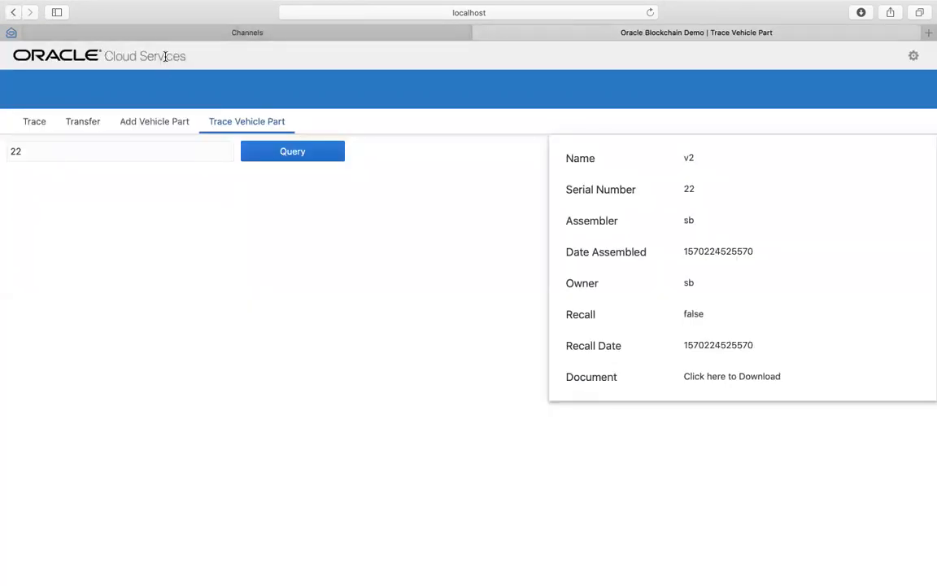
Refresh the ledger summary and expand block 14's readVehiclePart transaction for part 22
{"action": "left_click", "coordinate": [248, 32]}
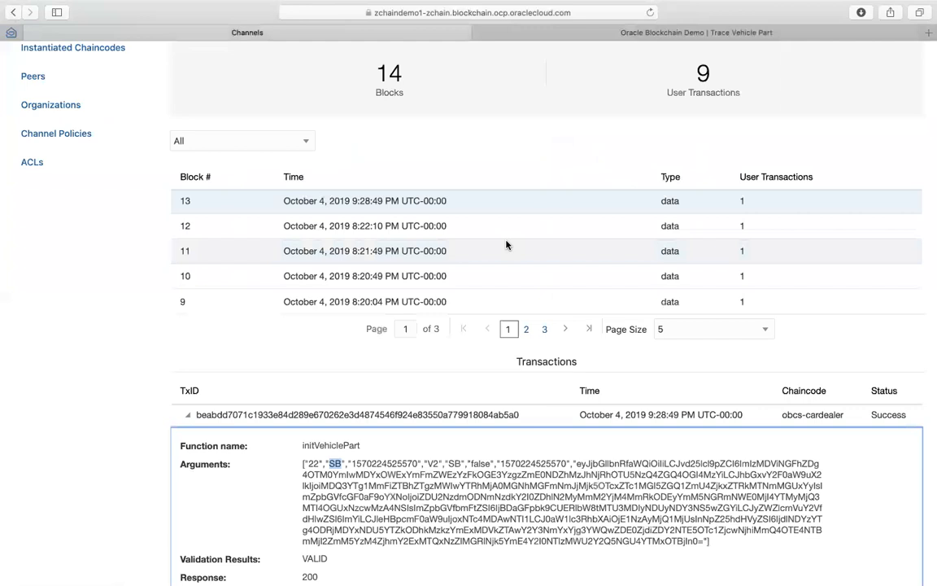
{"action": "scroll", "scroll_direction": "down", "scroll_amount": 3}
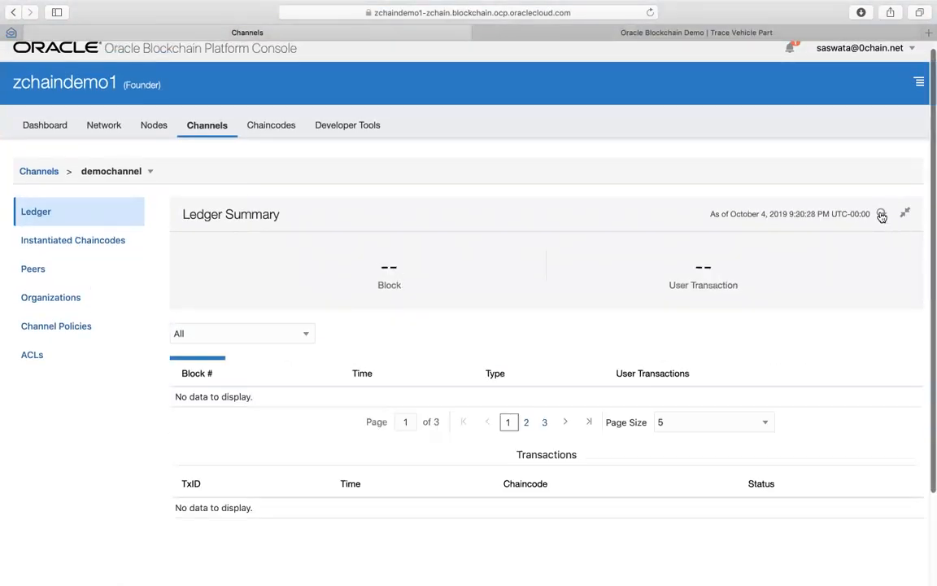
{"action": "left_click", "coordinate": [882, 214]}
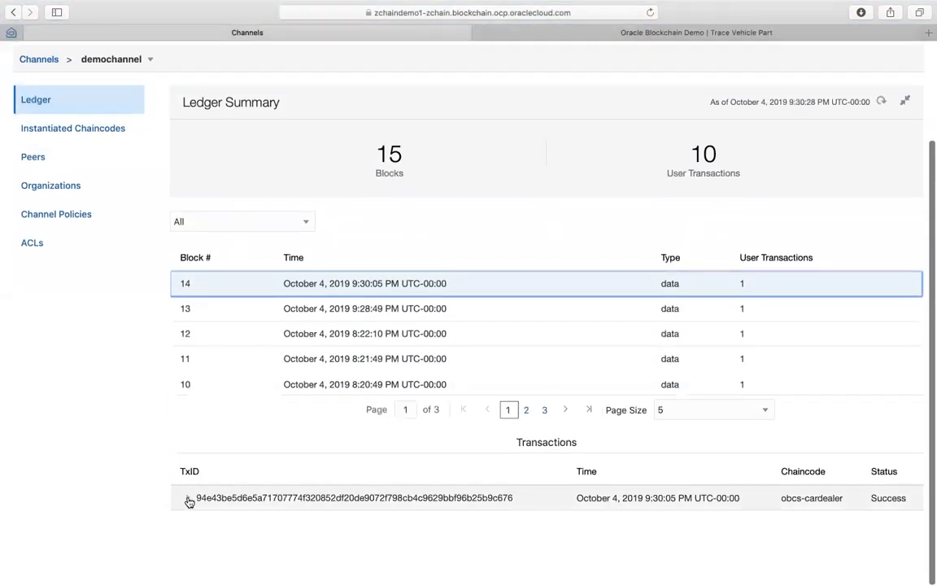
{"action": "left_click", "coordinate": [188, 498]}
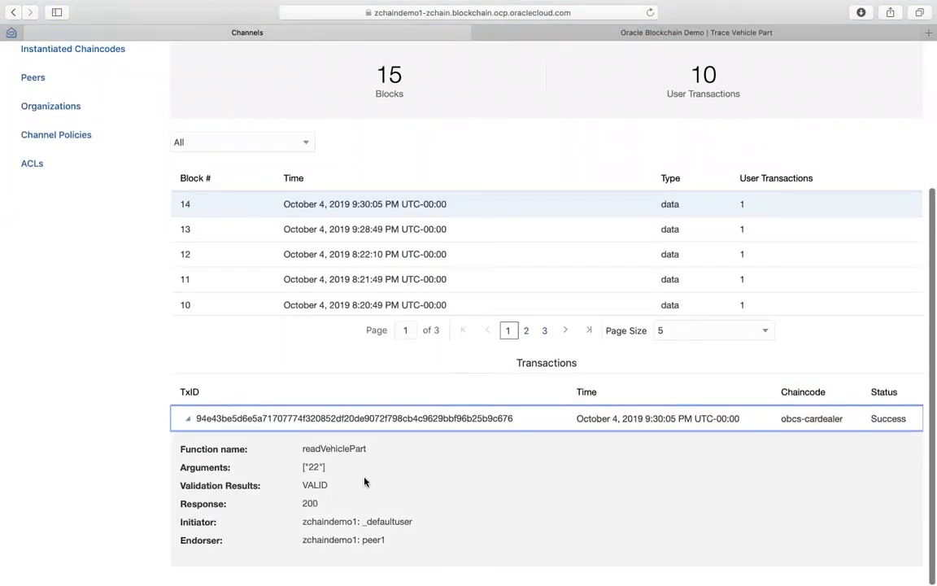
{"action": "mouse_move", "coordinate": [354, 502]}
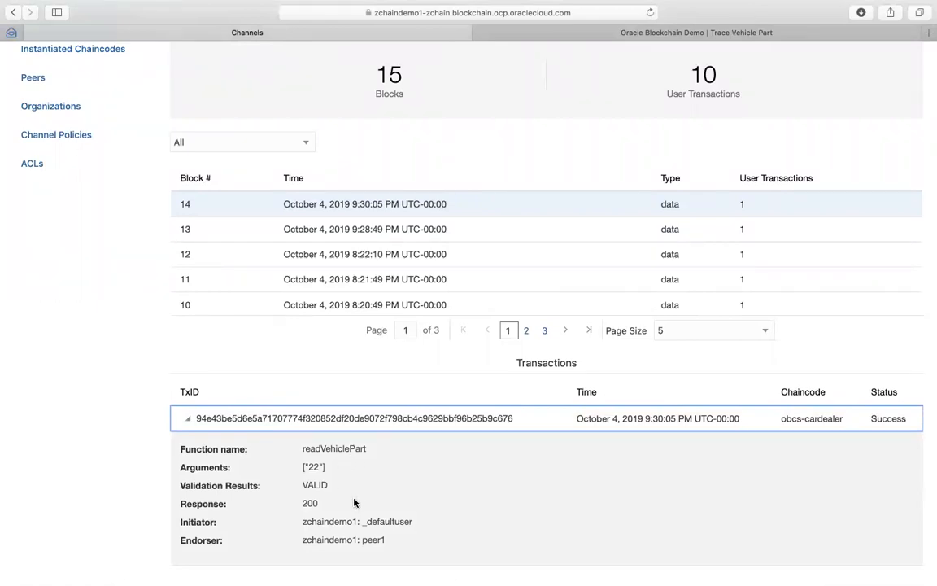
{"action": "mouse_move", "coordinate": [331, 508]}
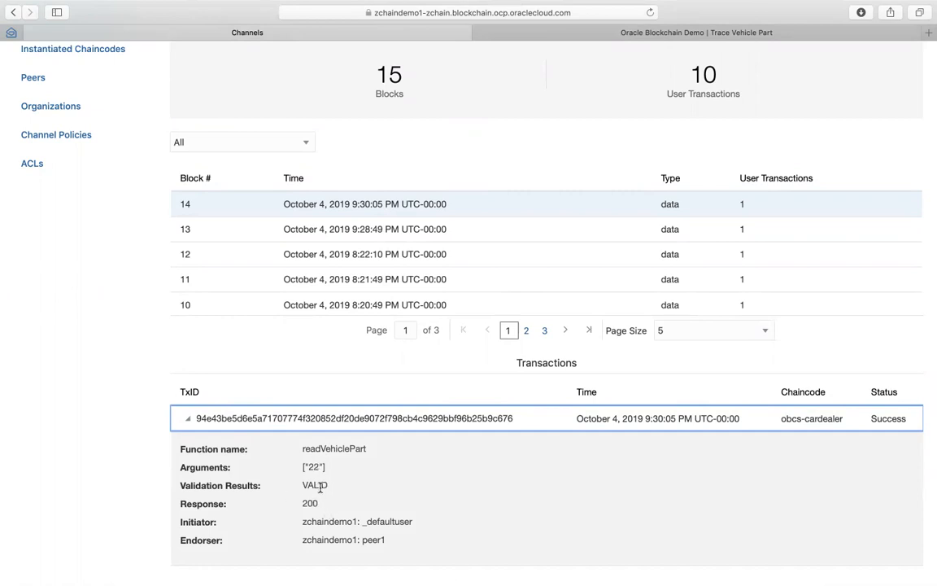
{"action": "mouse_move", "coordinate": [319, 485]}
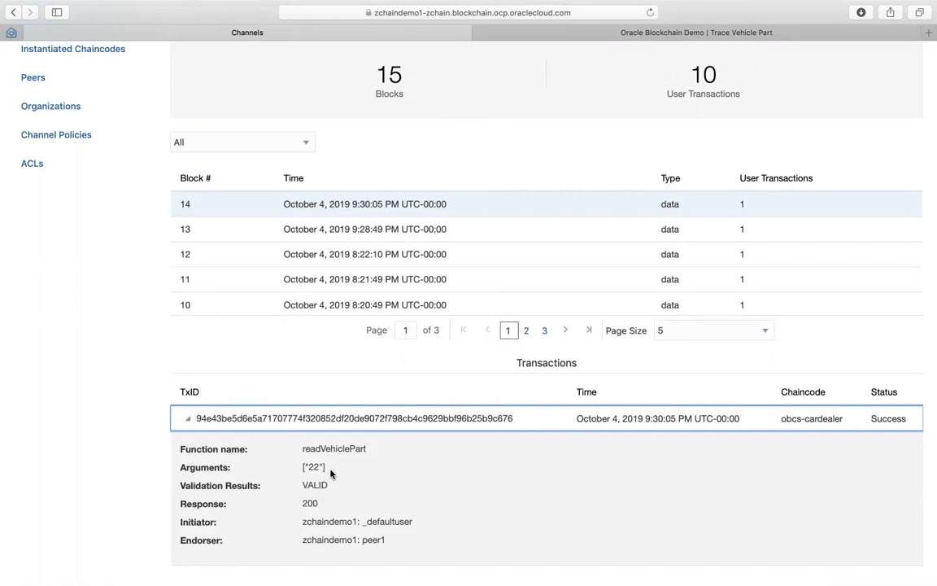
{"action": "mouse_move", "coordinate": [305, 486]}
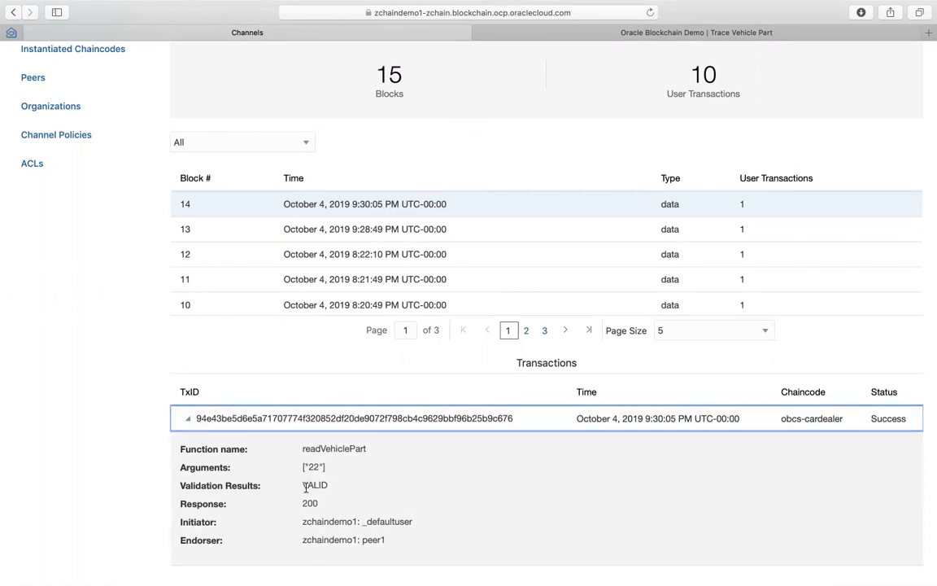
{"action": "mouse_move", "coordinate": [236, 443]}
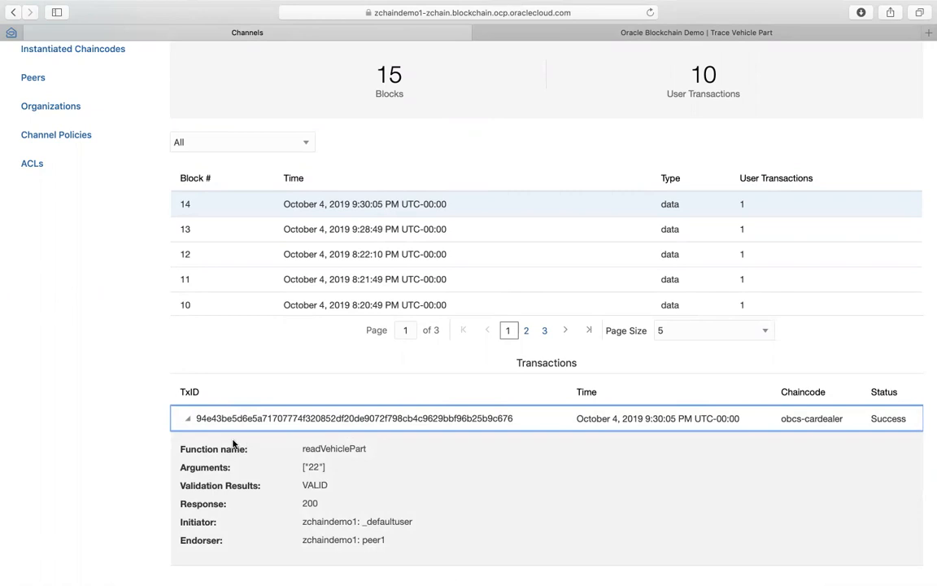
{"action": "left_click", "coordinate": [189, 391]}
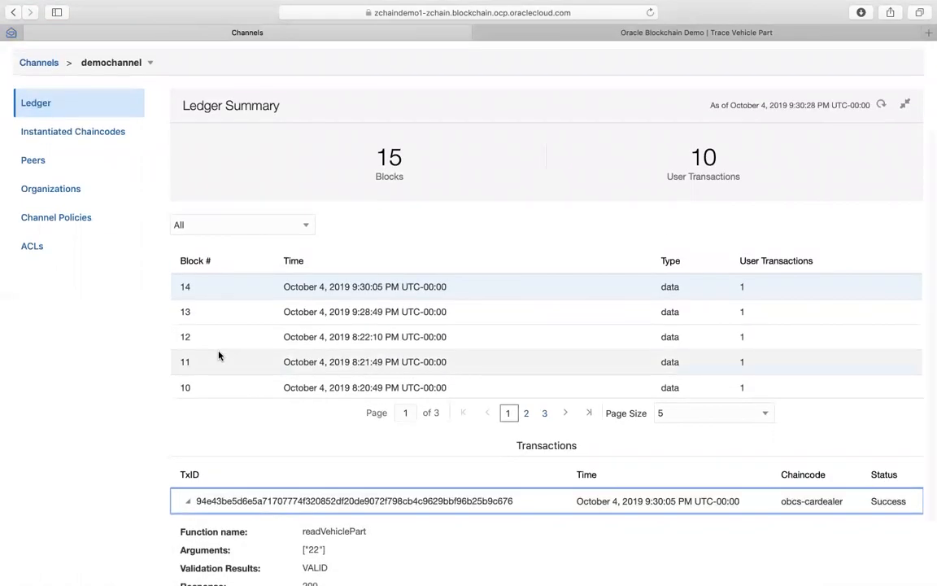
{"action": "mouse_move", "coordinate": [94, 189]}
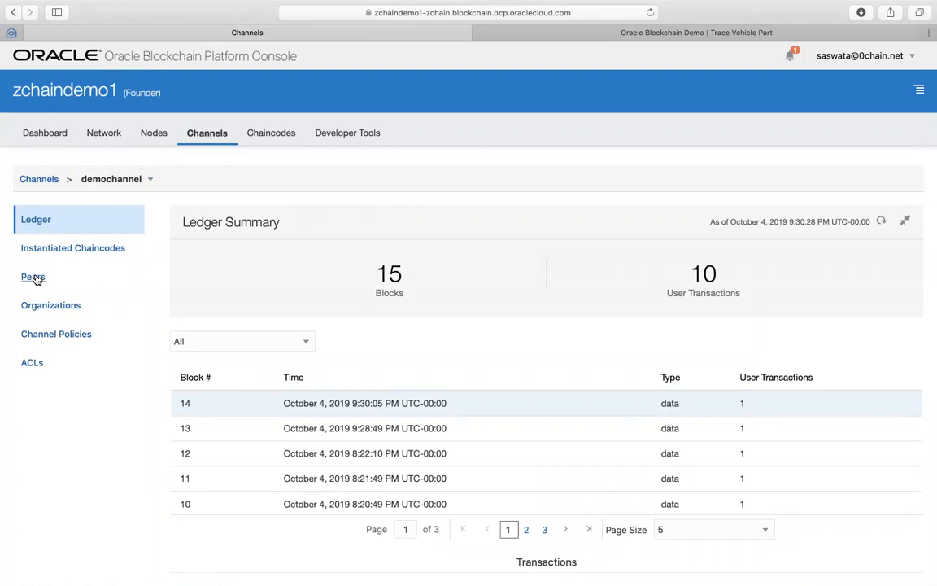
{"action": "mouse_move", "coordinate": [131, 157]}
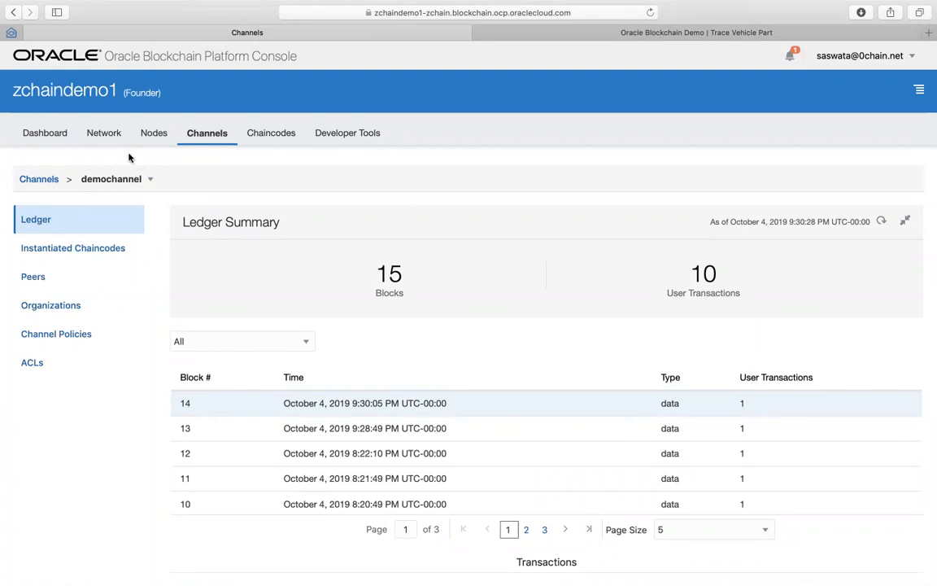
Browse the Chaincodes list and open obcs-cardealer version v17
{"action": "left_click", "coordinate": [269, 132]}
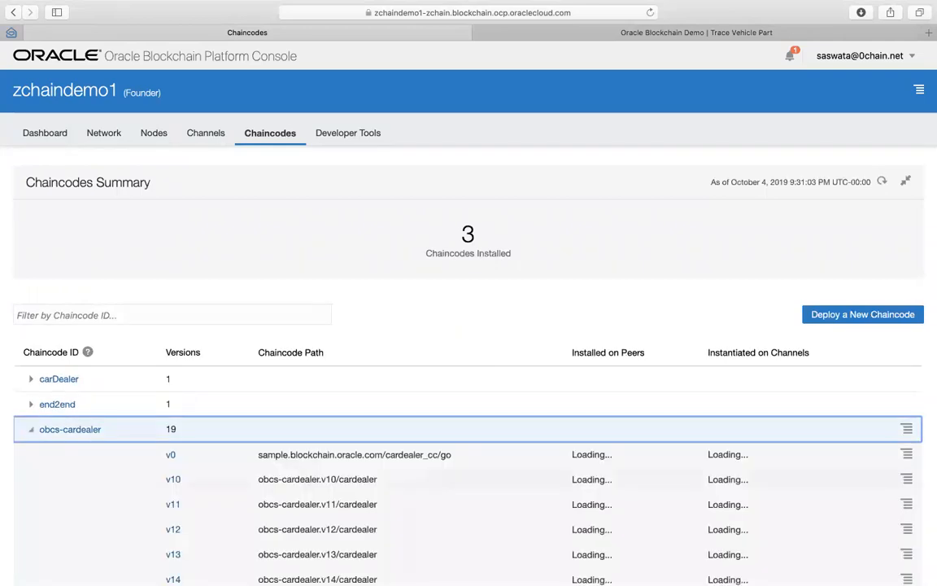
{"action": "scroll", "scroll_direction": "down", "scroll_amount": 3}
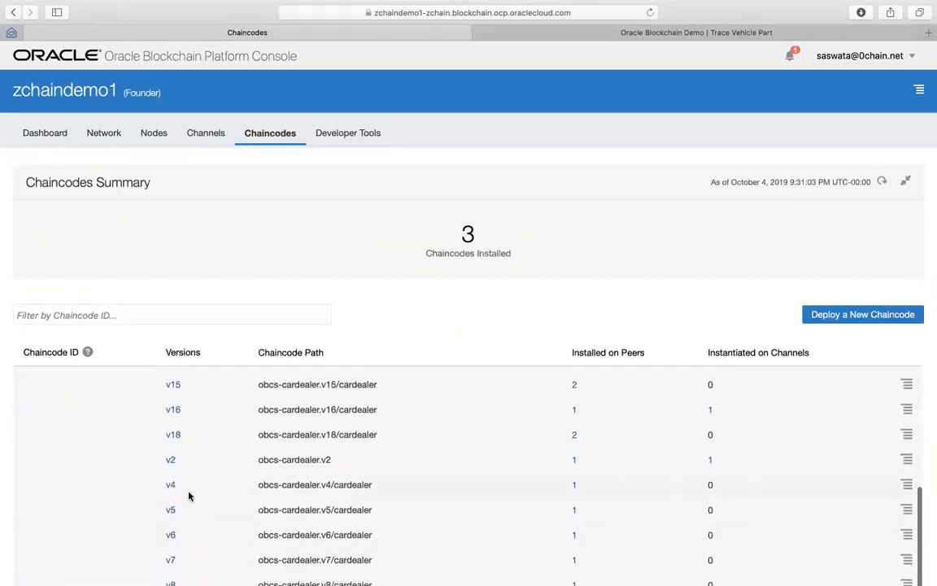
{"action": "scroll", "scroll_direction": "up", "scroll_amount": 3}
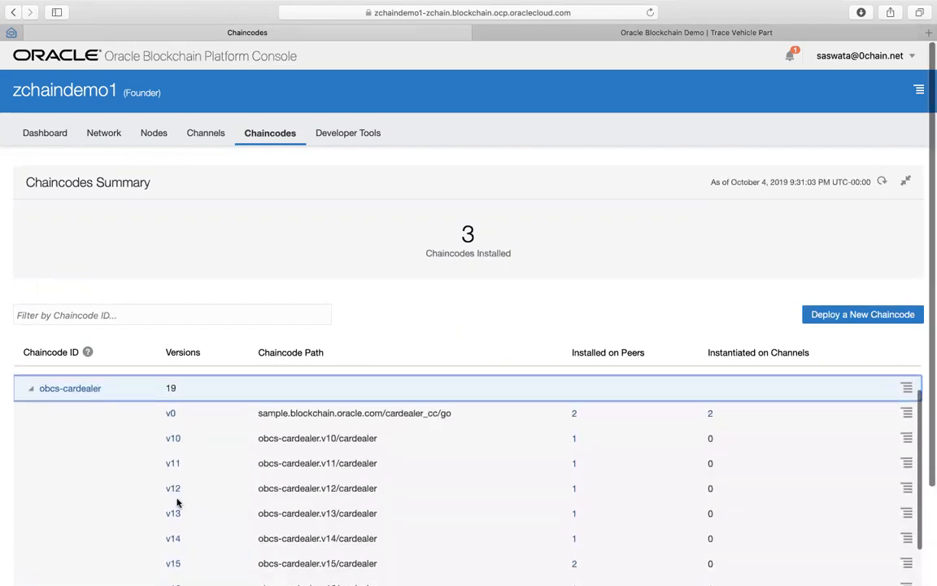
{"action": "scroll", "scroll_direction": "down", "scroll_amount": 3}
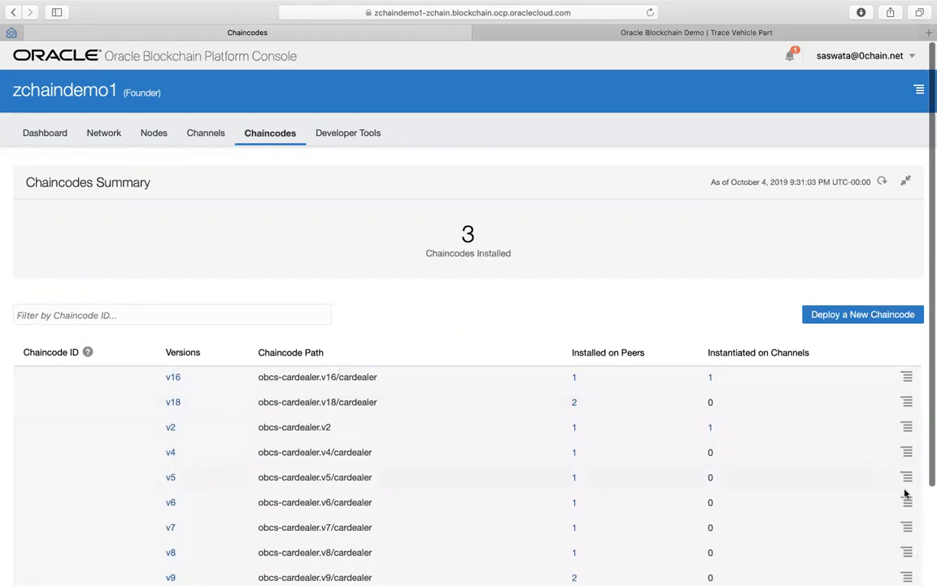
{"action": "scroll", "scroll_direction": "down", "scroll_amount": 3}
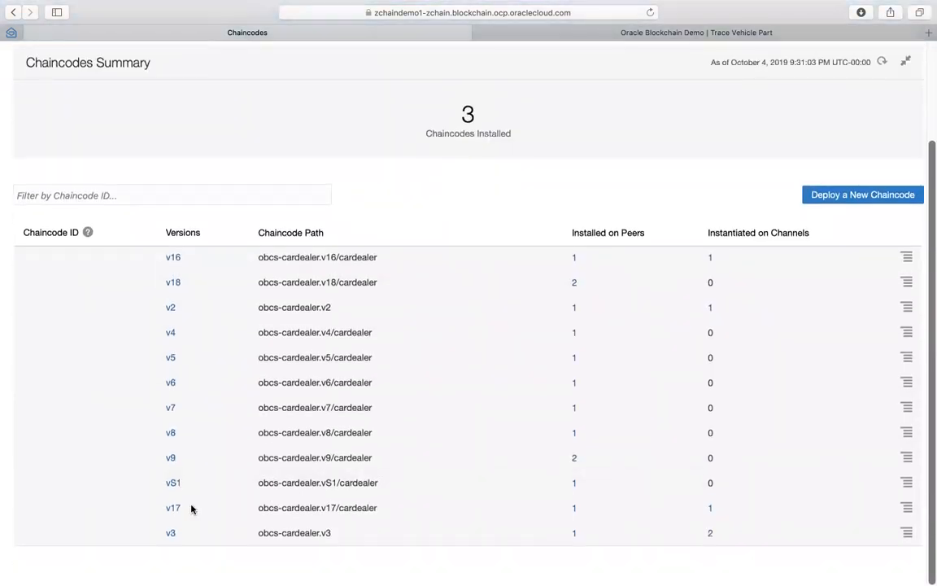
{"action": "left_click", "coordinate": [173, 508]}
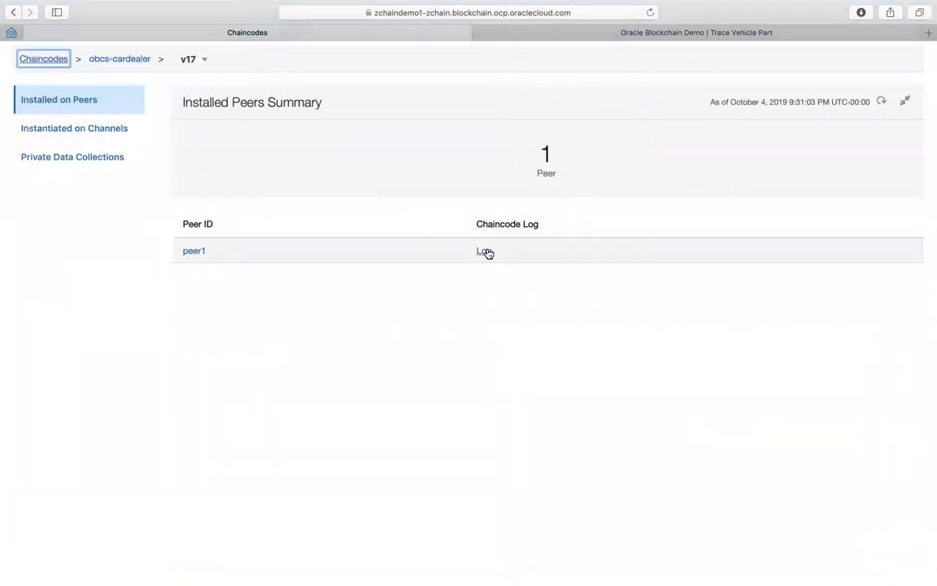
Read peer1's current v17 log with the initVehiclePart and readVehiclePart runs, then close it
{"action": "left_click", "coordinate": [484, 250]}
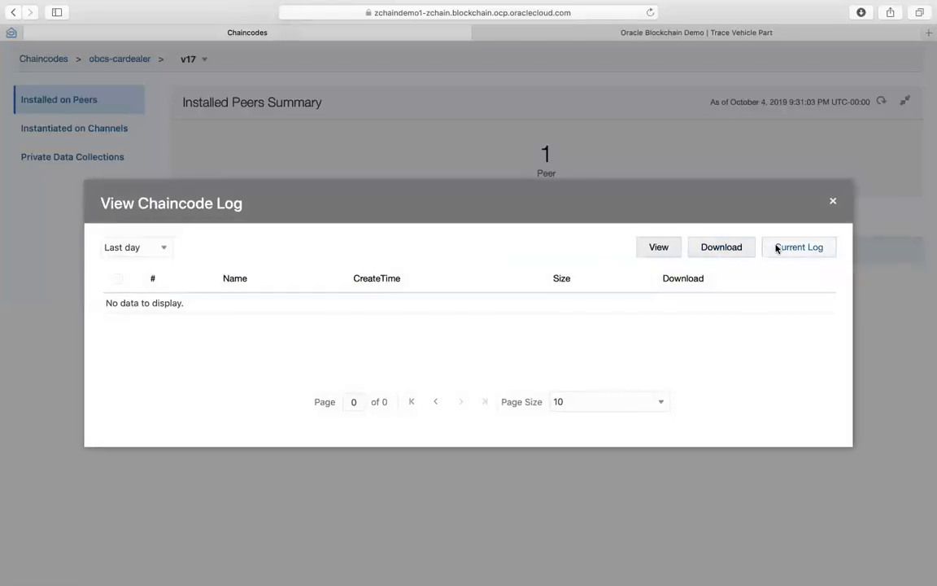
{"action": "left_click", "coordinate": [798, 247]}
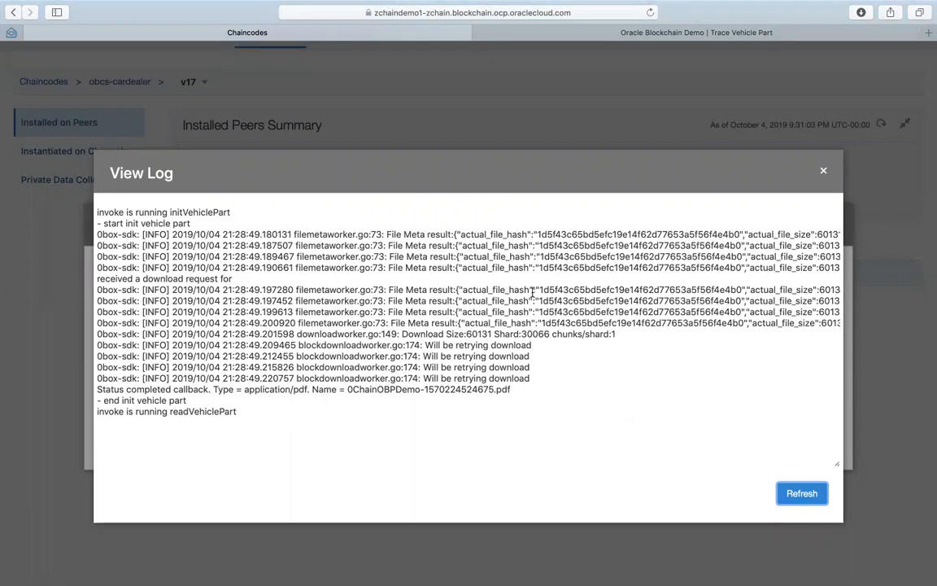
{"action": "mouse_move", "coordinate": [504, 301]}
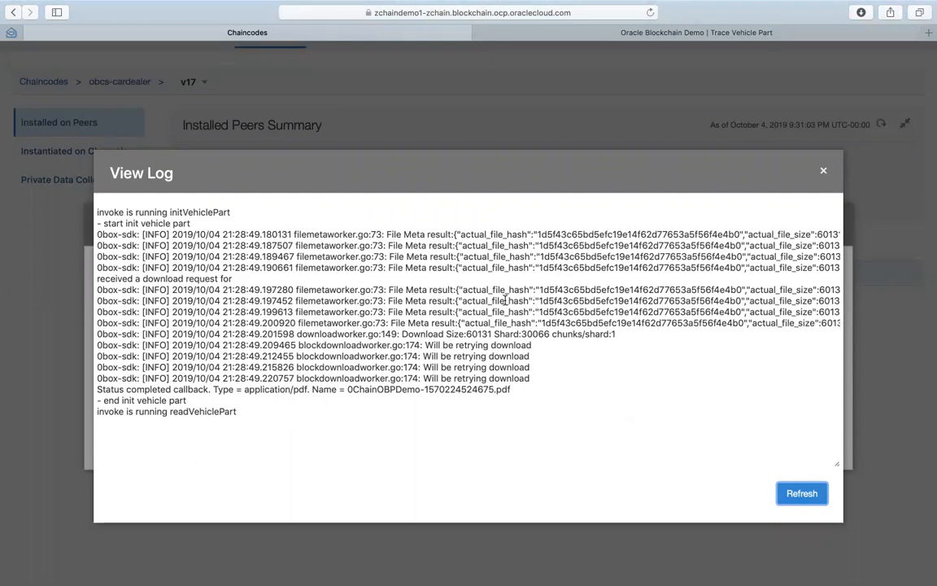
{"action": "mouse_move", "coordinate": [812, 314]}
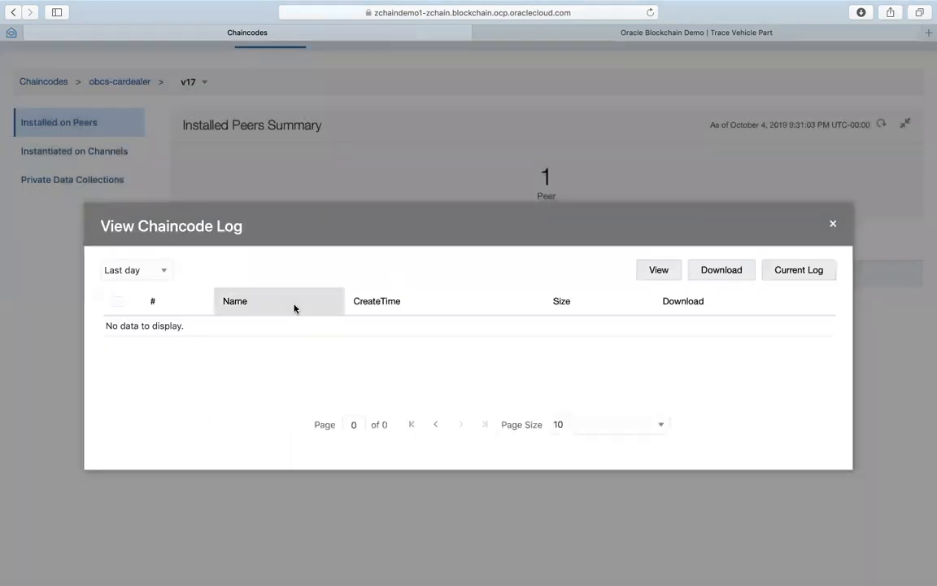
{"action": "mouse_move", "coordinate": [508, 53]}
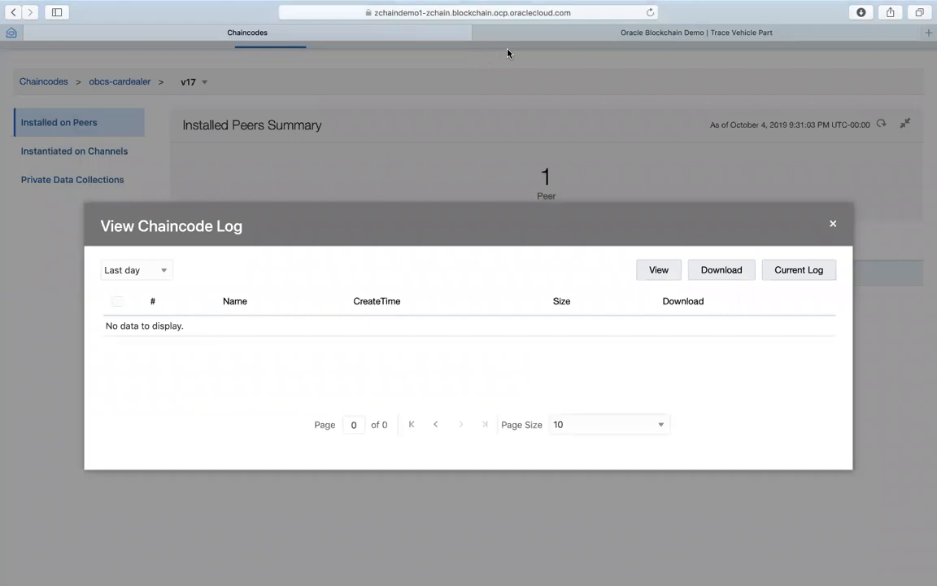
{"action": "mouse_move", "coordinate": [488, 181]}
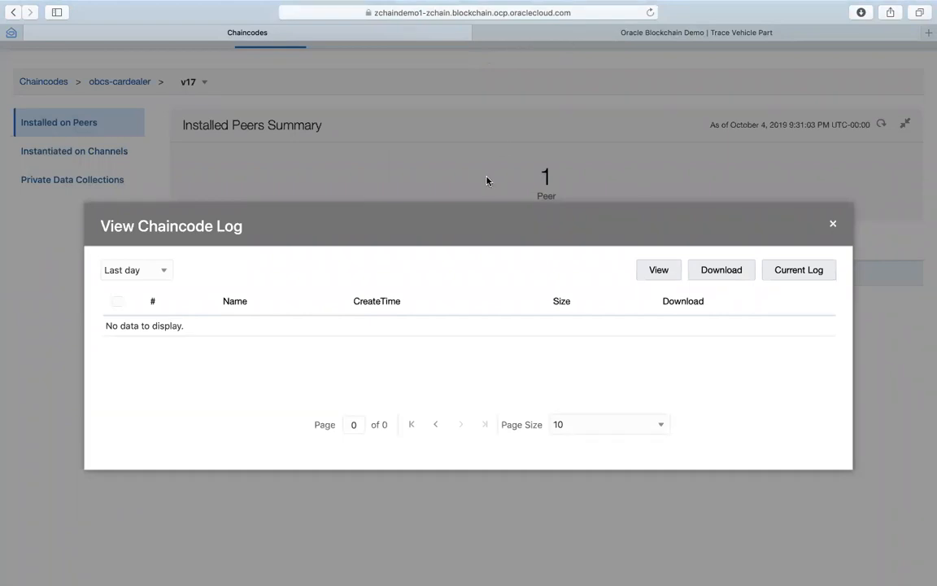
{"action": "mouse_move", "coordinate": [225, 25]}
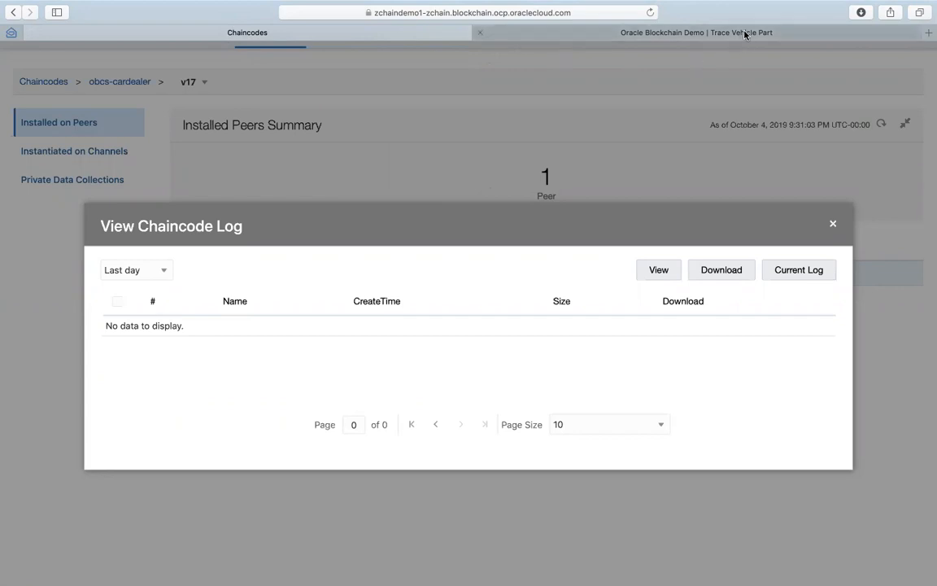
{"action": "left_click", "coordinate": [833, 223]}
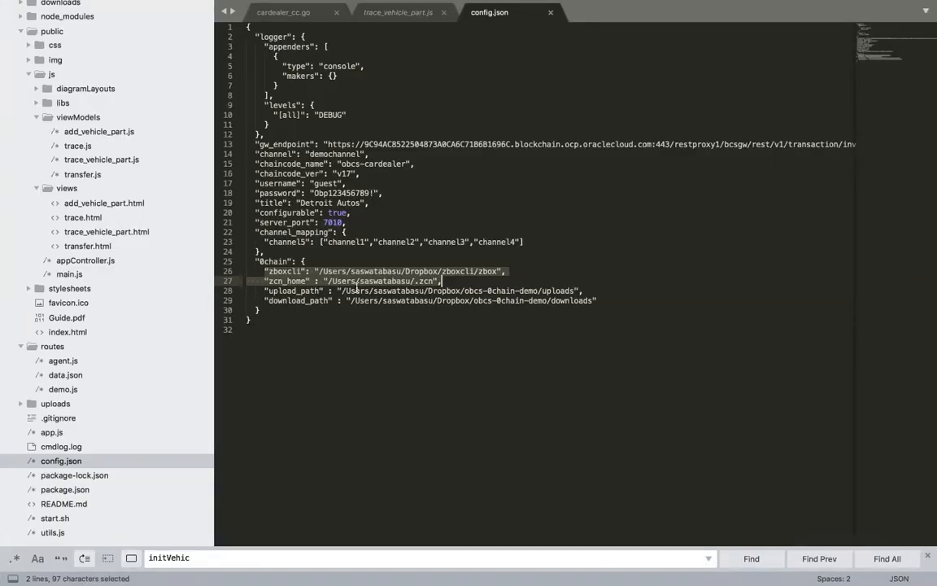
{"action": "mouse_move", "coordinate": [578, 557]}
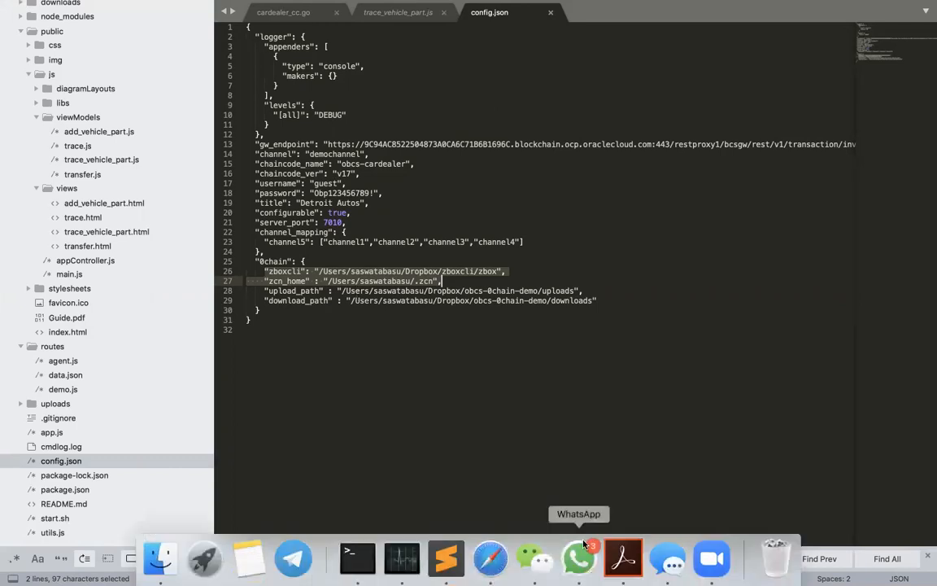